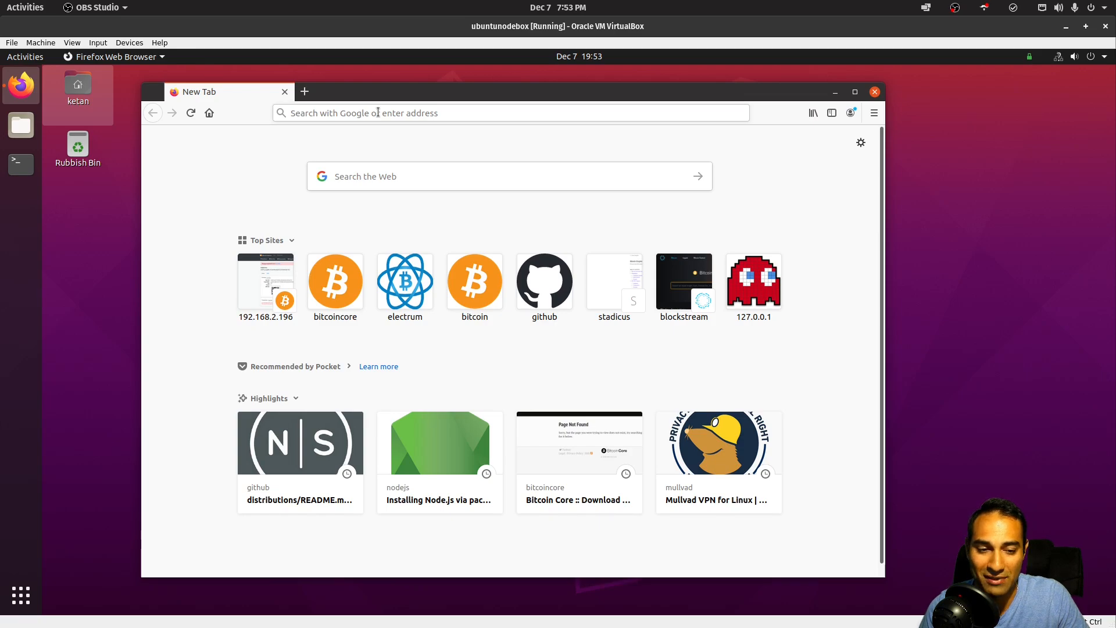
# Search 'btc-rpc-explorer github', open janoside/btc-rpc-explorer and scroll to Getting started
pyautogui.write('btc-')
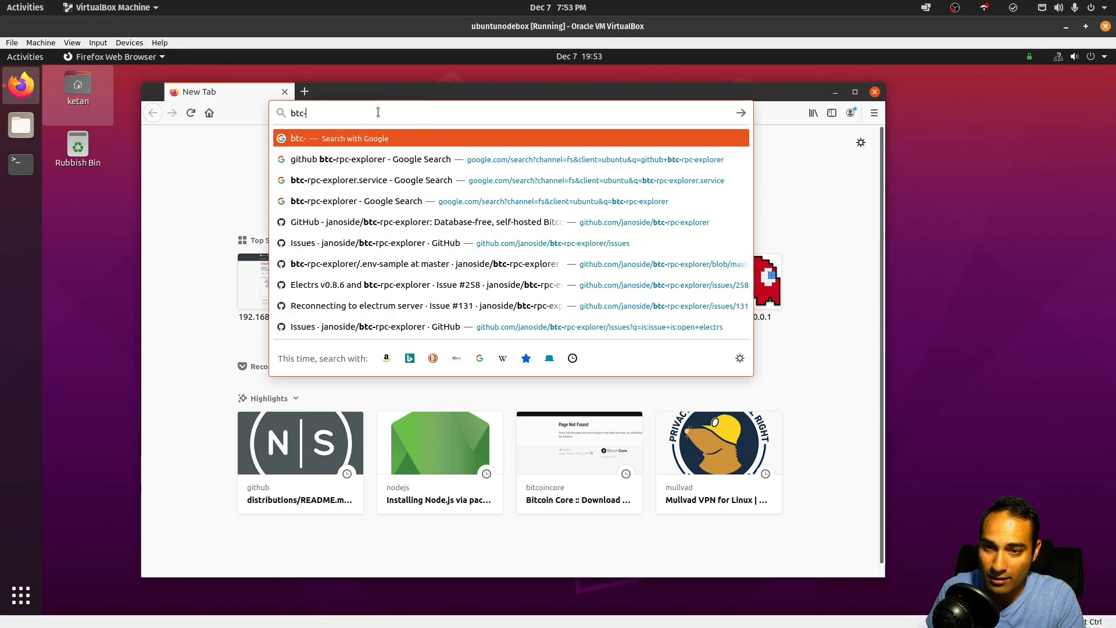
pyautogui.write('rpc-expl')
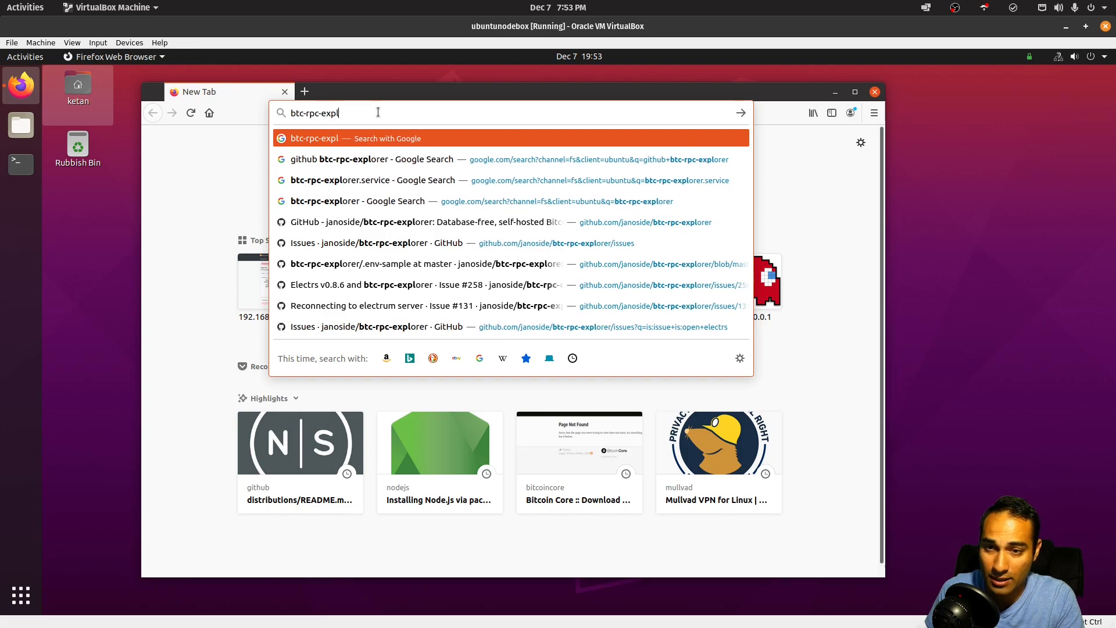
pyautogui.click(370, 160)
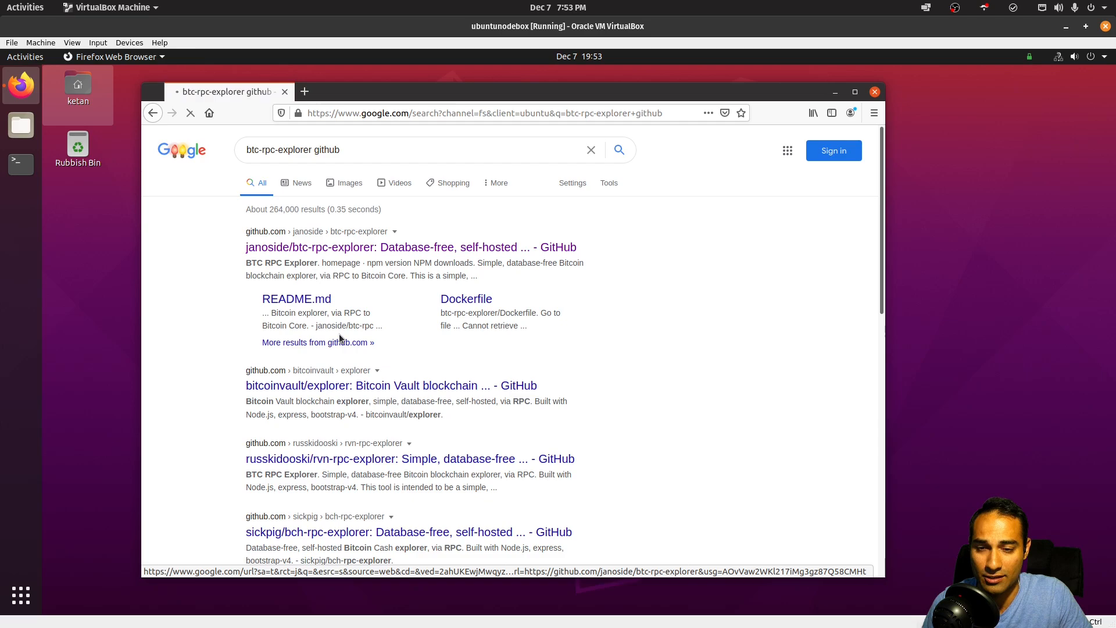
pyautogui.click(411, 246)
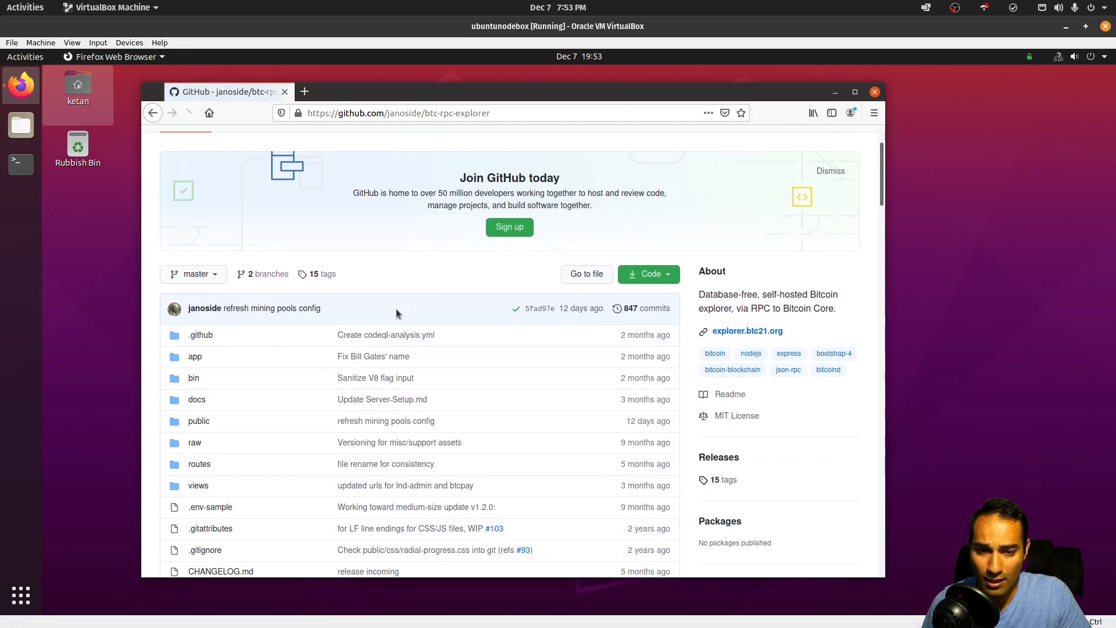
pyautogui.scroll(-3)
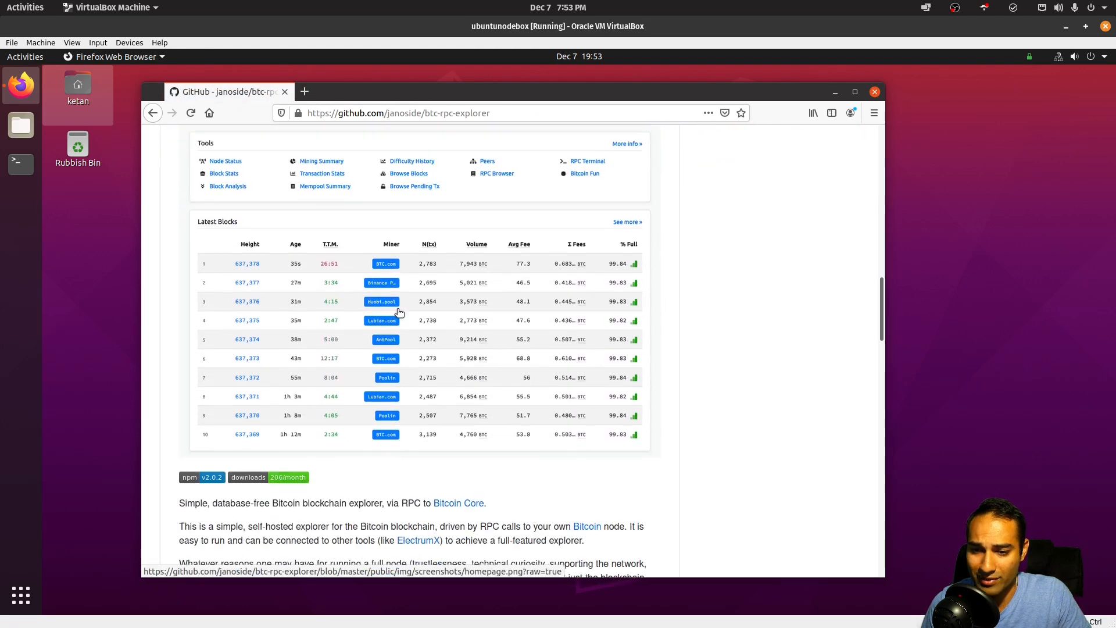
pyautogui.scroll(-3)
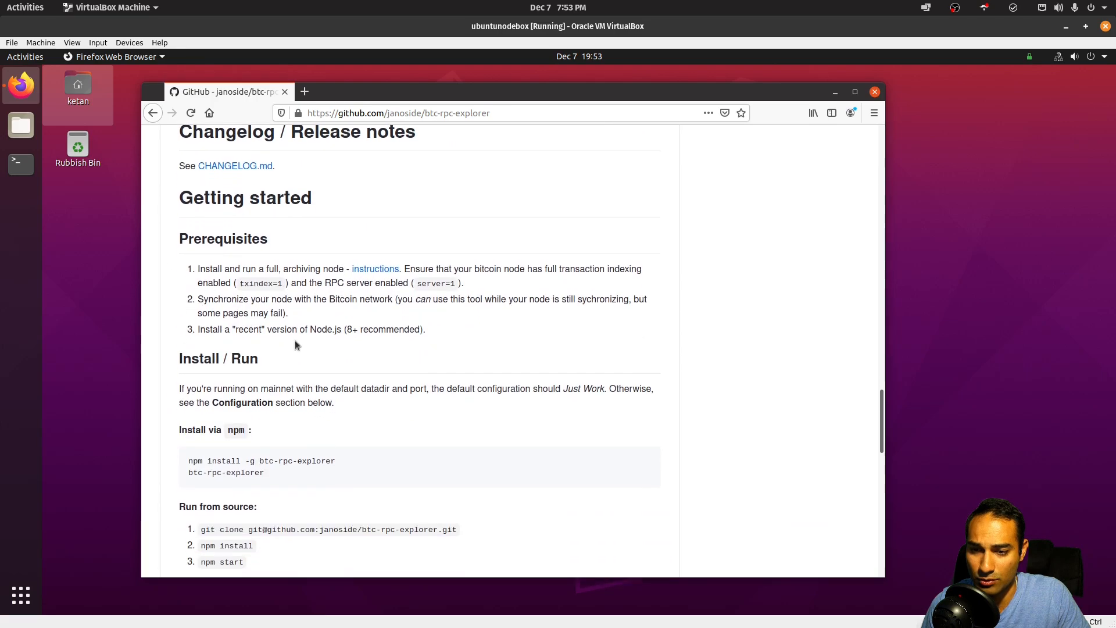
pyautogui.moveTo(440, 268)
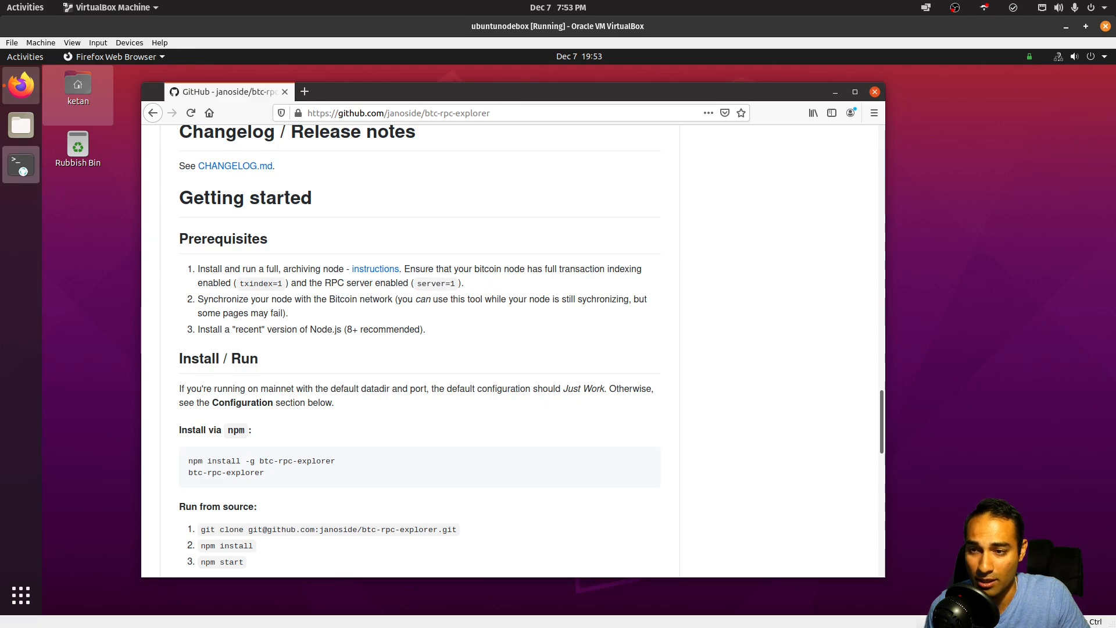
pyautogui.write('nan')
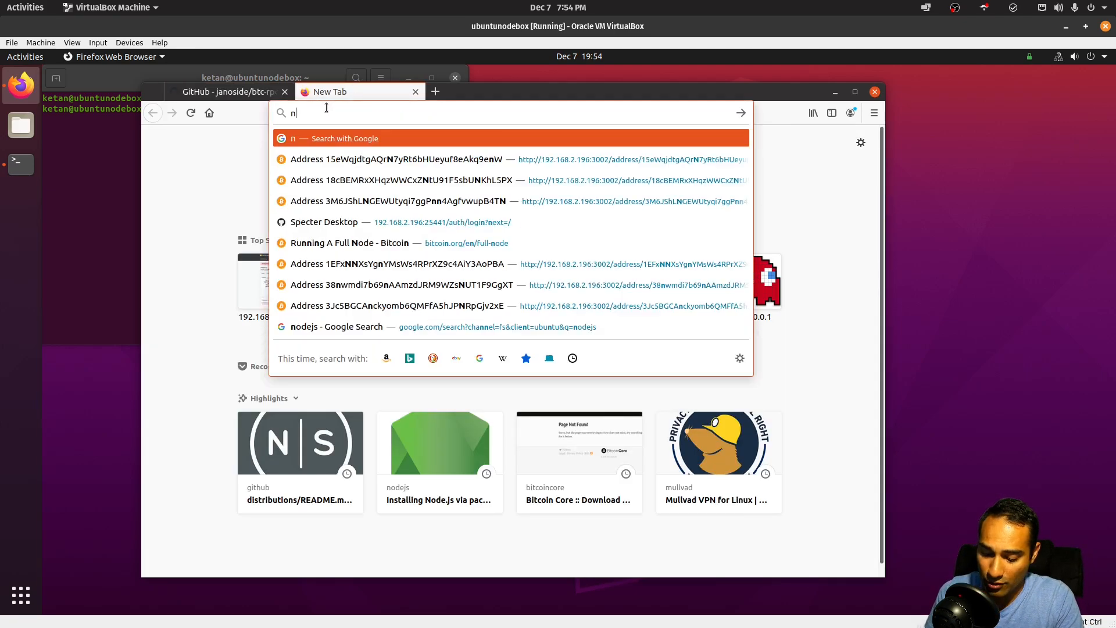
# Search nodejs and reach the package-manager install guide's Debian and Ubuntu section
pyautogui.click(337, 326)
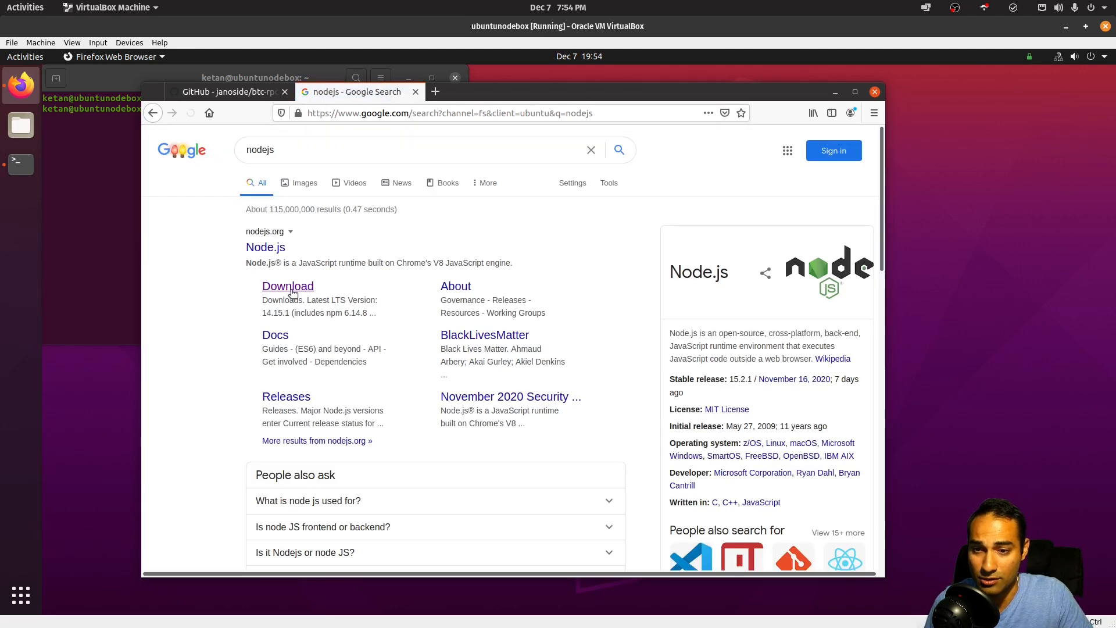
pyautogui.click(287, 286)
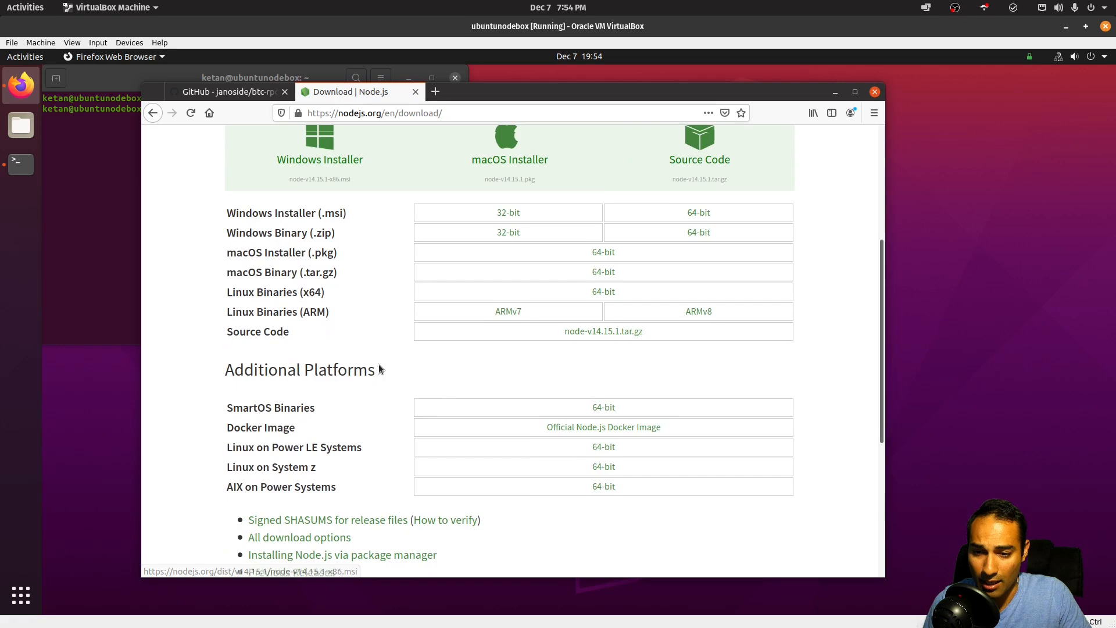
pyautogui.scroll(-3)
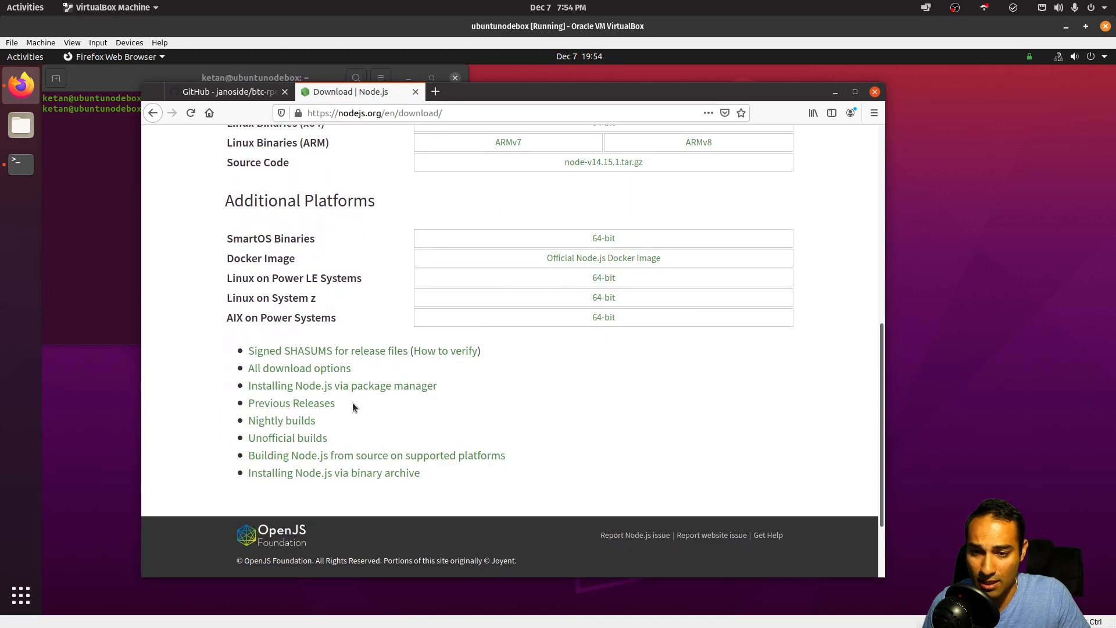
pyautogui.click(342, 385)
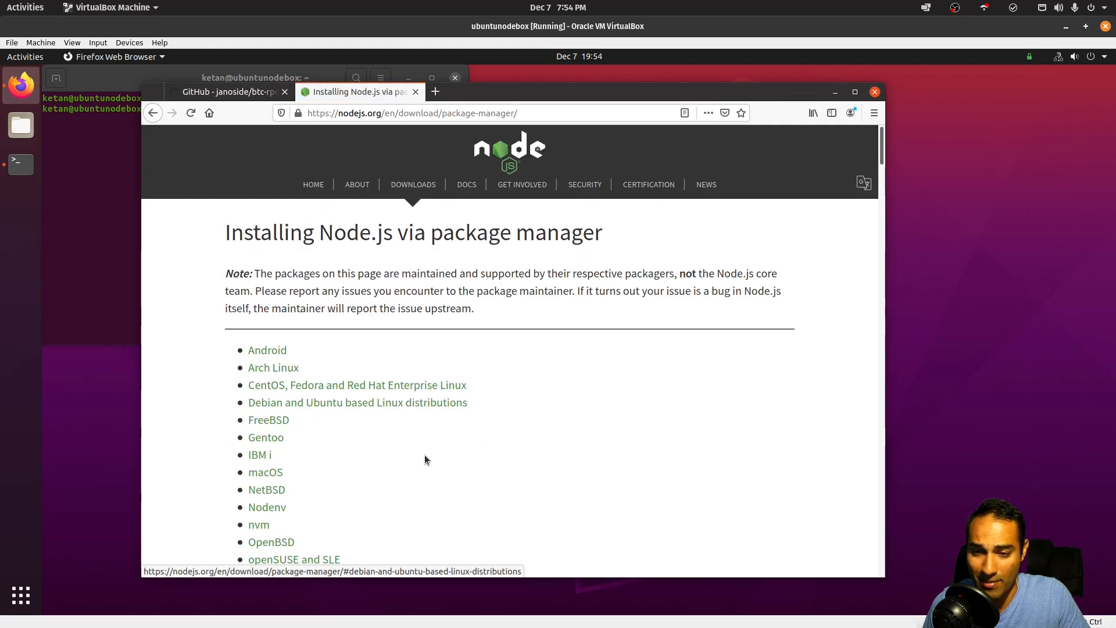
pyautogui.scroll(-3)
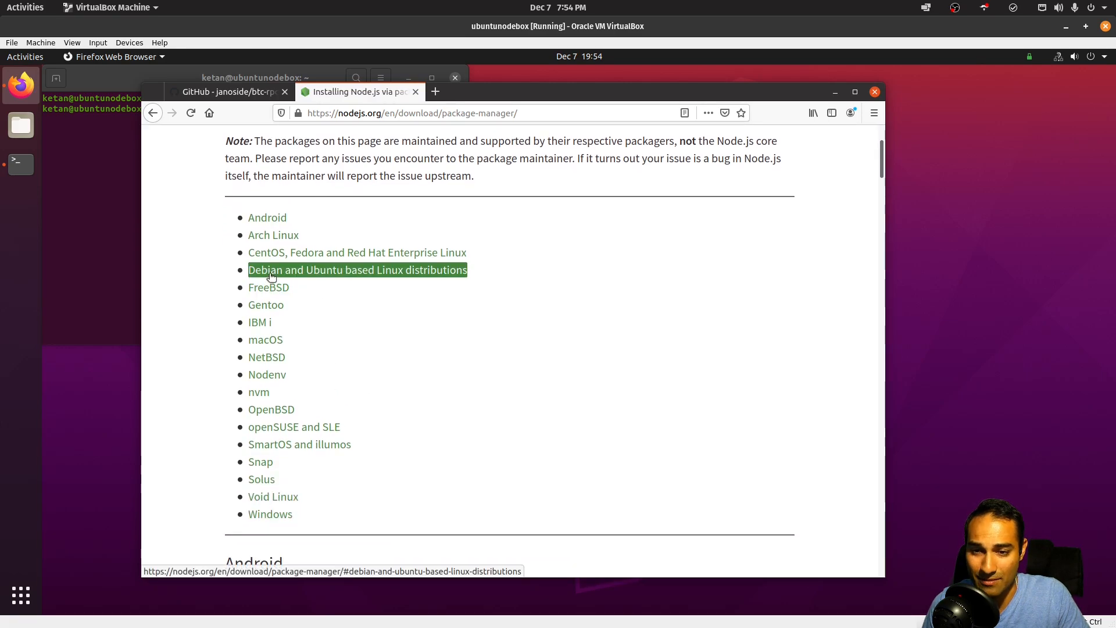
pyautogui.click(357, 269)
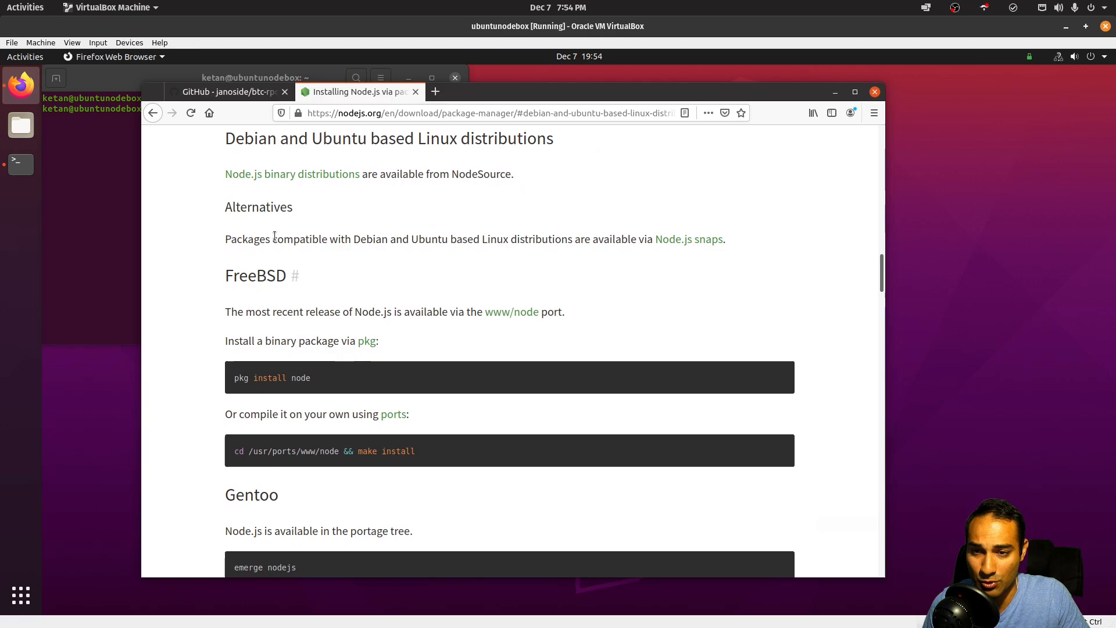
pyautogui.moveTo(291, 173)
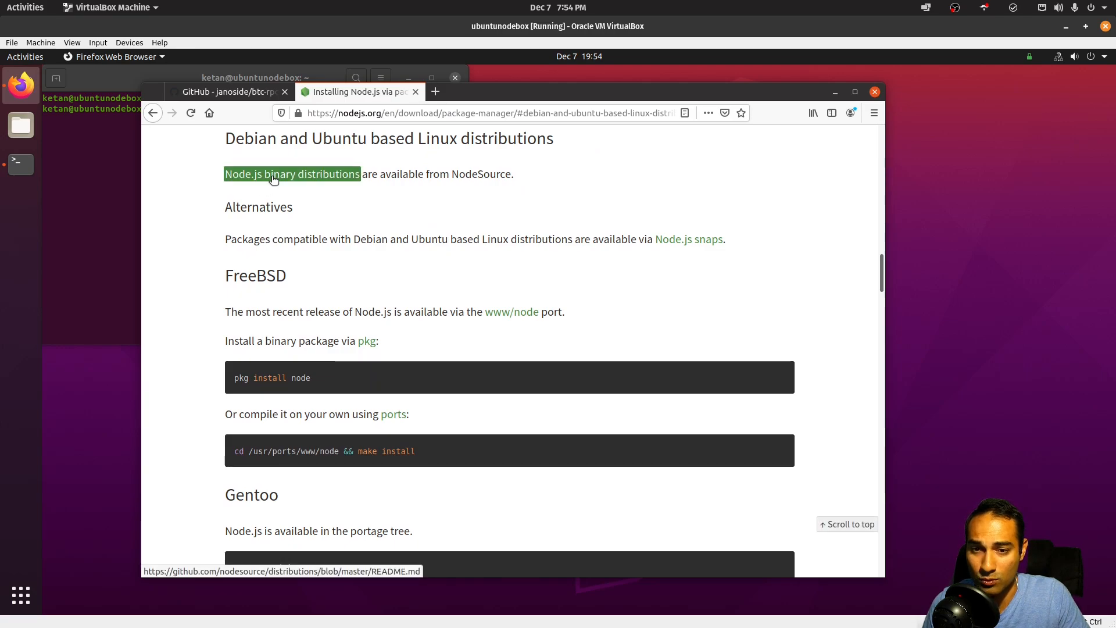
# Open NodeSource's Node.js binary distributions README at its Debian and Ubuntu installation instructions
pyautogui.click(292, 173)
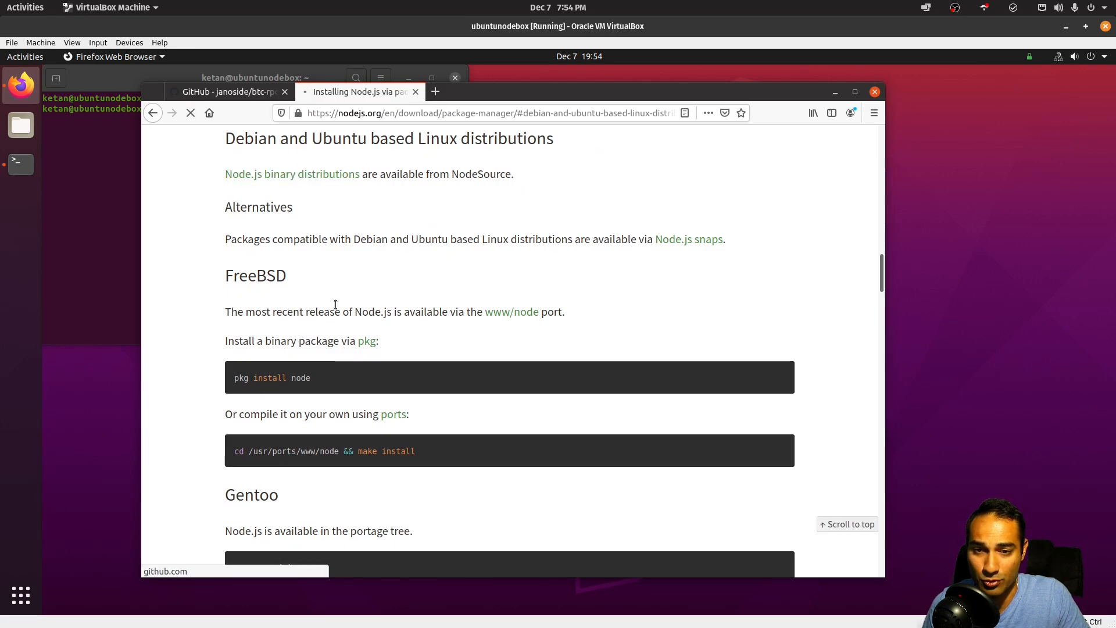
pyautogui.click(292, 173)
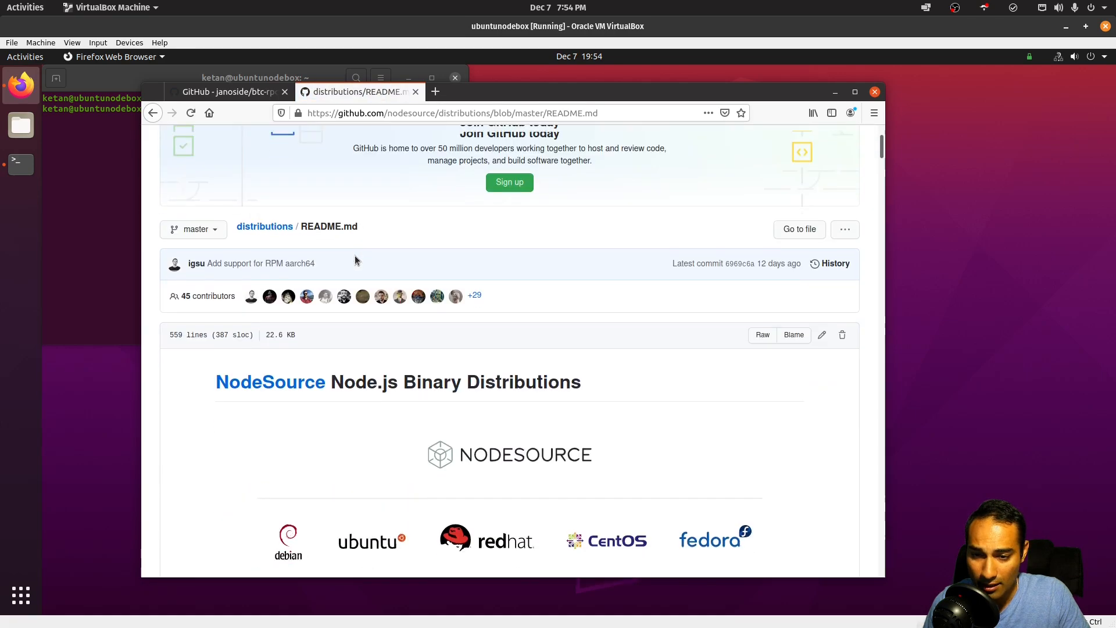
pyautogui.scroll(-3)
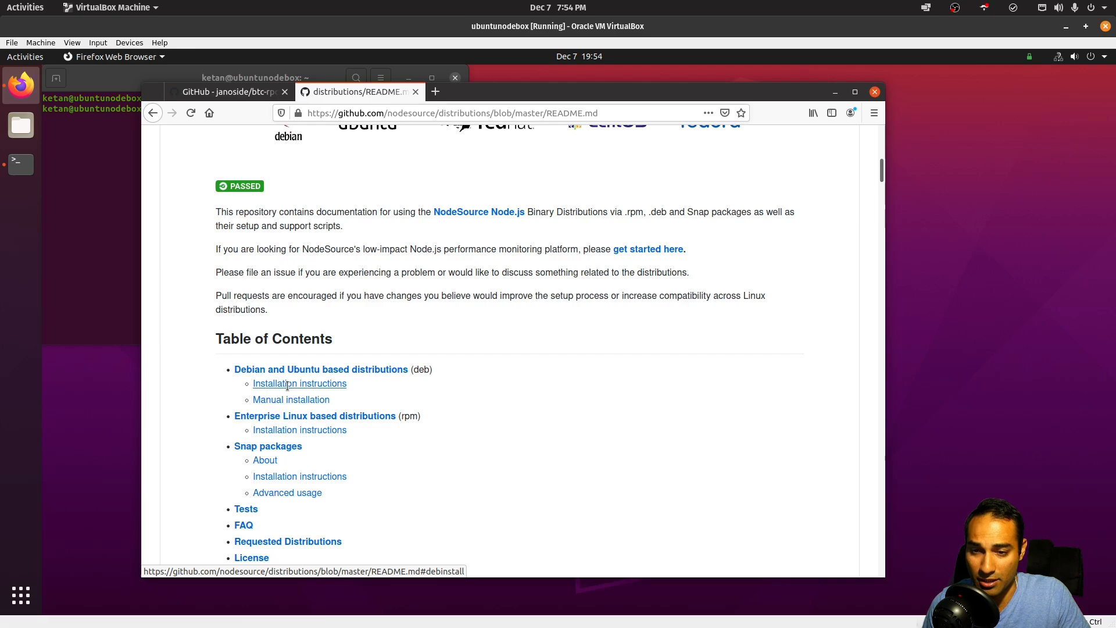
pyautogui.click(299, 383)
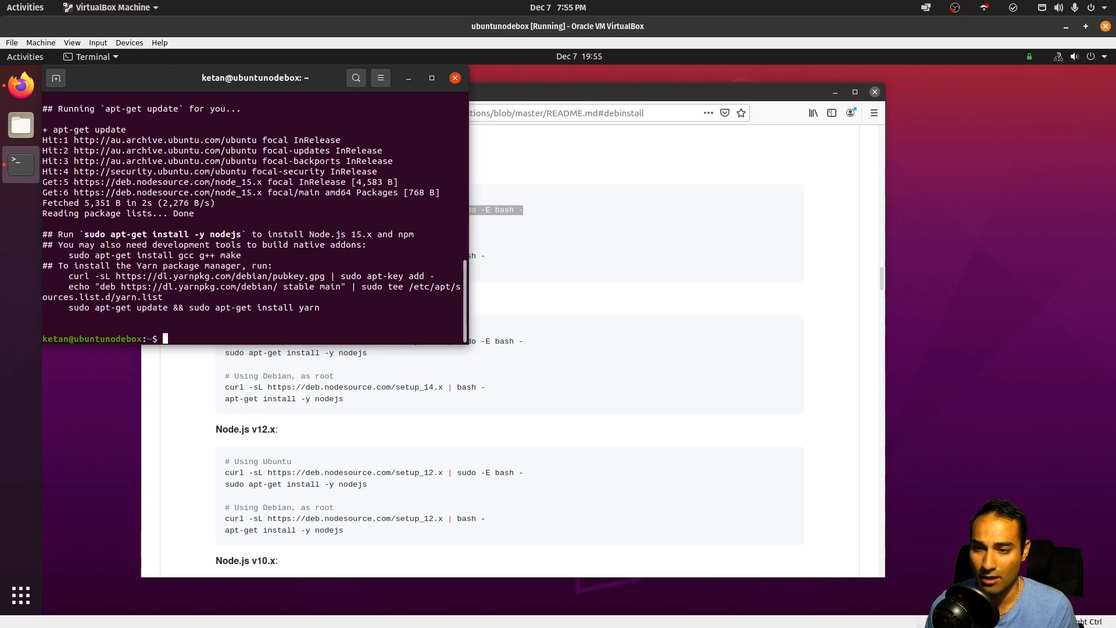
pyautogui.moveTo(180, 284)
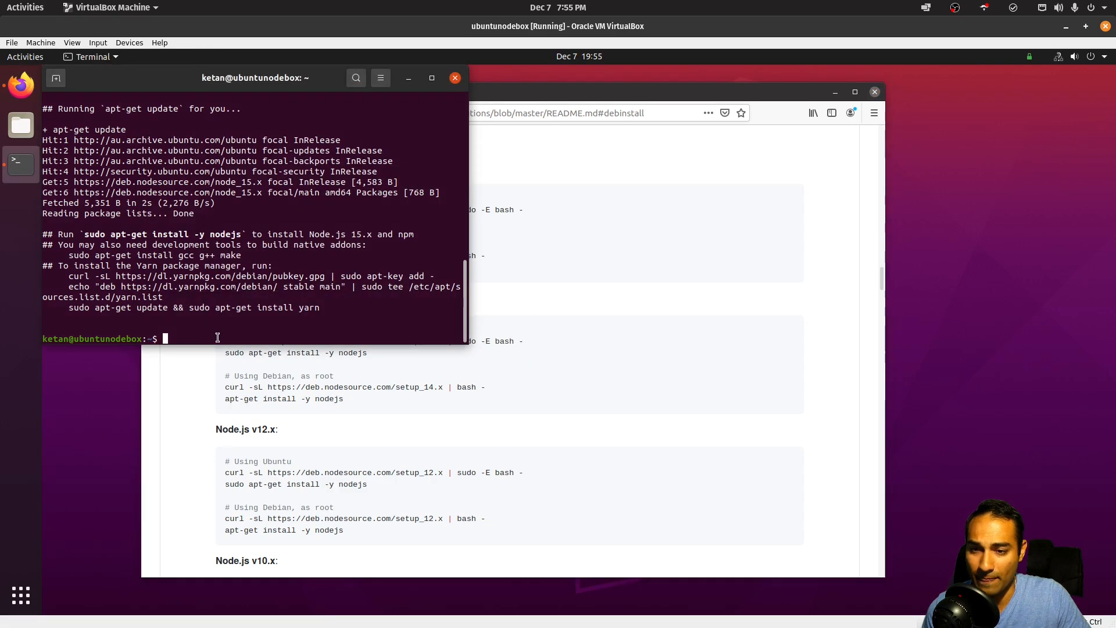
# Run 'sudo apt-get install -y nodejs gcc g++ make' to install Node.js and build tools
pyautogui.write('sudo apt-get install -y nodejs gcc g++ make')
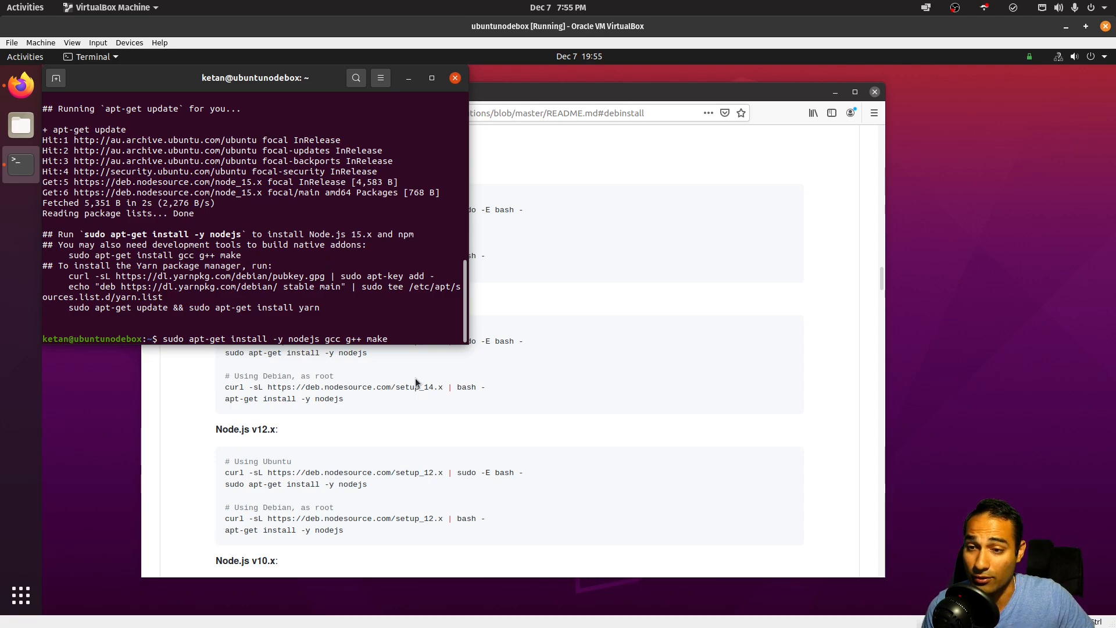
pyautogui.press('Return')
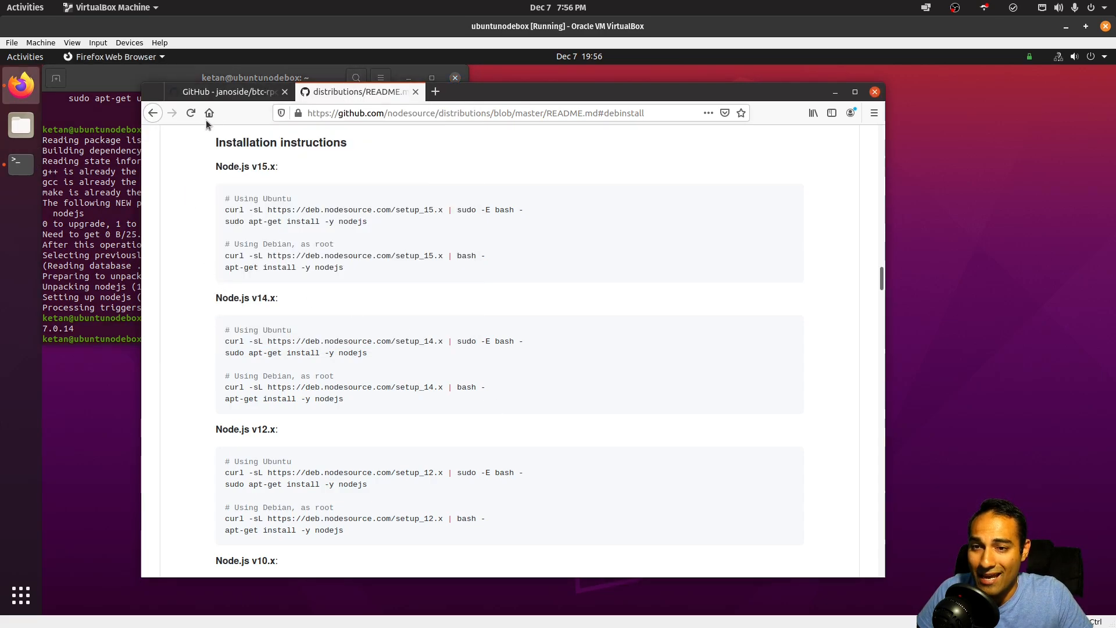
# Return to the btc-rpc-explorer README and scroll to its Install / Run section
pyautogui.click(228, 91)
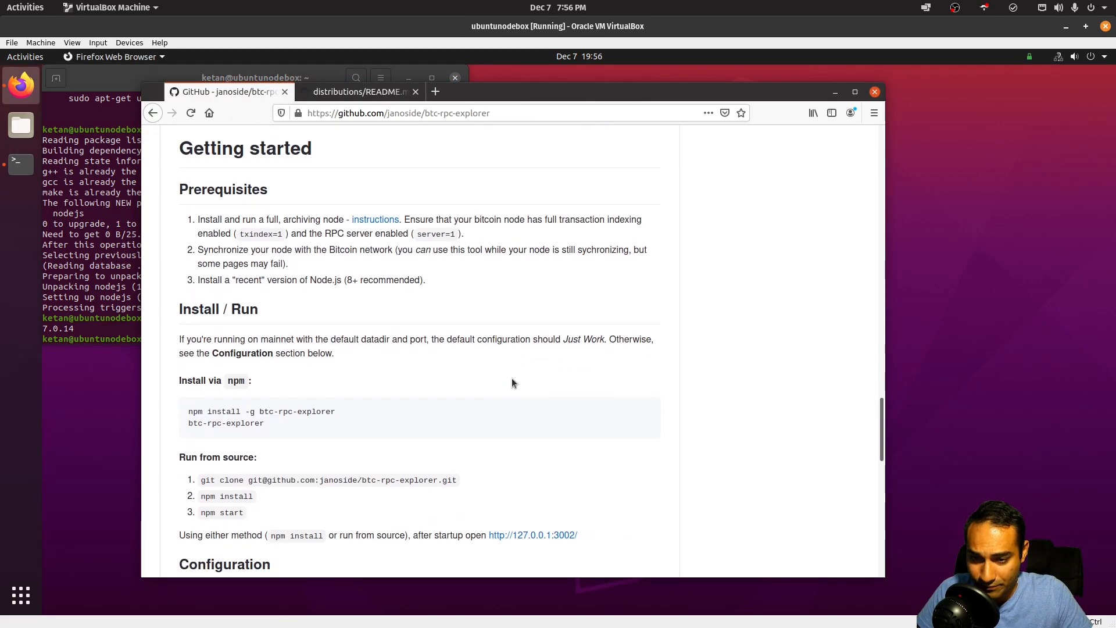
pyautogui.scroll(-3)
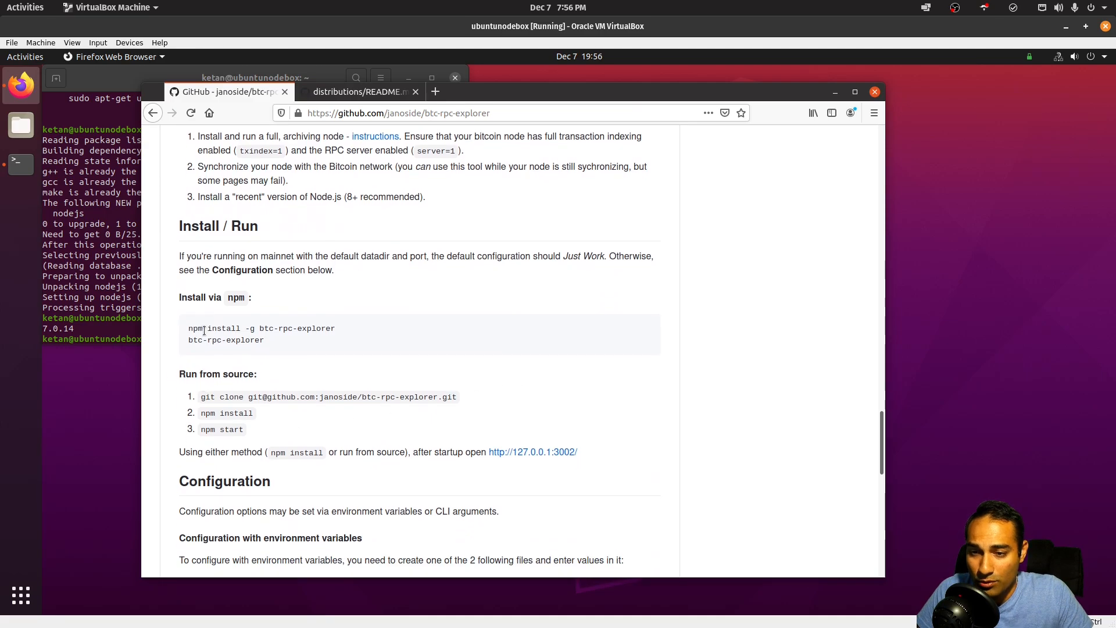
pyautogui.moveTo(464, 404)
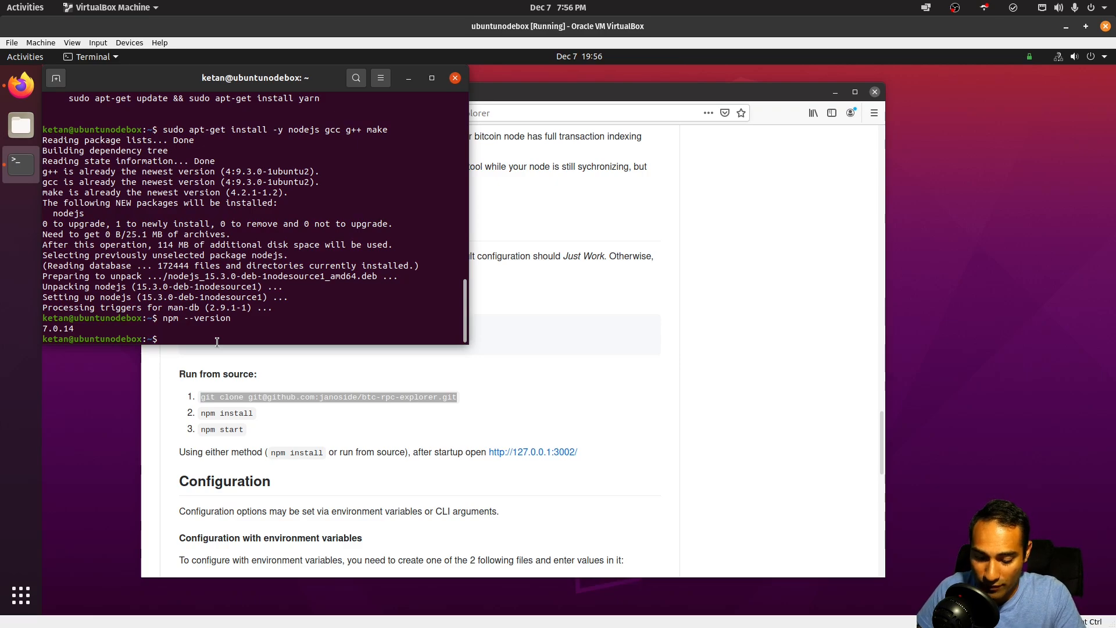
# Clone btc-rpc-explorer over HTTPS after the pasted SSH clone fails with a permission error
pyautogui.rightClick(217, 341)
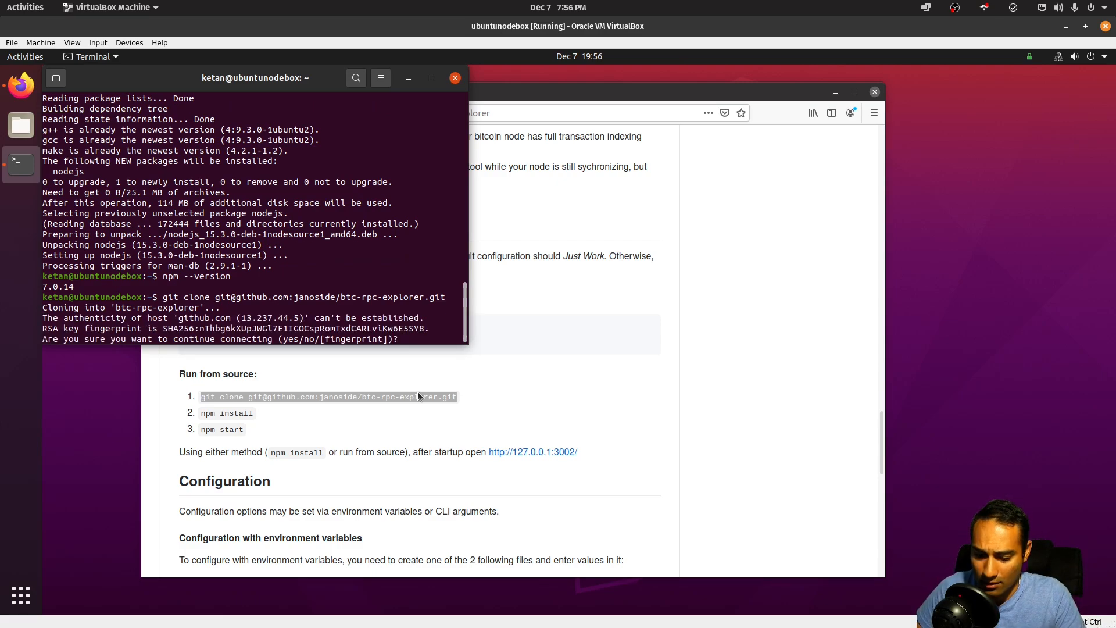
pyautogui.write('yes')
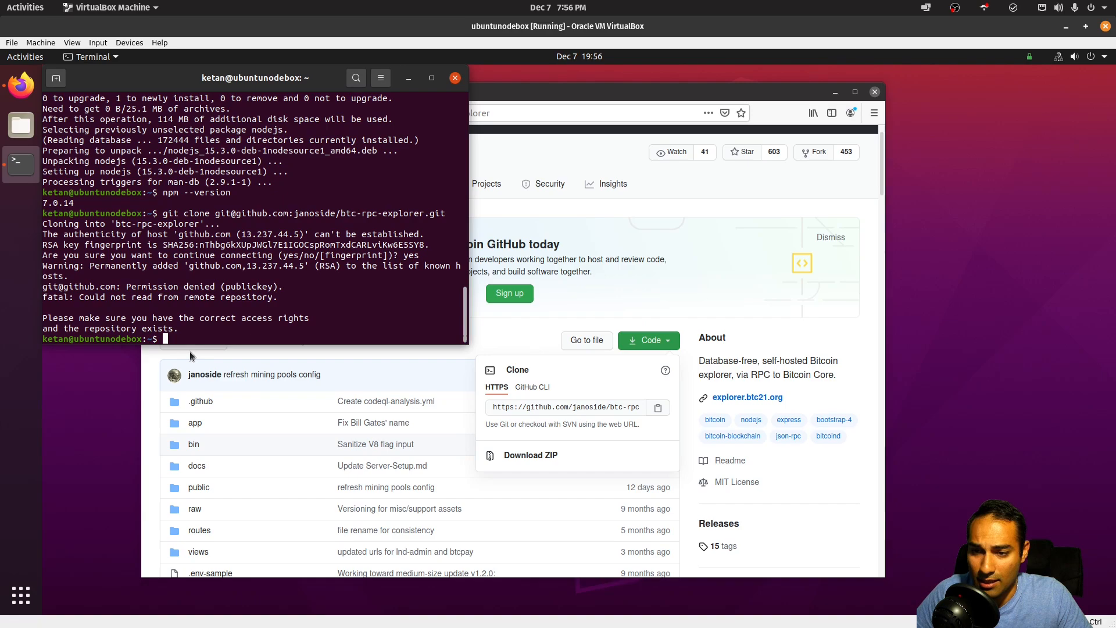
pyautogui.write('git')
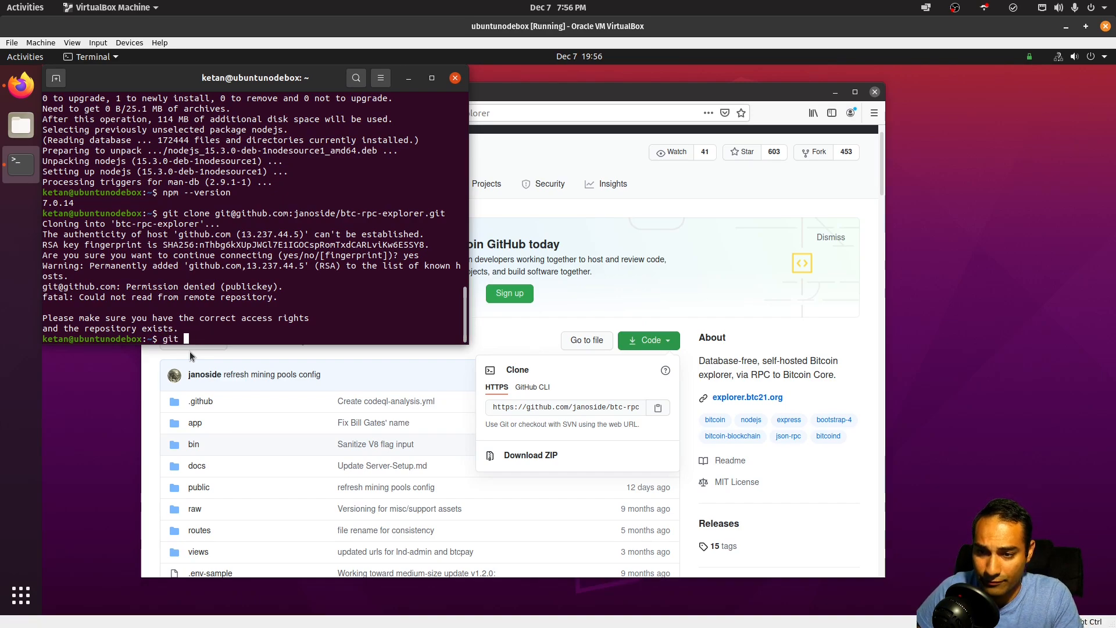
pyautogui.write('git clone https://github.com/janoside/btc-rpc-explorer.git')
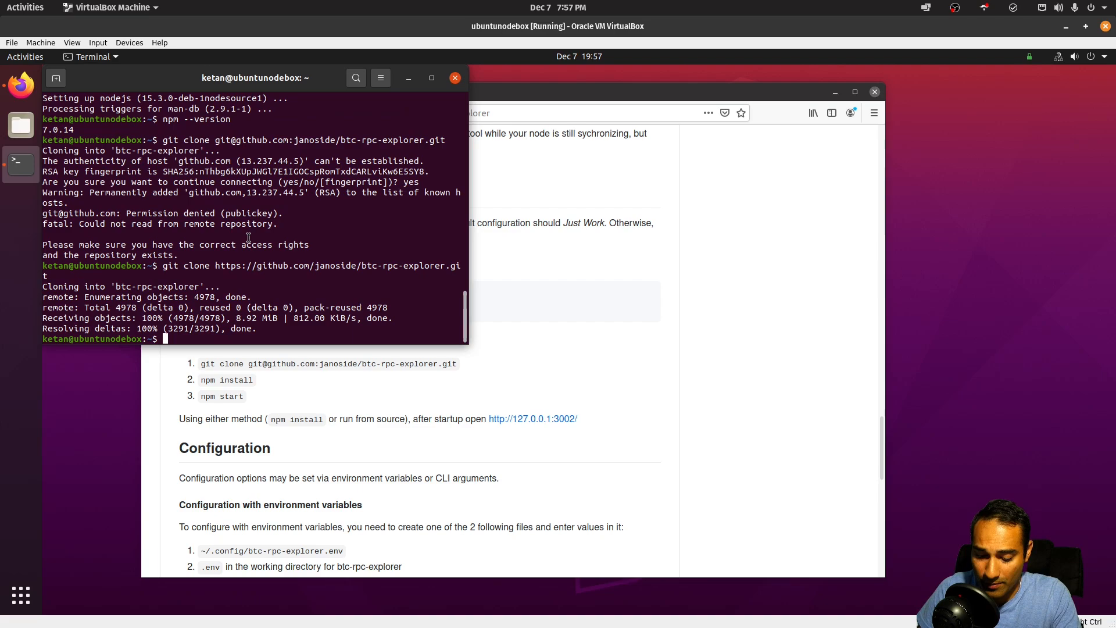
# Run npm install, reporting 0 vulnerabilities, then npm start
pyautogui.write('npm install')
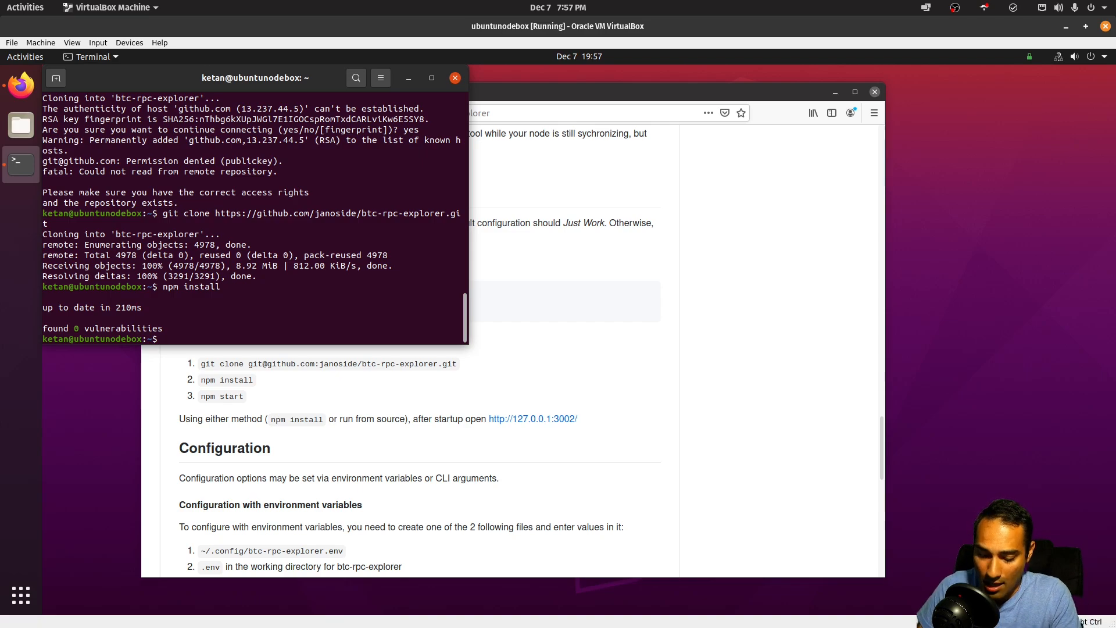
pyautogui.write('npm start')
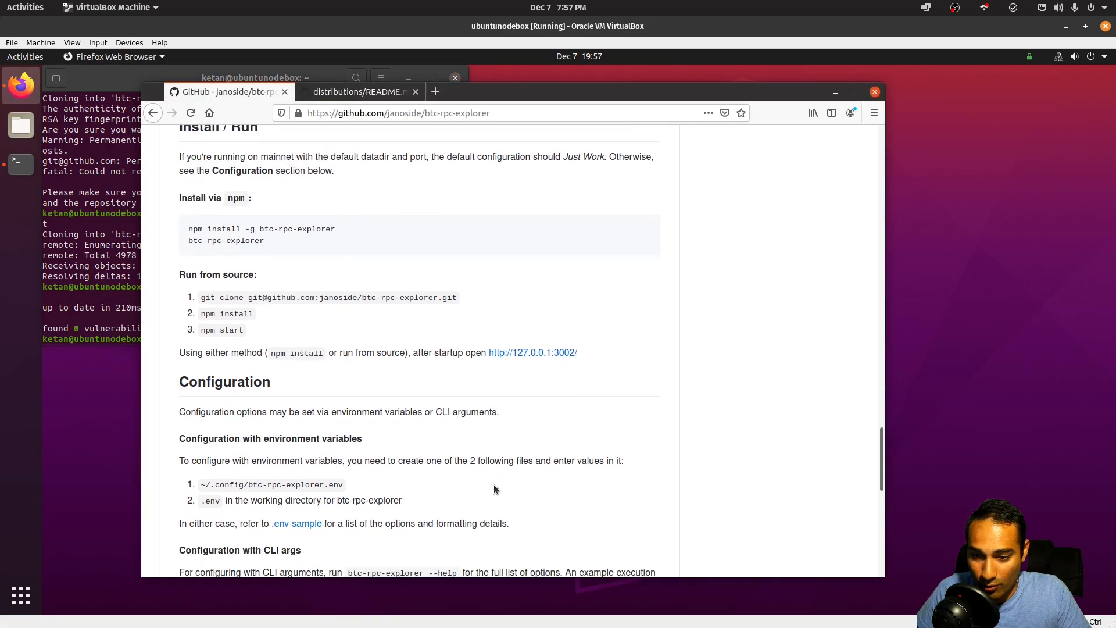
# Scroll the README to Configuration and pick out the ~/.config/btc-rpc-explorer.env file name
pyautogui.scroll(-3)
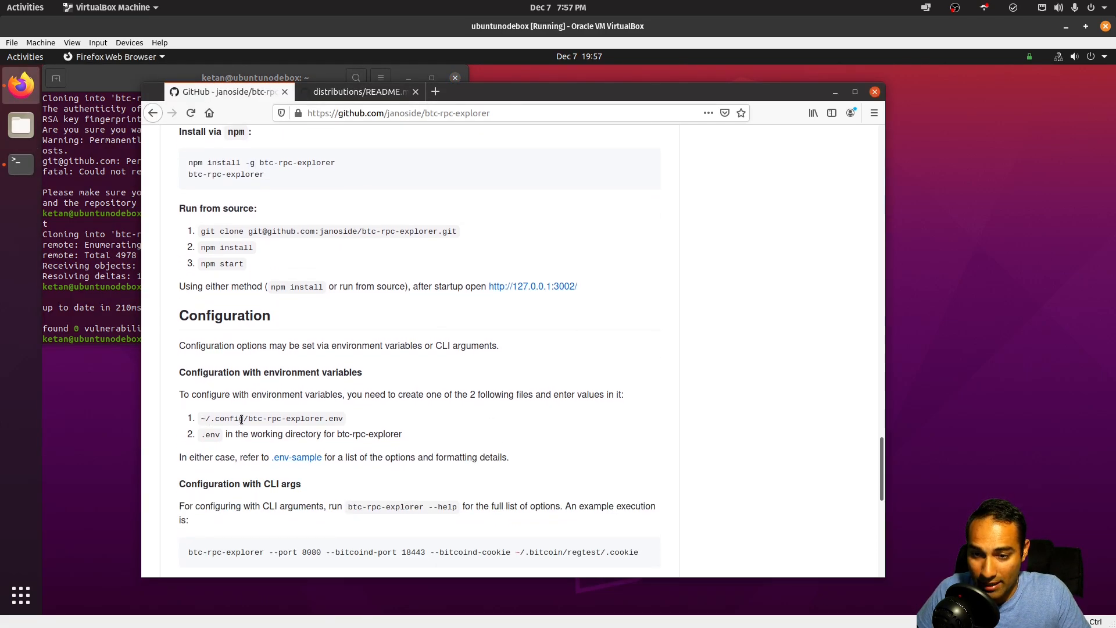
pyautogui.doubleClick(294, 417)
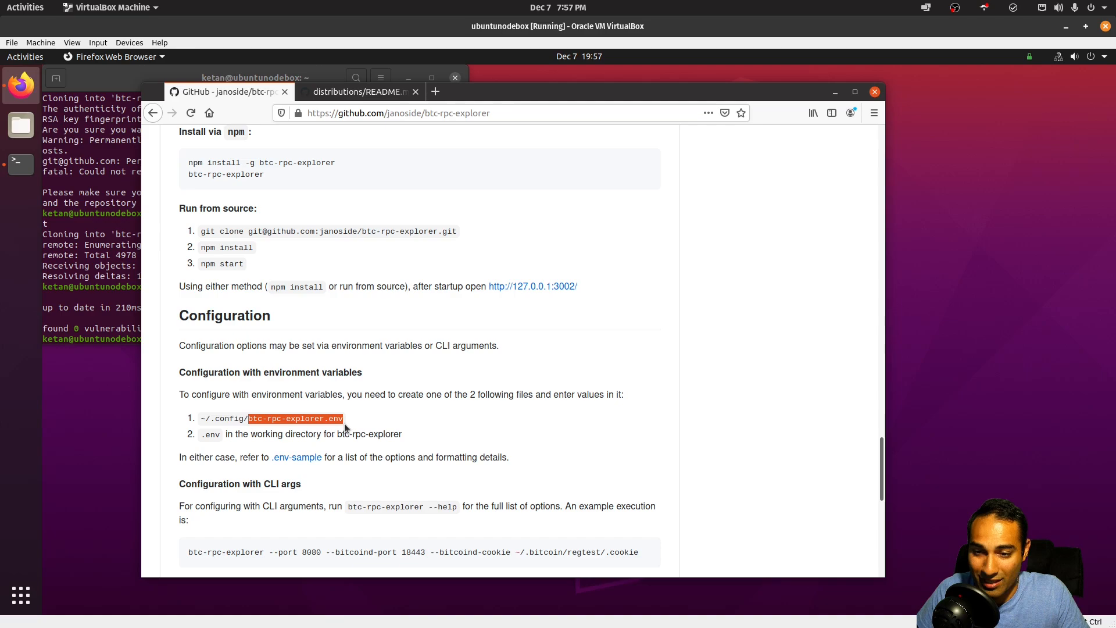
pyautogui.scroll(-3)
pyautogui.write('cd btc-rpc-explorer/')
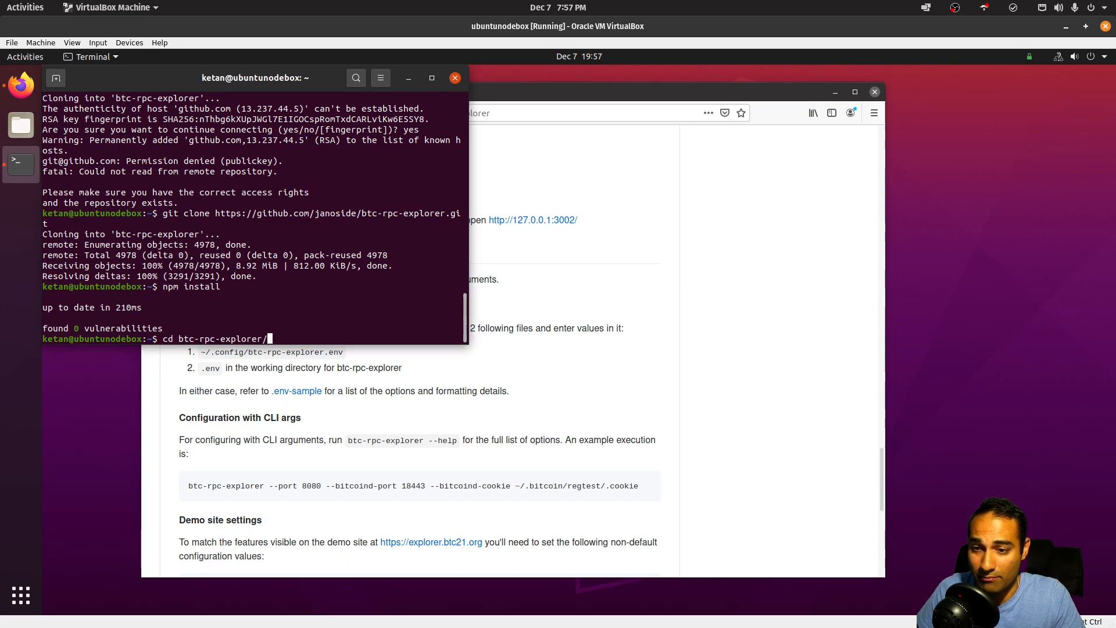
# Run npm install in the btc-rpc-explorer folder (389 packages) and list its contents with ls -la
pyautogui.write('npm')
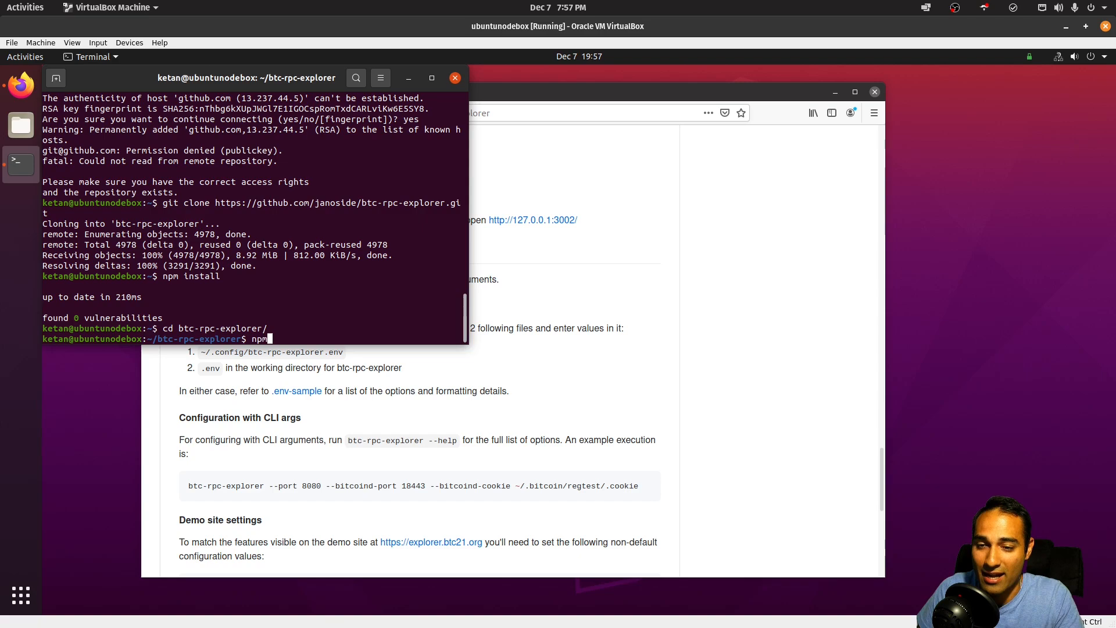
pyautogui.press('Return')
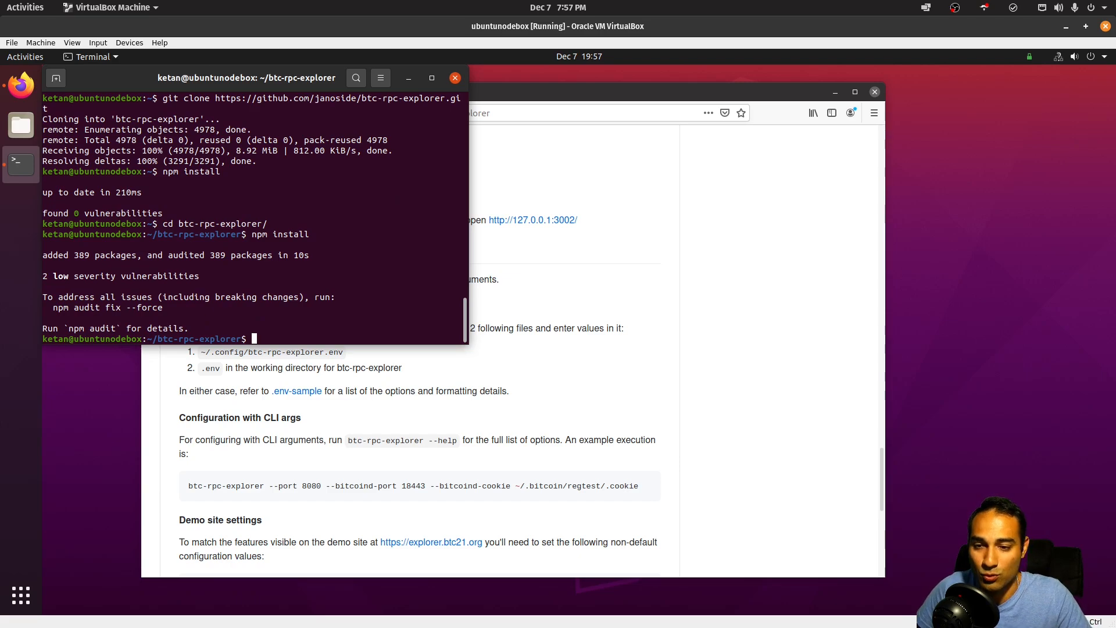
pyautogui.write('ls')
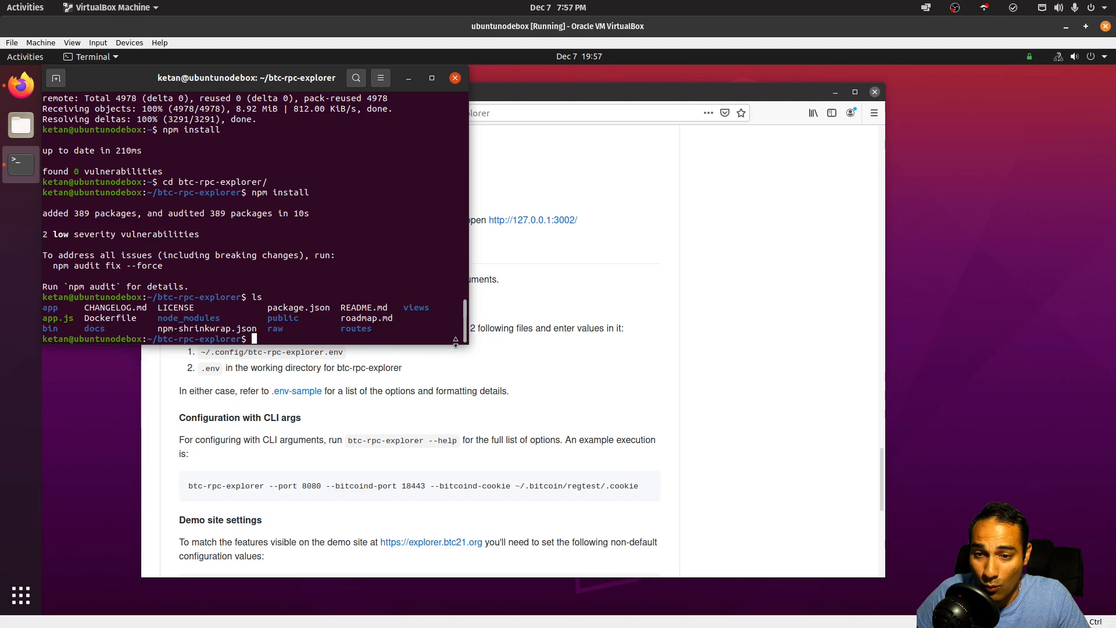
pyautogui.moveTo(211, 388)
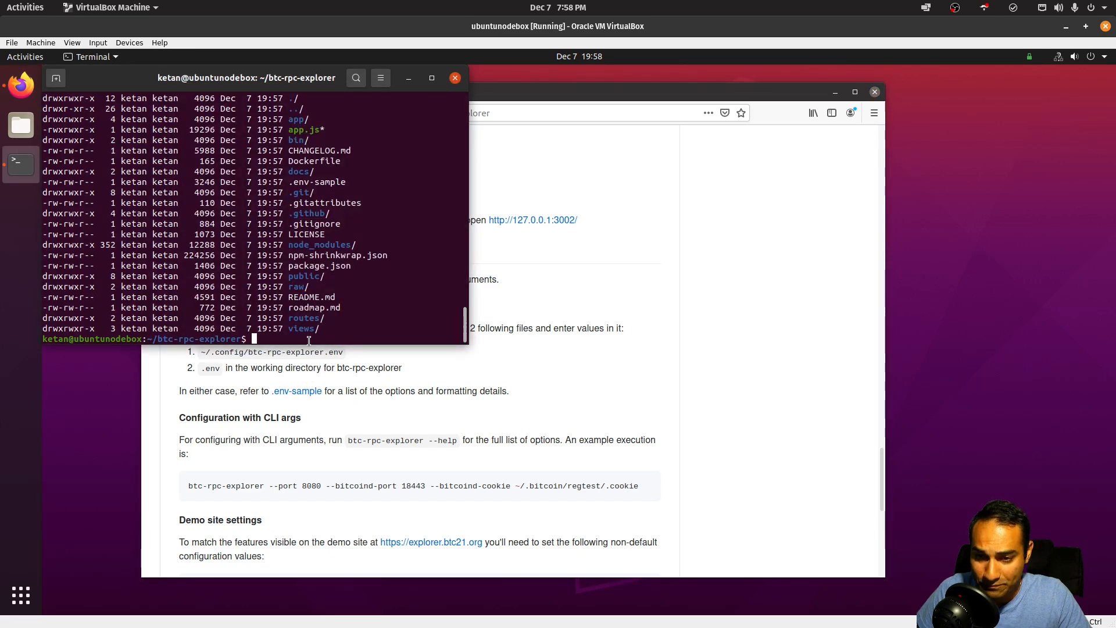
# Copy .env-sample to ~/.config/btc-rpc-explorer.env, move into ~/.config and start nano
pyautogui.write('cp .')
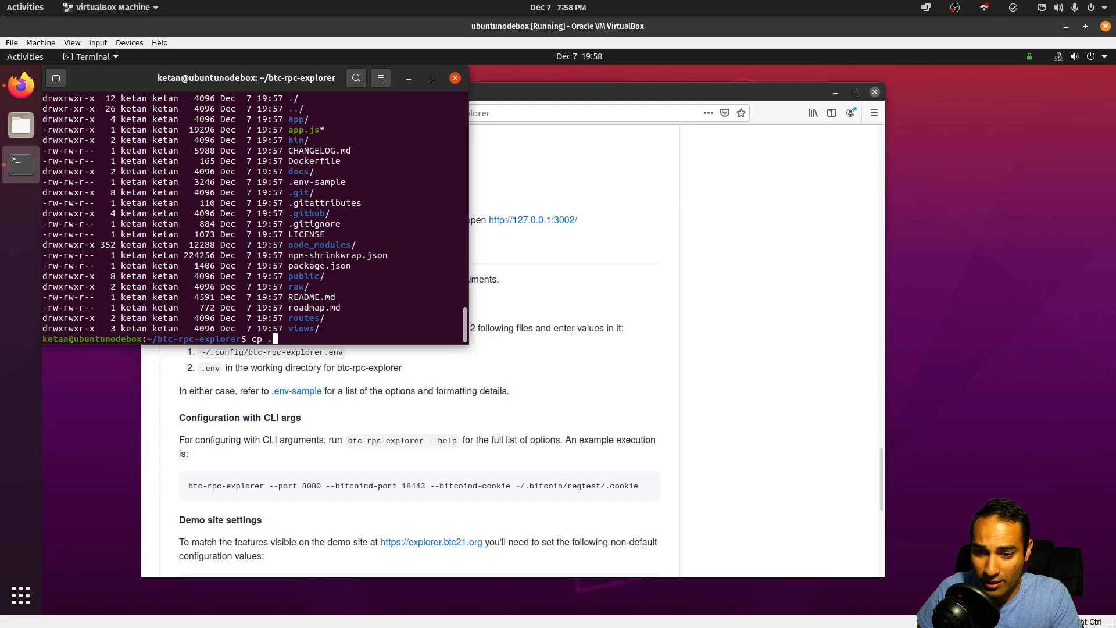
pyautogui.write('env-sample')
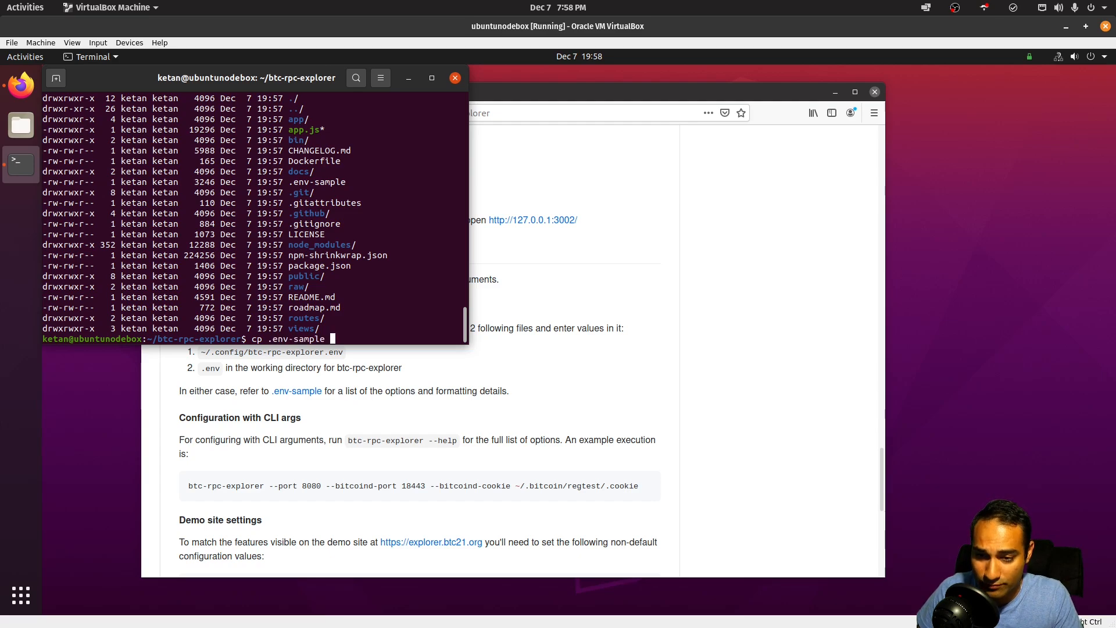
pyautogui.write('-')
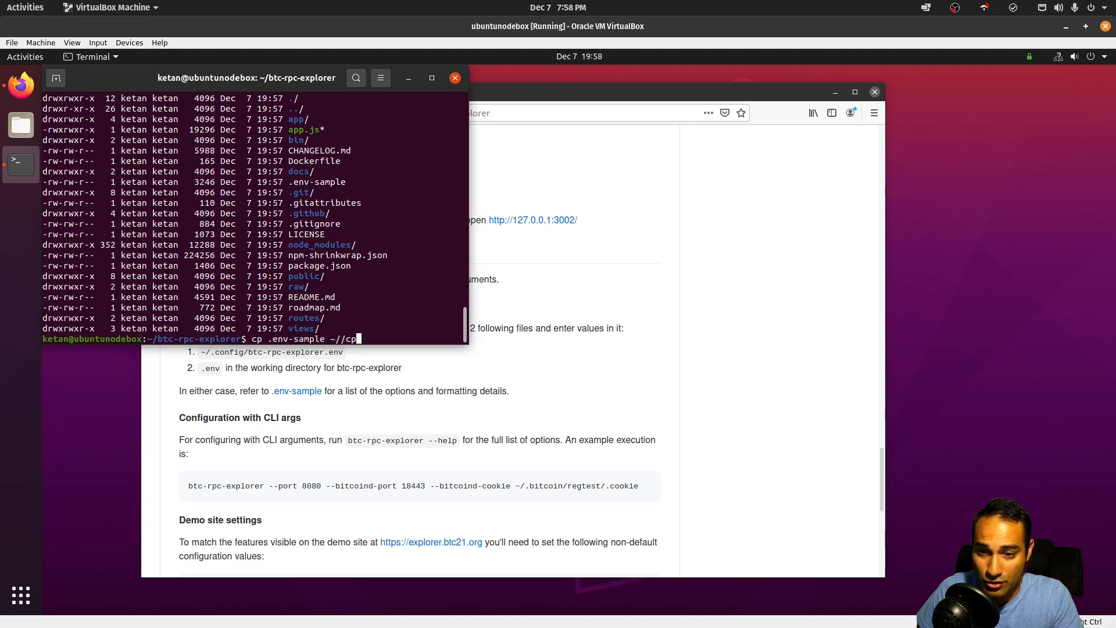
pyautogui.write('.config/')
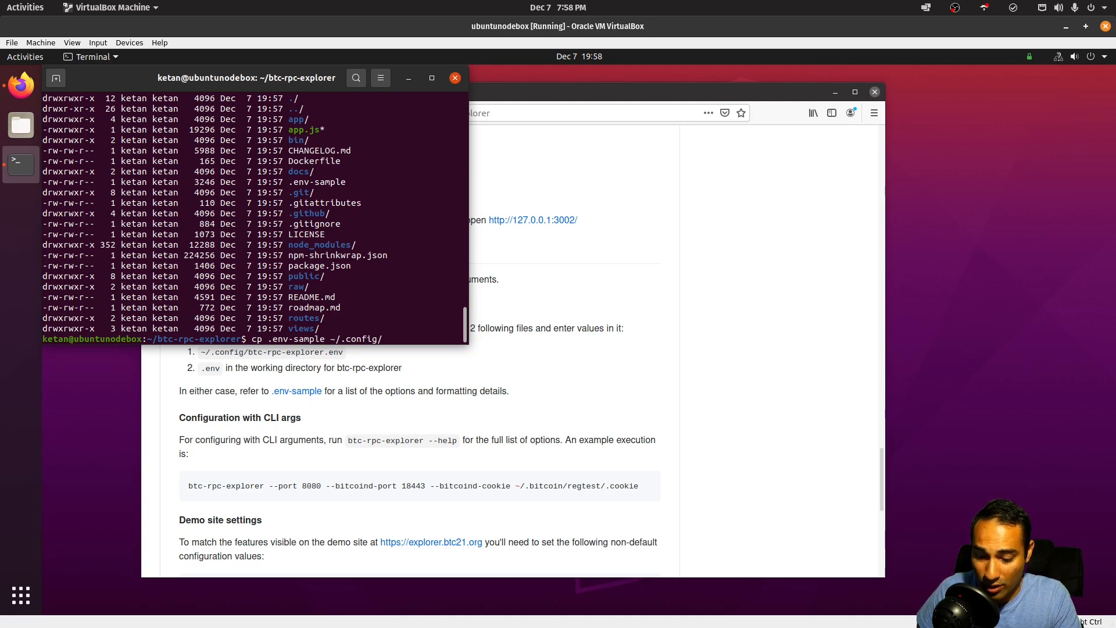
pyautogui.write('btc-rpc-explorer.env')
pyautogui.write('cd .config/')
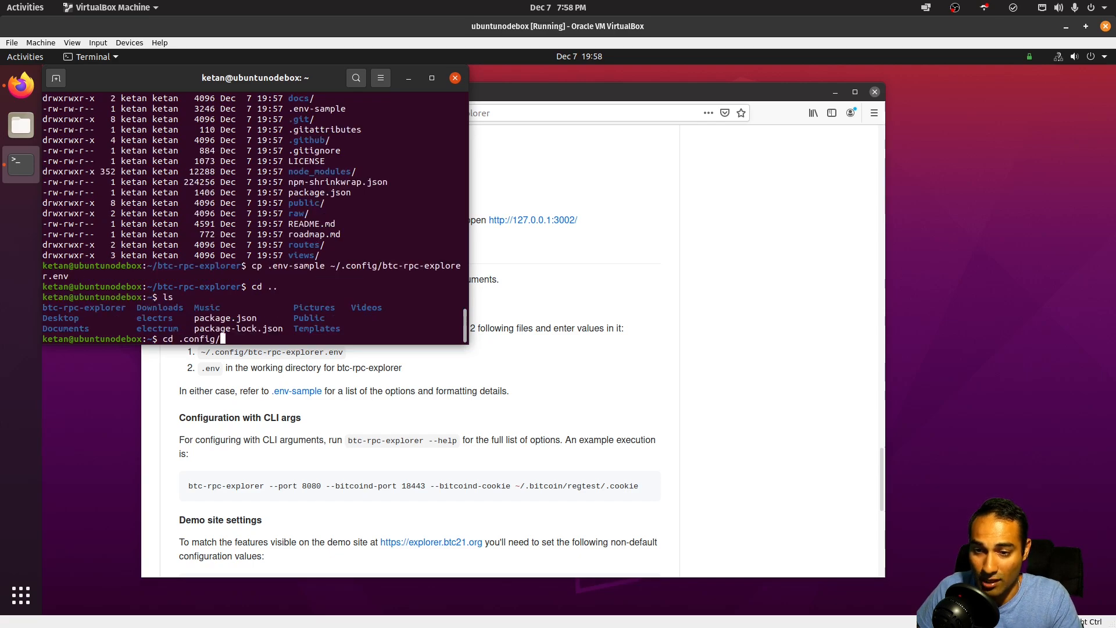
pyautogui.press('Return')
pyautogui.write('ls')
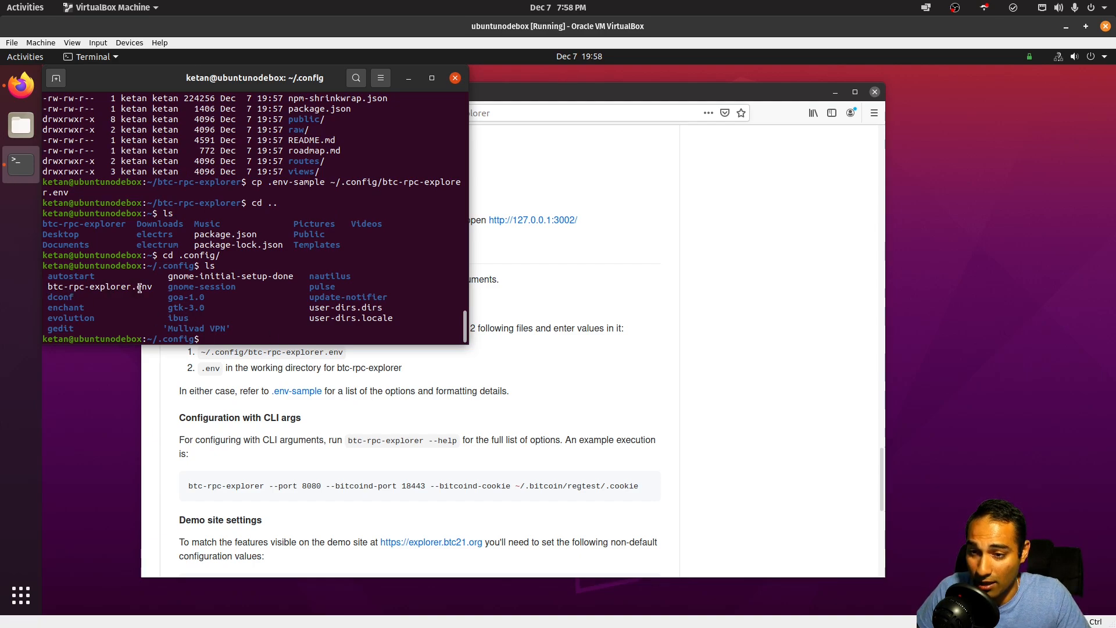
pyautogui.write('nano')
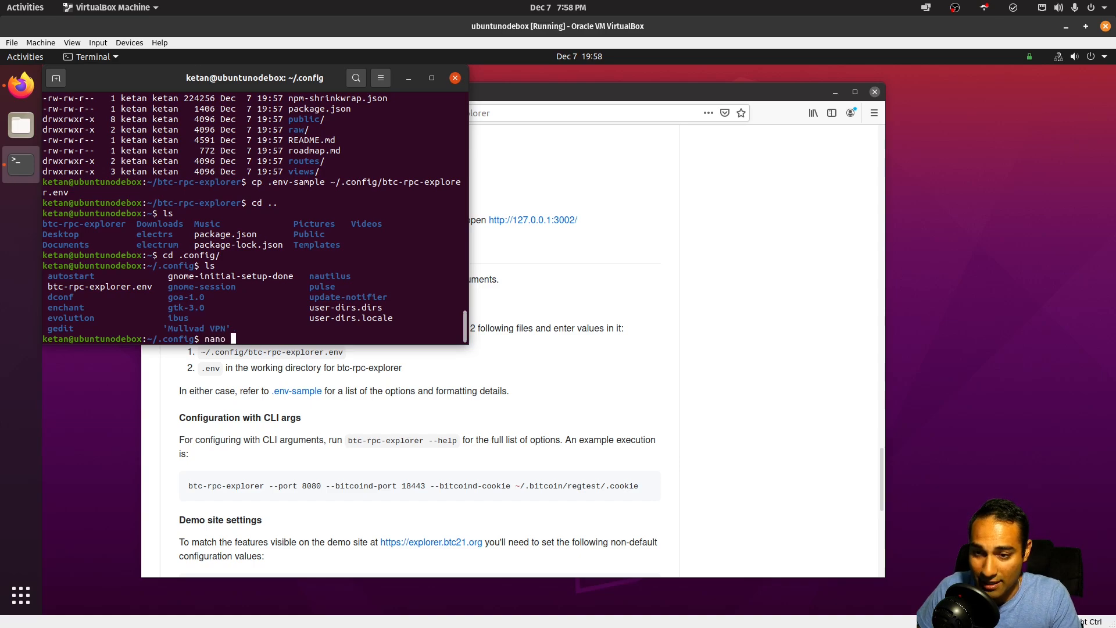
# Edit btc-rpc-explorer.env: uncomment BTCEXP_HOST and set RPC user and password to bitcoin
pyautogui.press('Return')
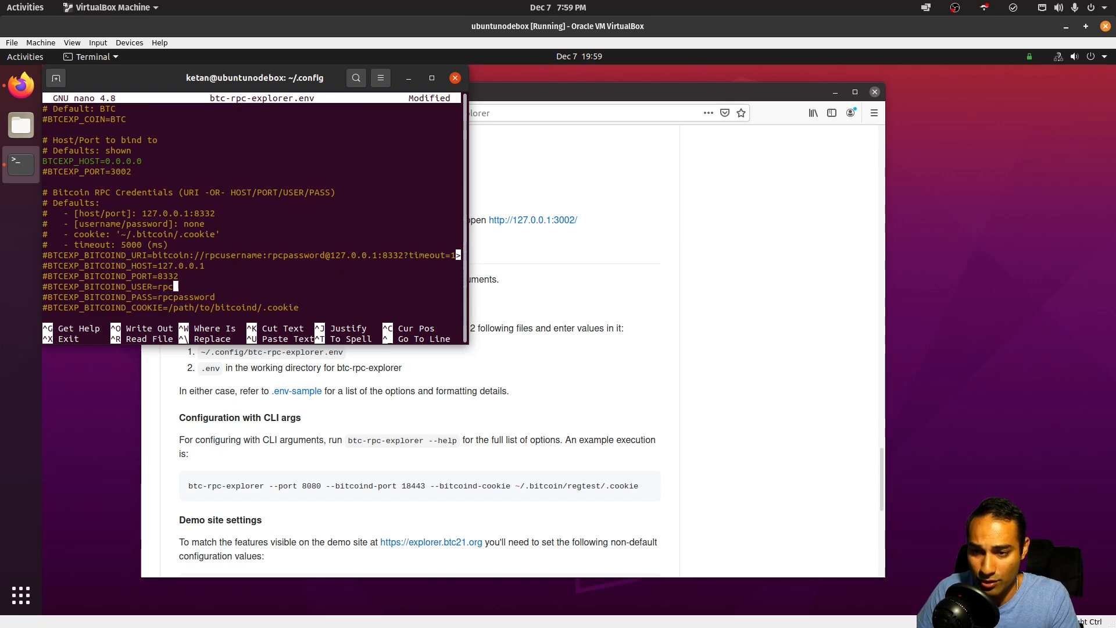
pyautogui.write('bitcoin')
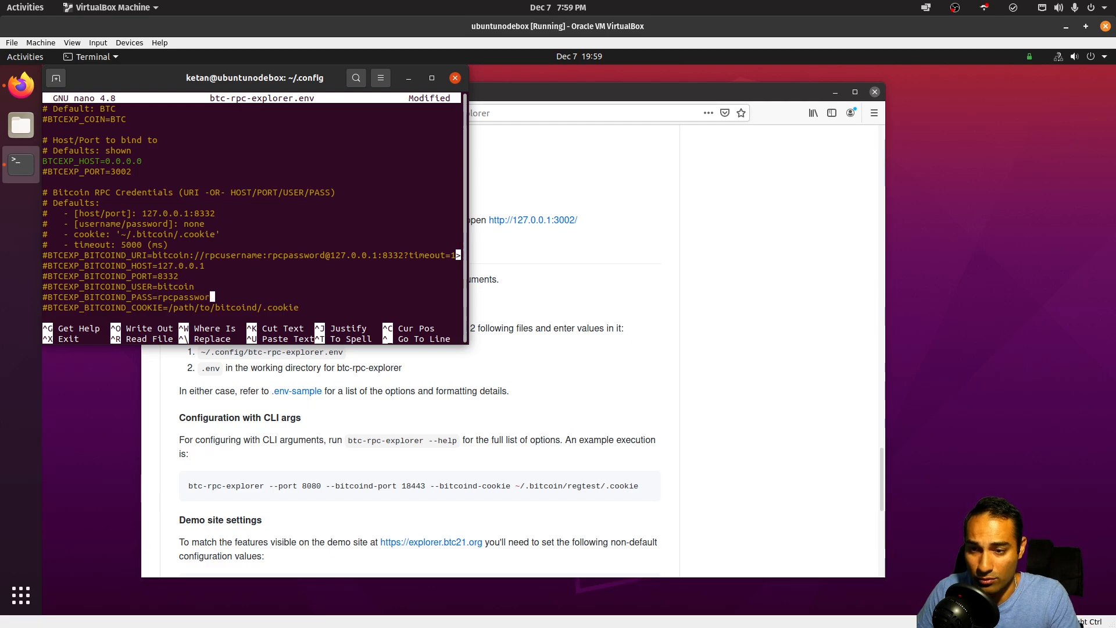
pyautogui.write('bitcoin')
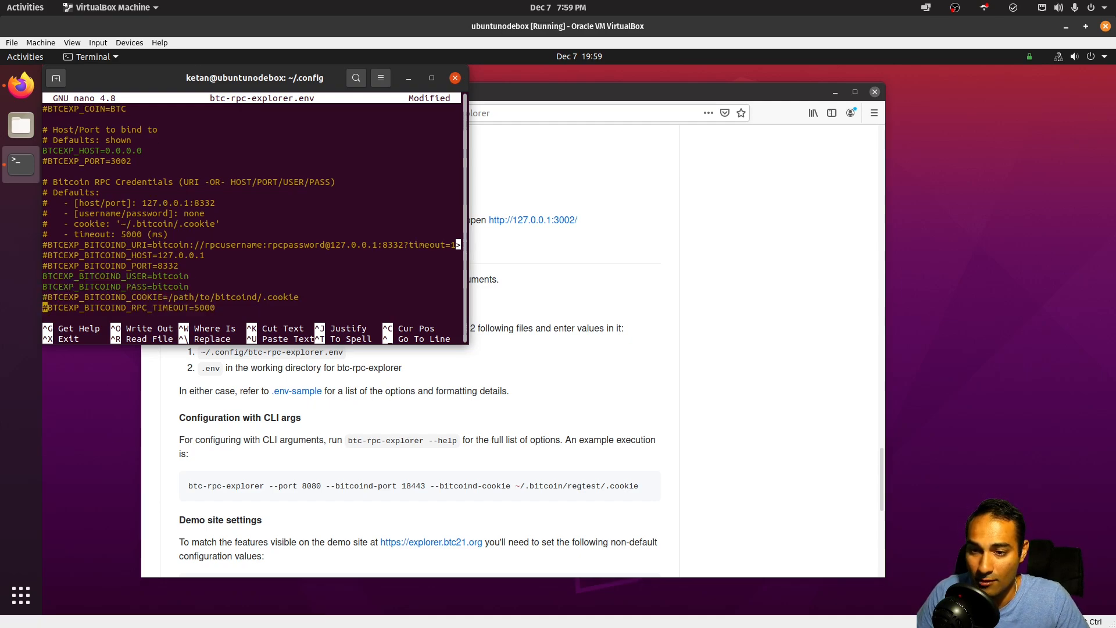
# Uncomment BTCEXP_ADDRESS_API=electrumx and the ElectrumX server tcp://127.0.0.1:50001
pyautogui.scroll(-3)
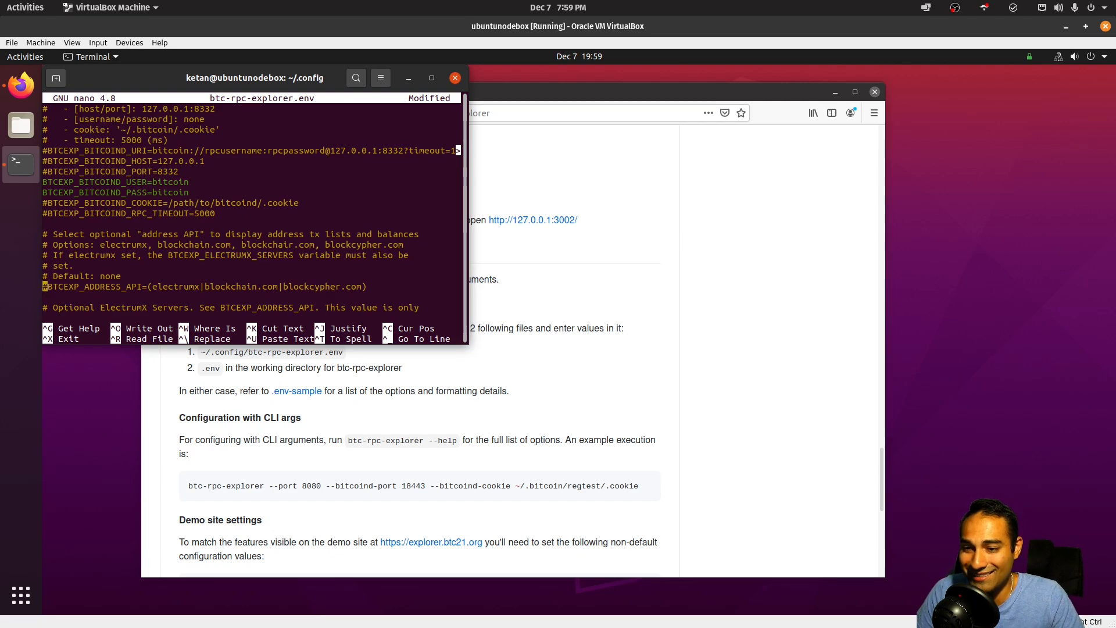
pyautogui.press('Delete')
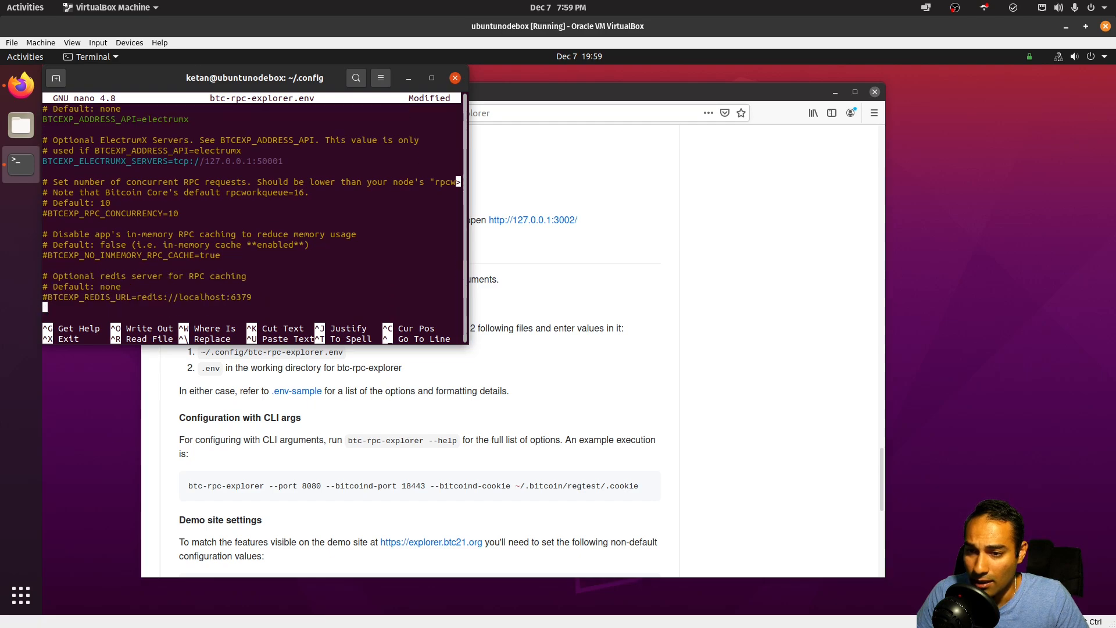
# Uncomment BTCEXP_SLOW_DEVICE_MODE=false and BTCEXP_NO_RATES=false, then save and exit nano
pyautogui.scroll(-3)
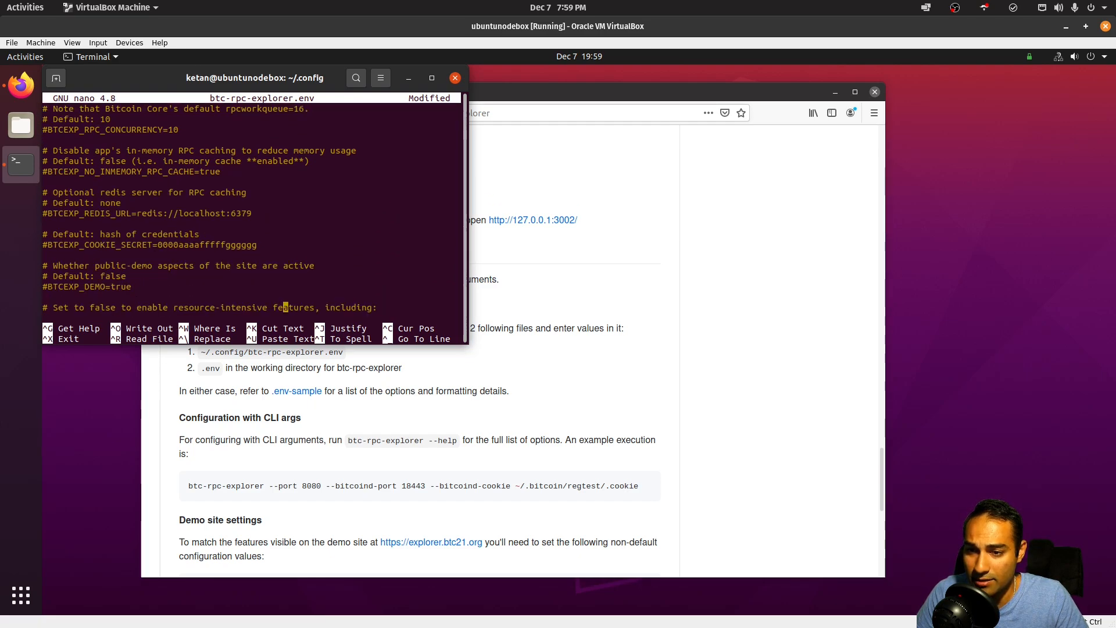
pyautogui.scroll(-3)
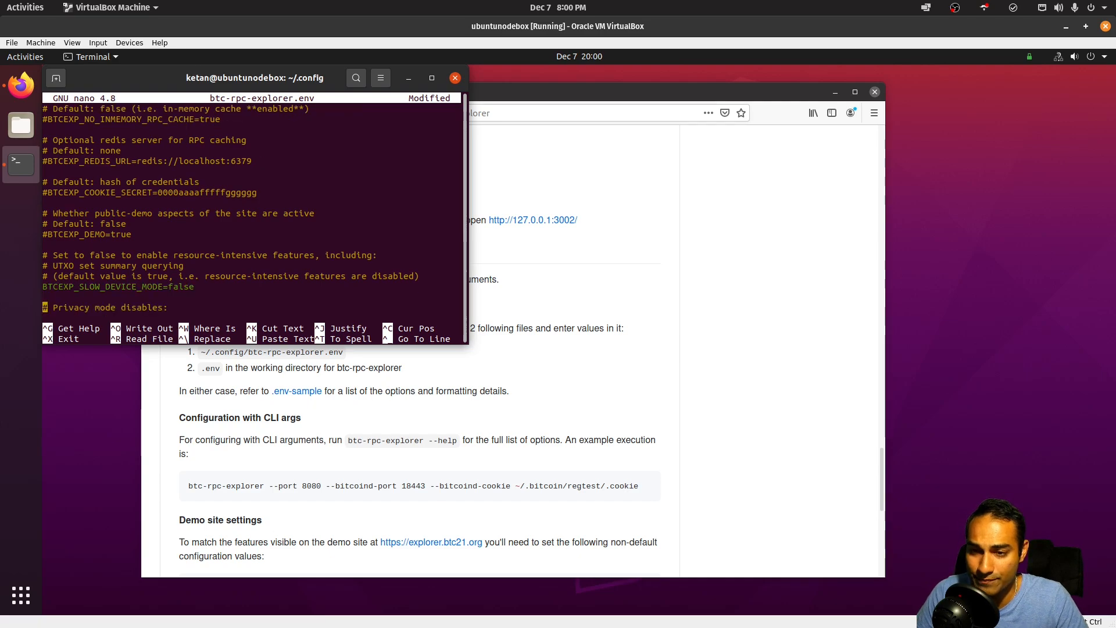
pyautogui.scroll(-3)
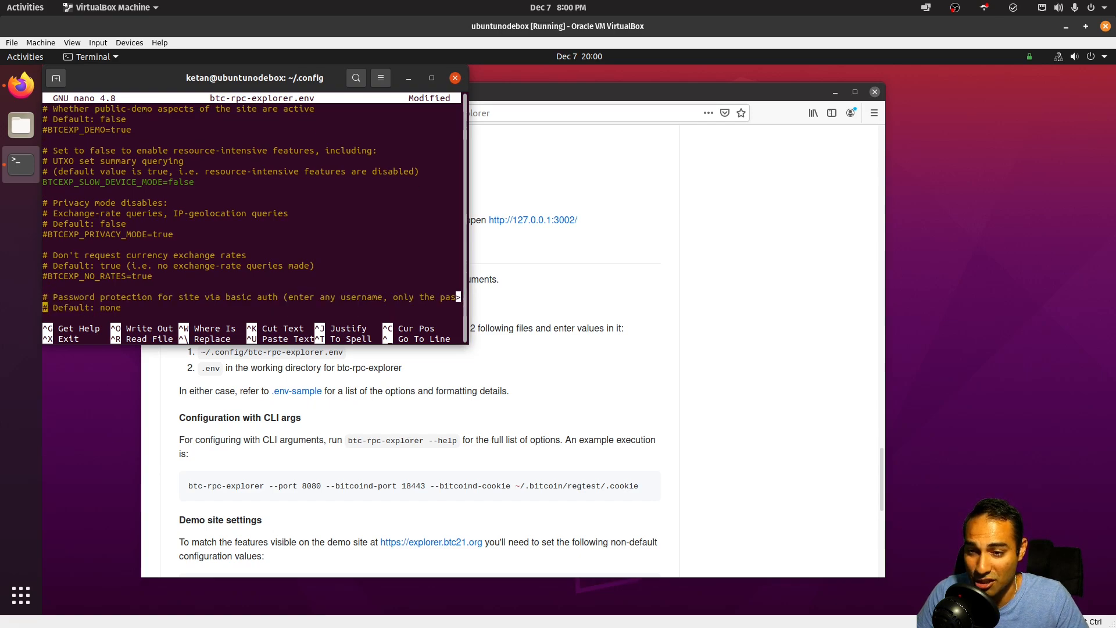
pyautogui.write('#BTCEXP_BASIC_AUTH_PASSWORD=mypassword')
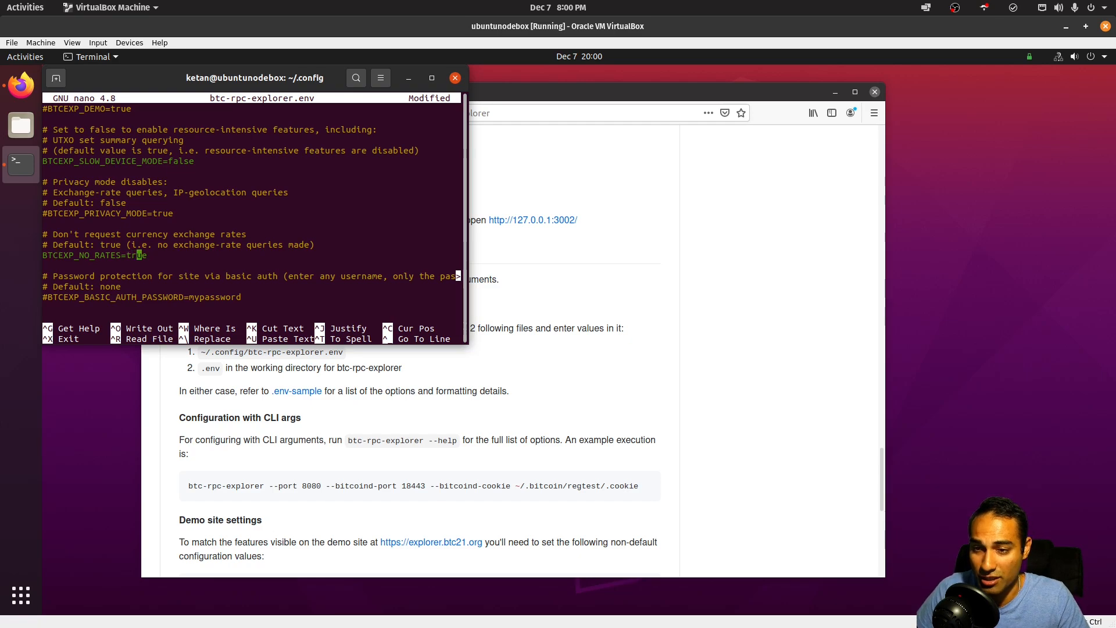
pyautogui.write('false')
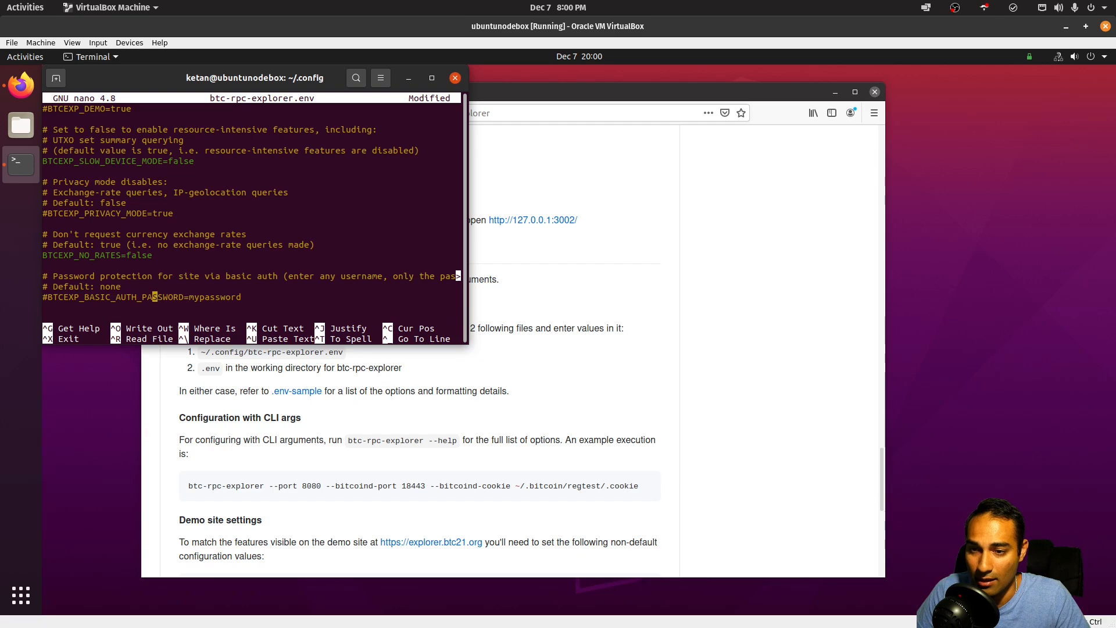
pyautogui.scroll(-3)
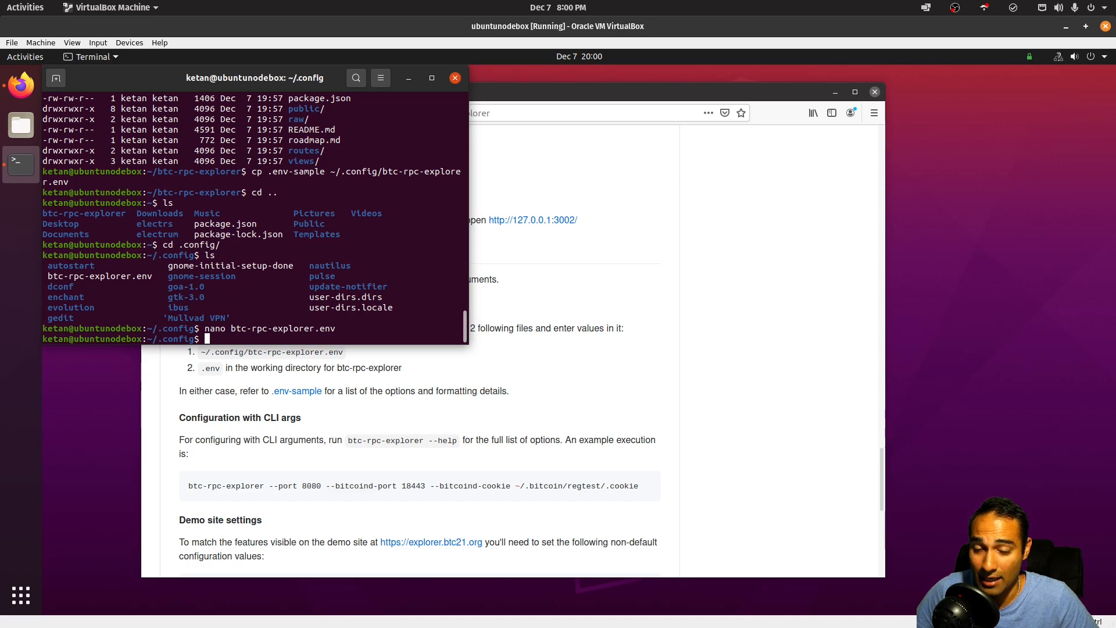
# Move into the btc-rpc-explorer folder, list its files and launch the explorer with npm start
pyautogui.write('cd ..')
pyautogui.write('l')
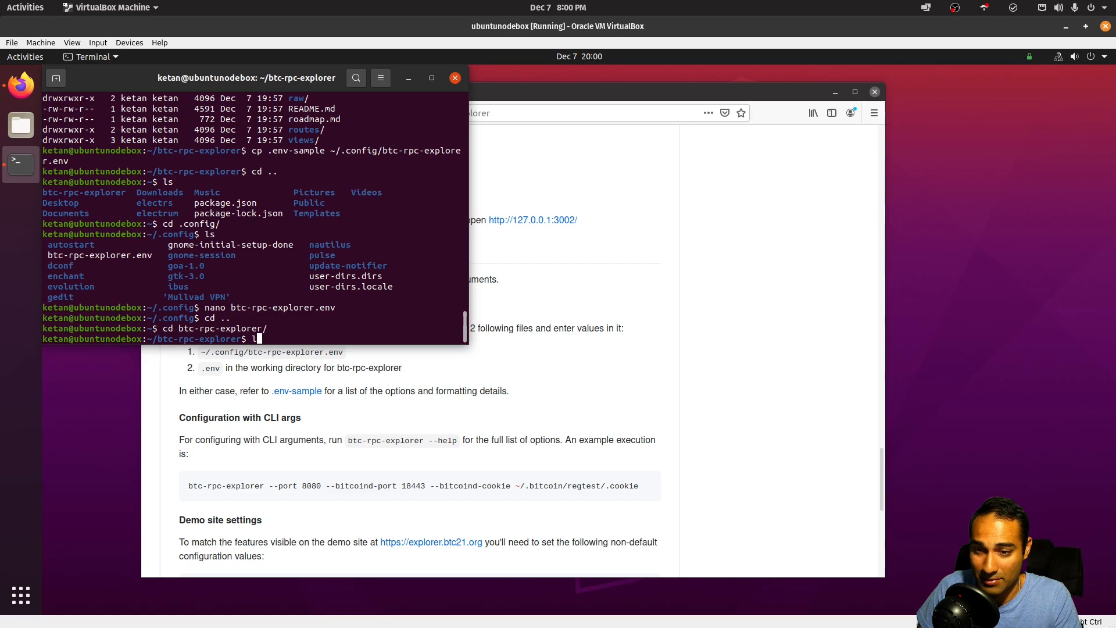
pyautogui.press('Return')
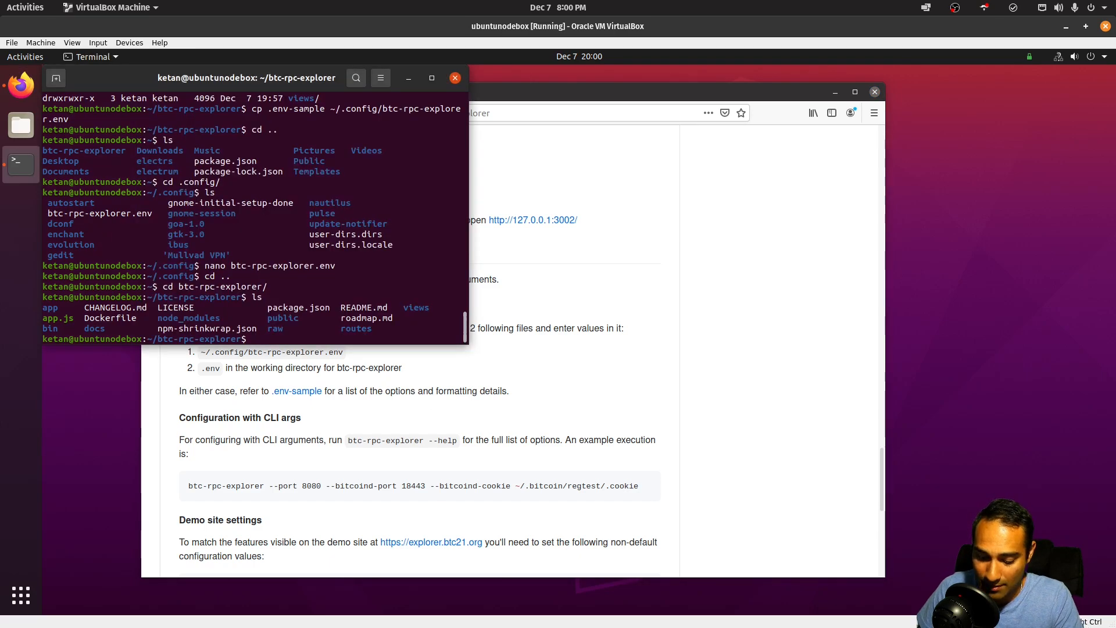
pyautogui.write('npm start')
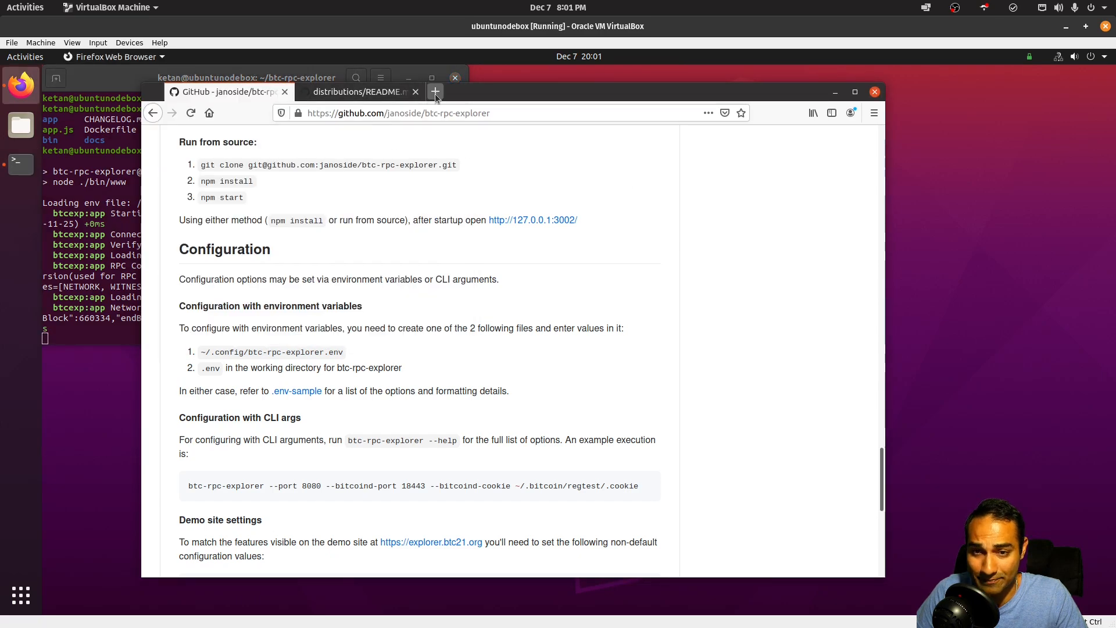
pyautogui.click(435, 90)
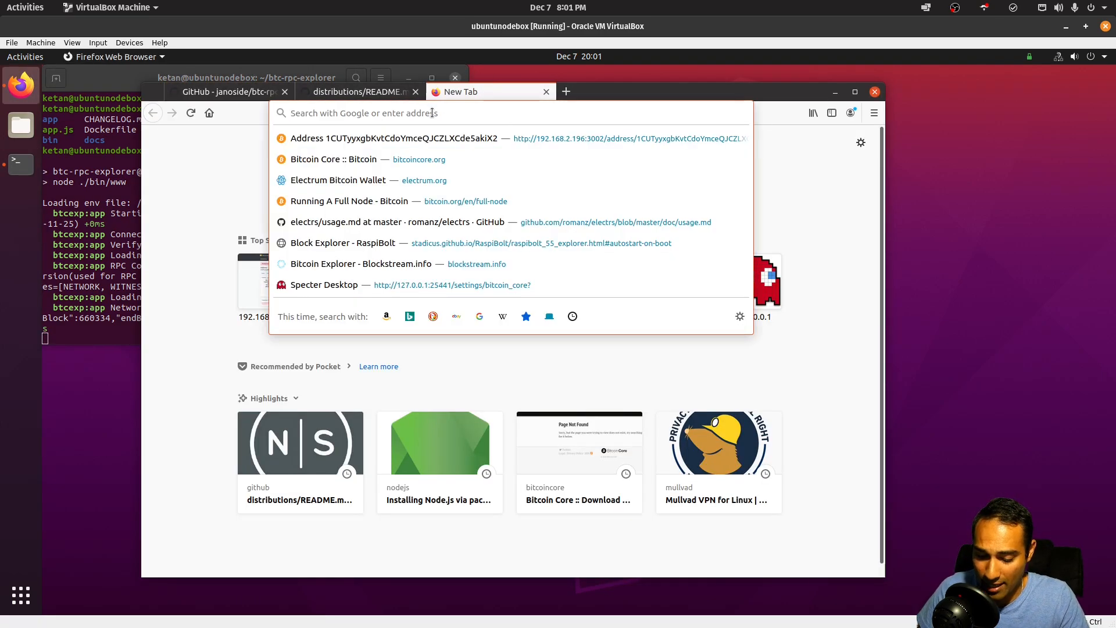
pyautogui.write('192.168.2.196:3002/')
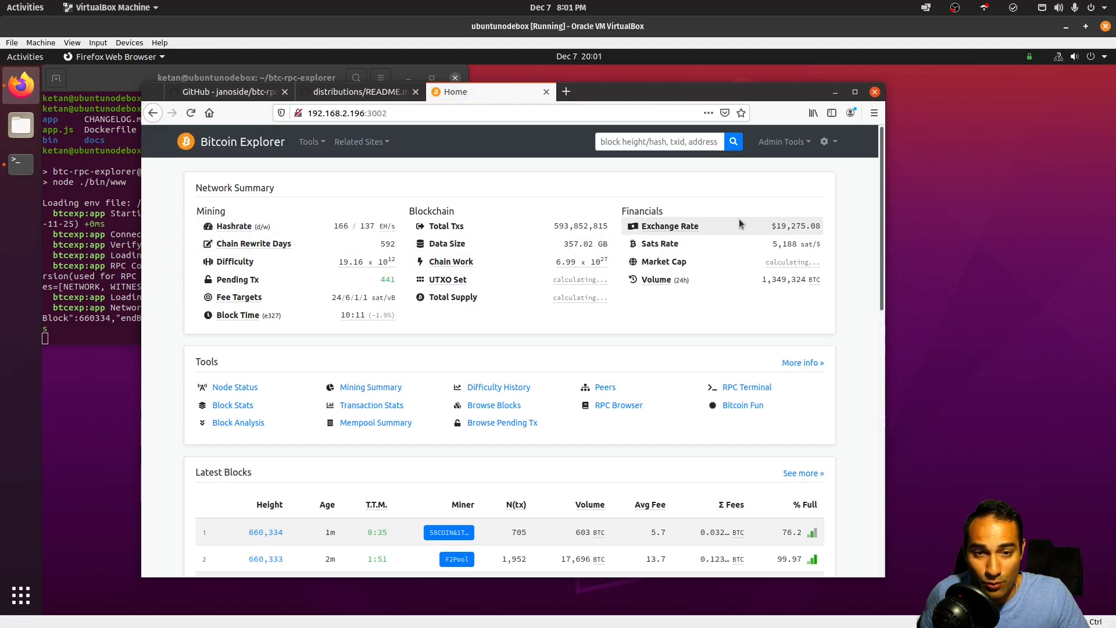
pyautogui.moveTo(416, 312)
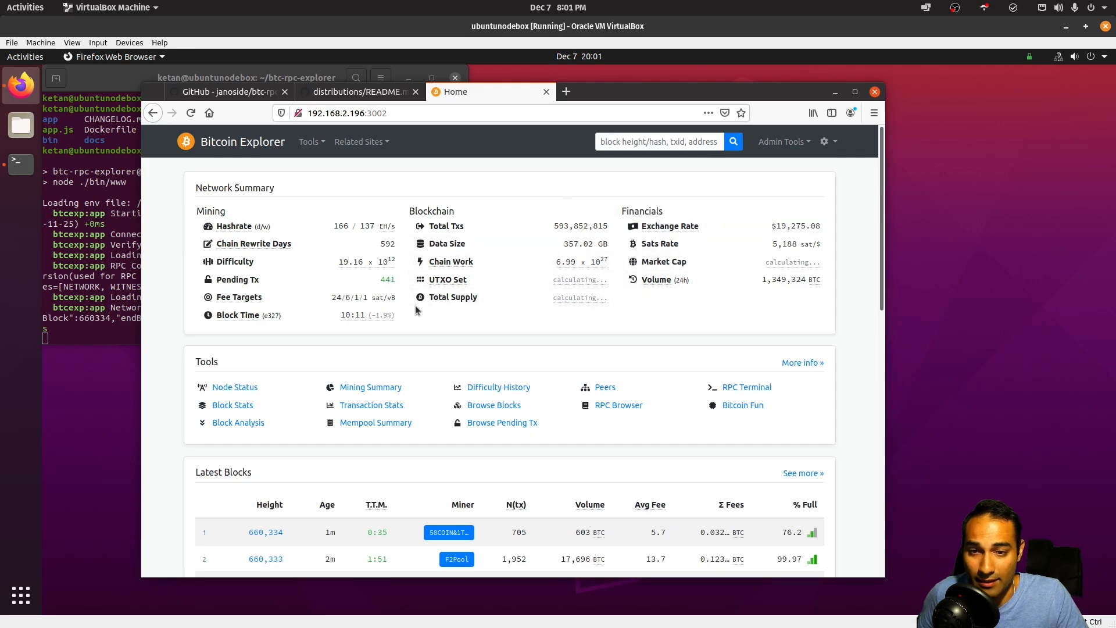
pyautogui.moveTo(446, 280)
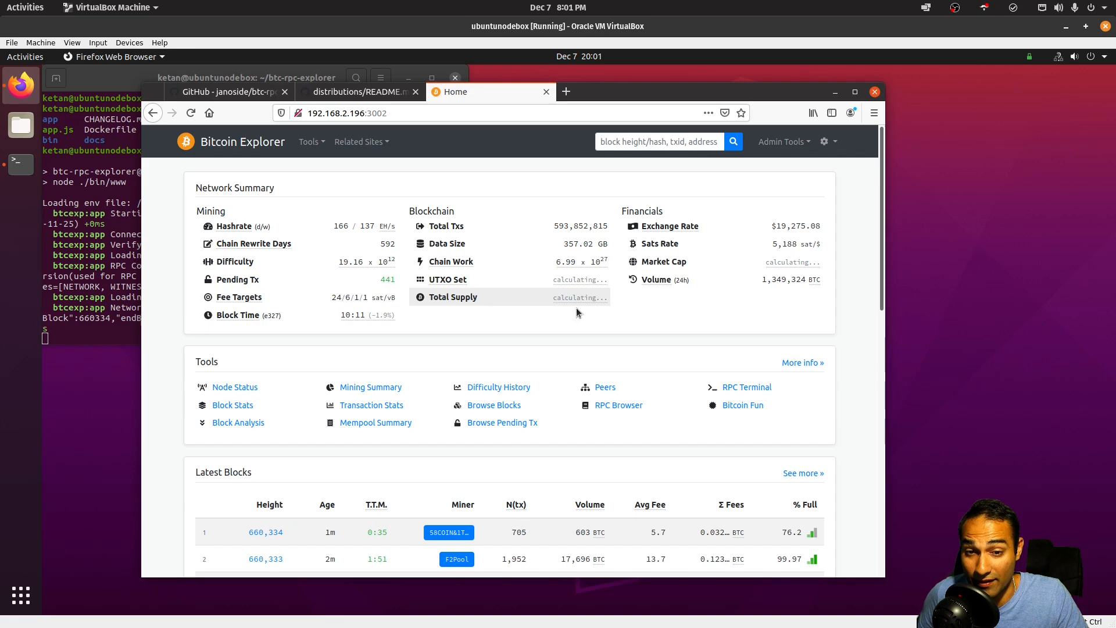
pyautogui.scroll(-3)
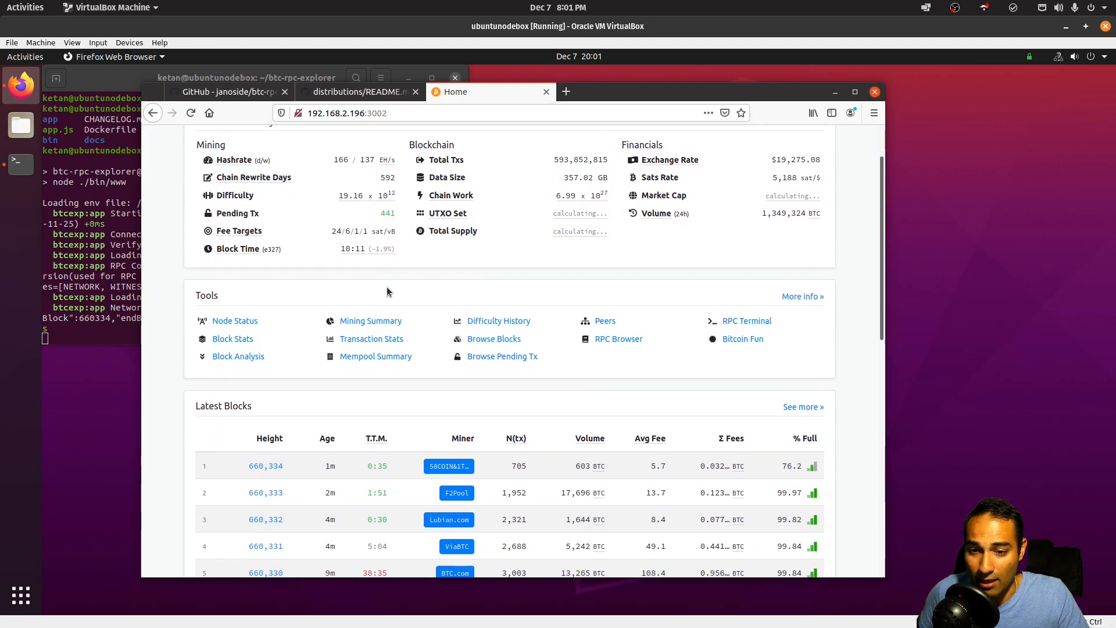
pyautogui.scroll(-3)
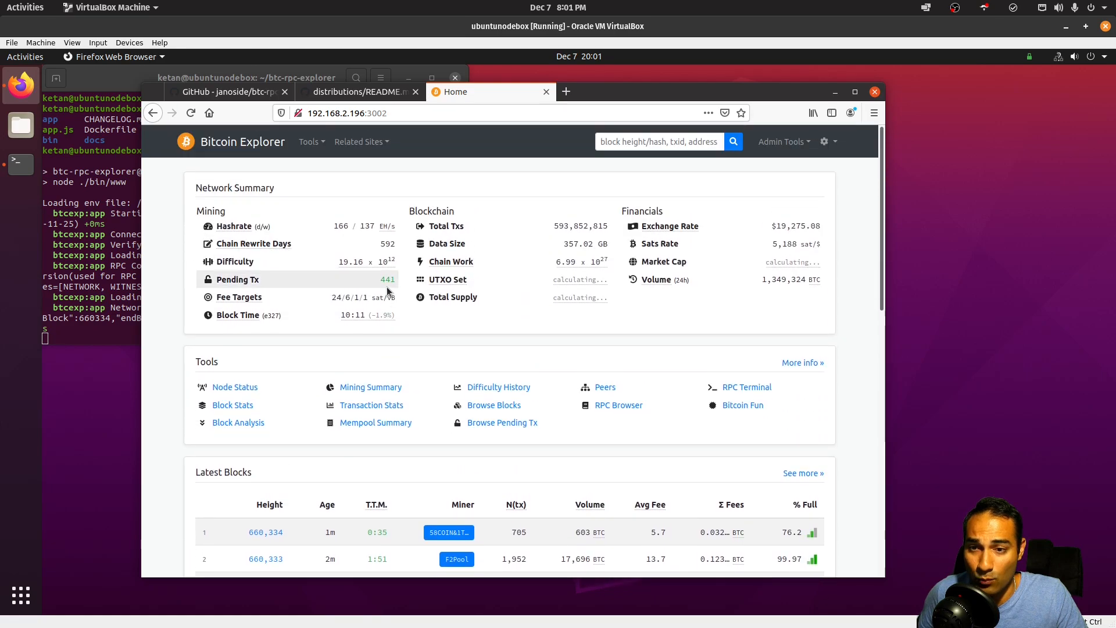
pyautogui.scroll(-3)
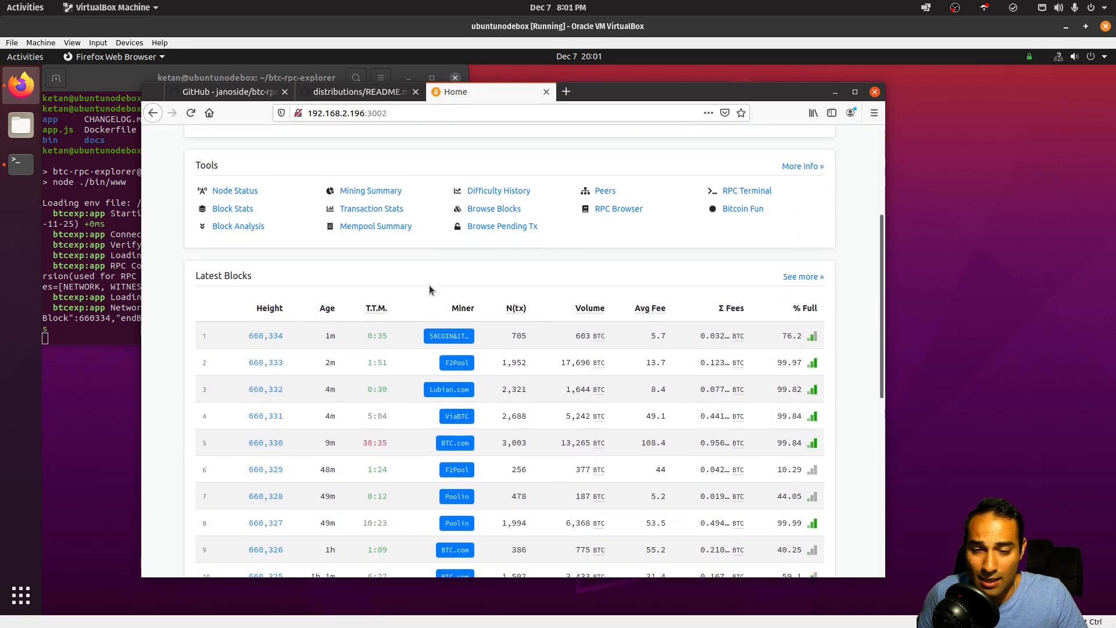
# Open block 660,330 from Latest Blocks, then the input address of its transaction #1
pyautogui.click(265, 373)
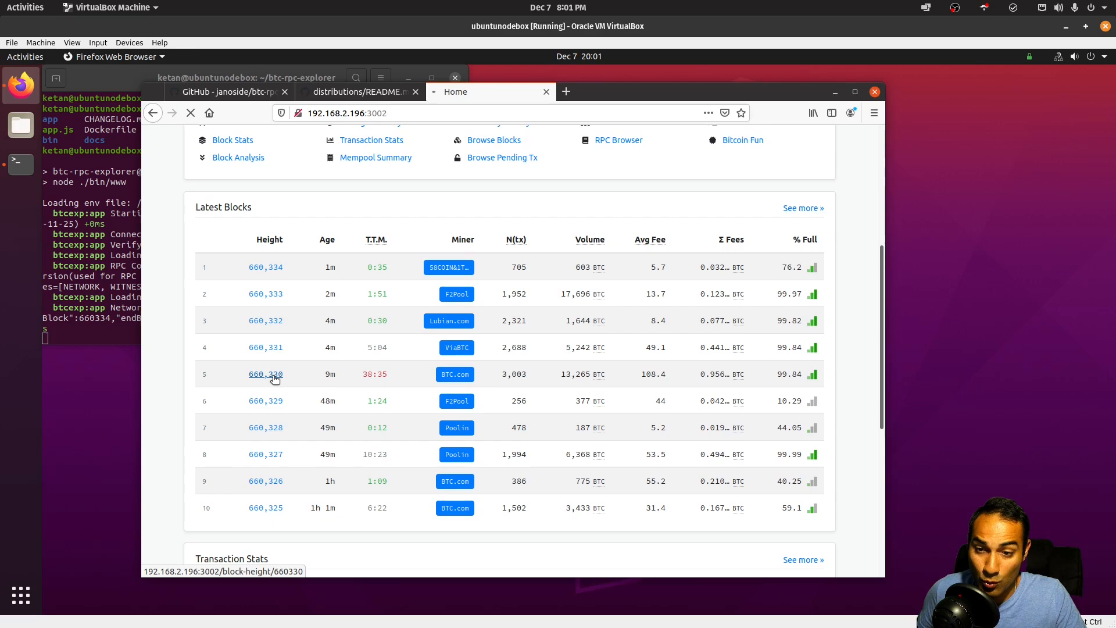
pyautogui.click(265, 373)
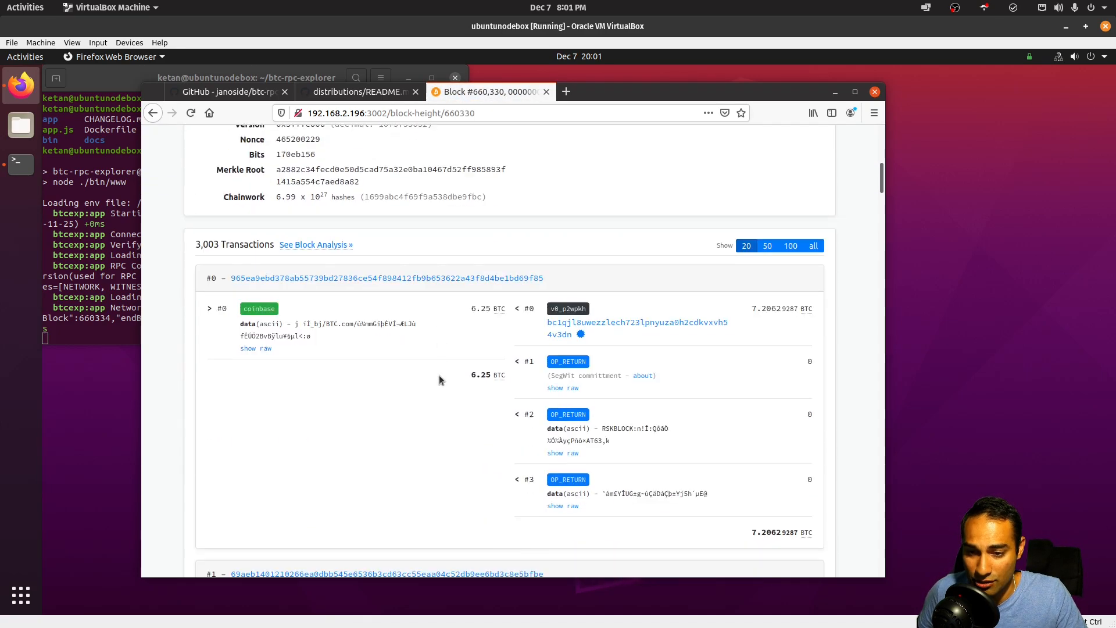
pyautogui.scroll(-3)
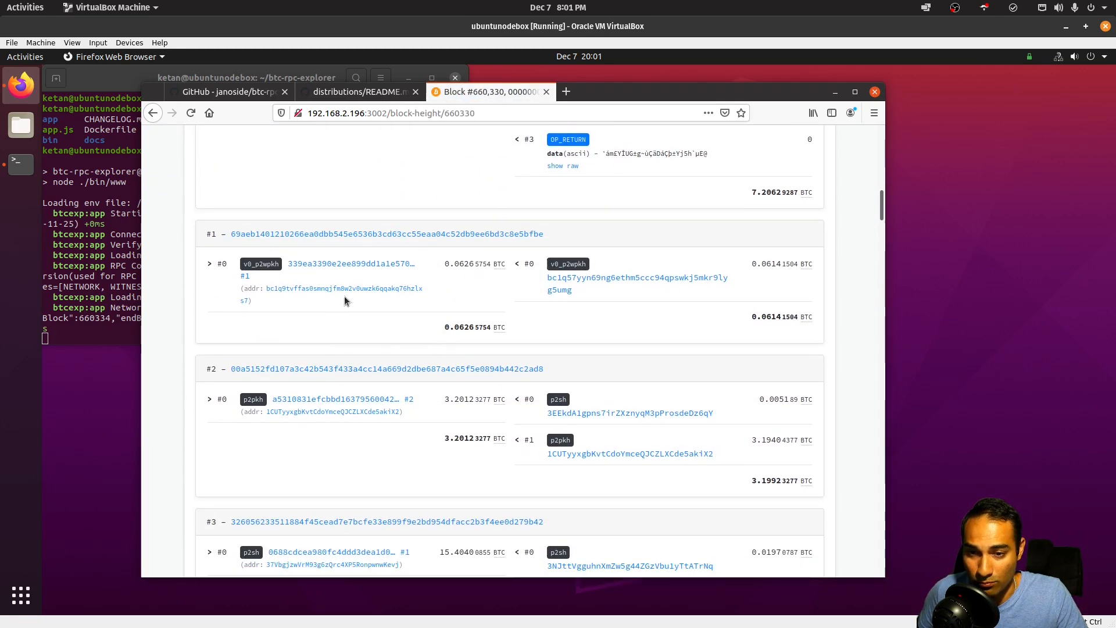
pyautogui.click(343, 289)
pyautogui.write('npm up')
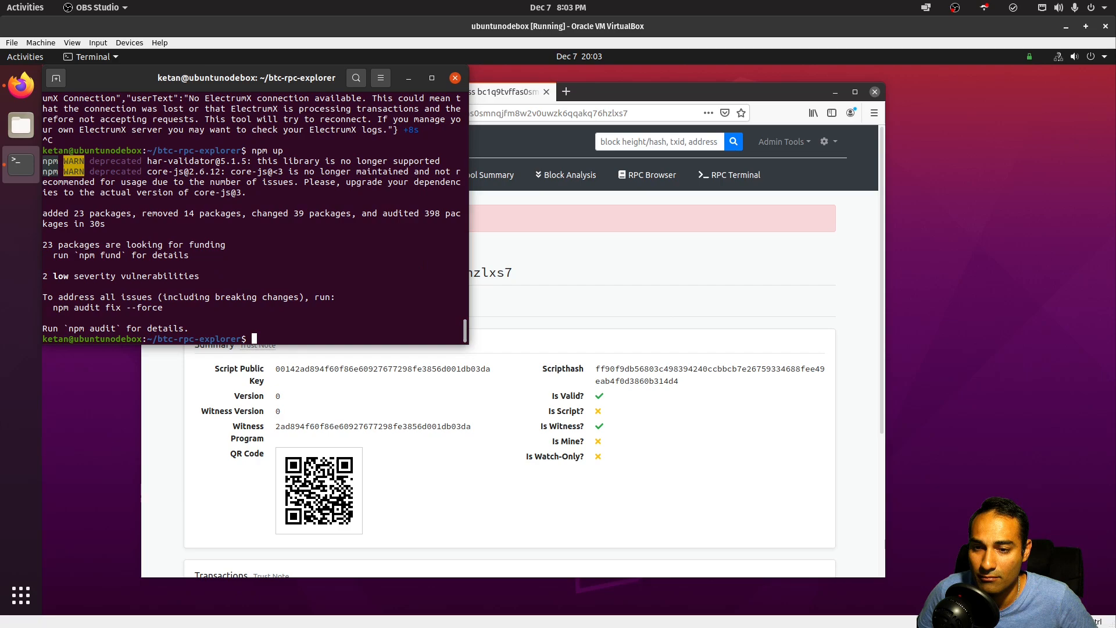
# Relaunch the explorer with npm start, correcting the 'nmp' typo first
pyautogui.write('nmp')
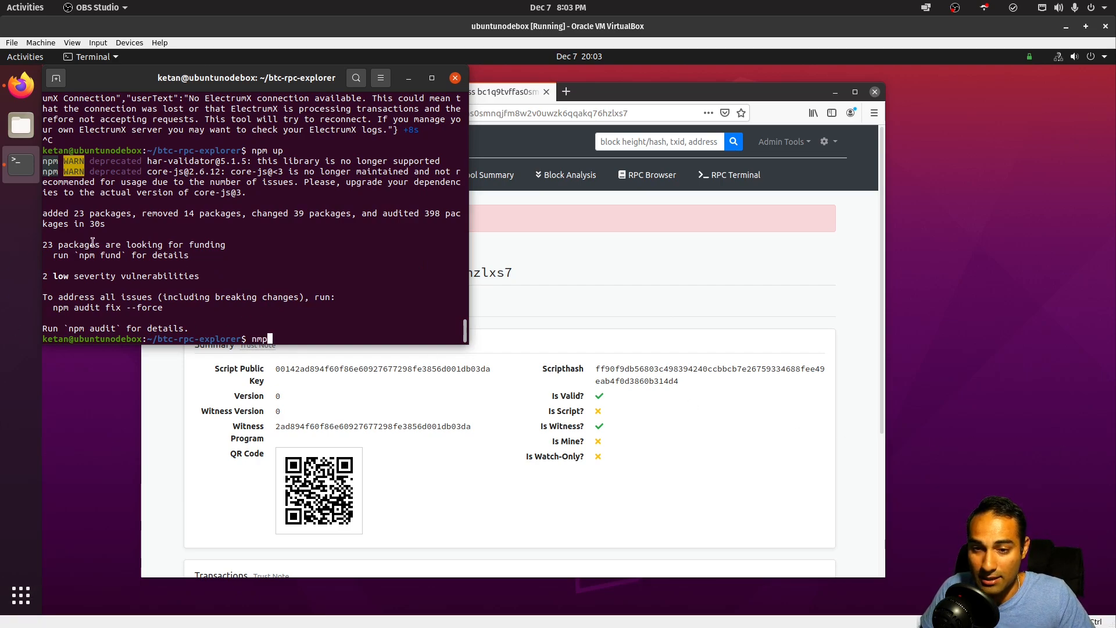
pyautogui.press('BackSpace')
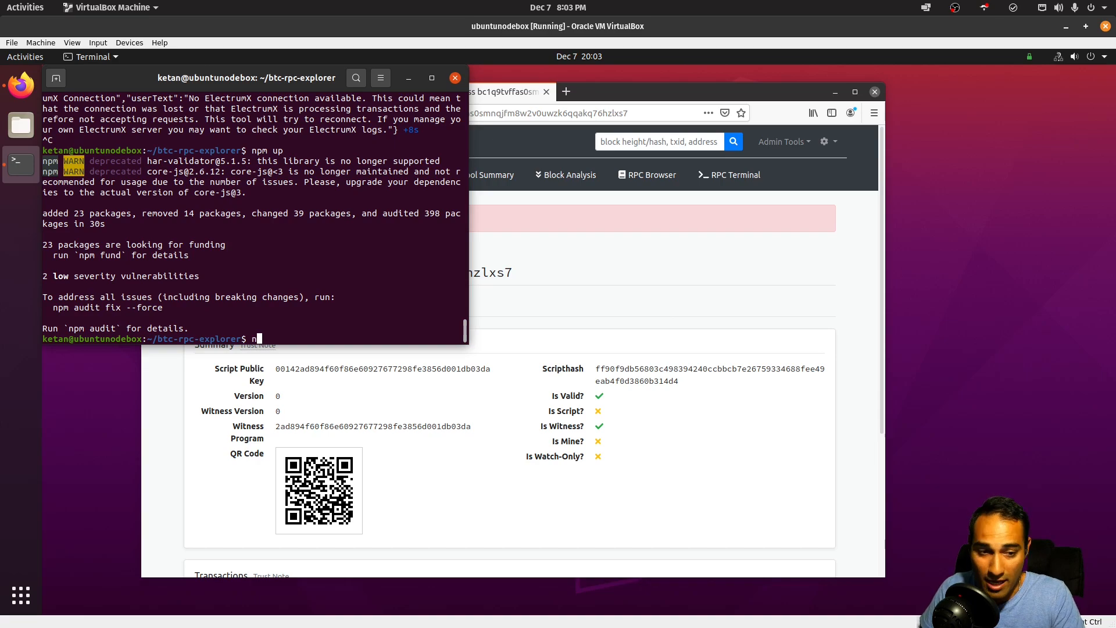
pyautogui.write('pm start')
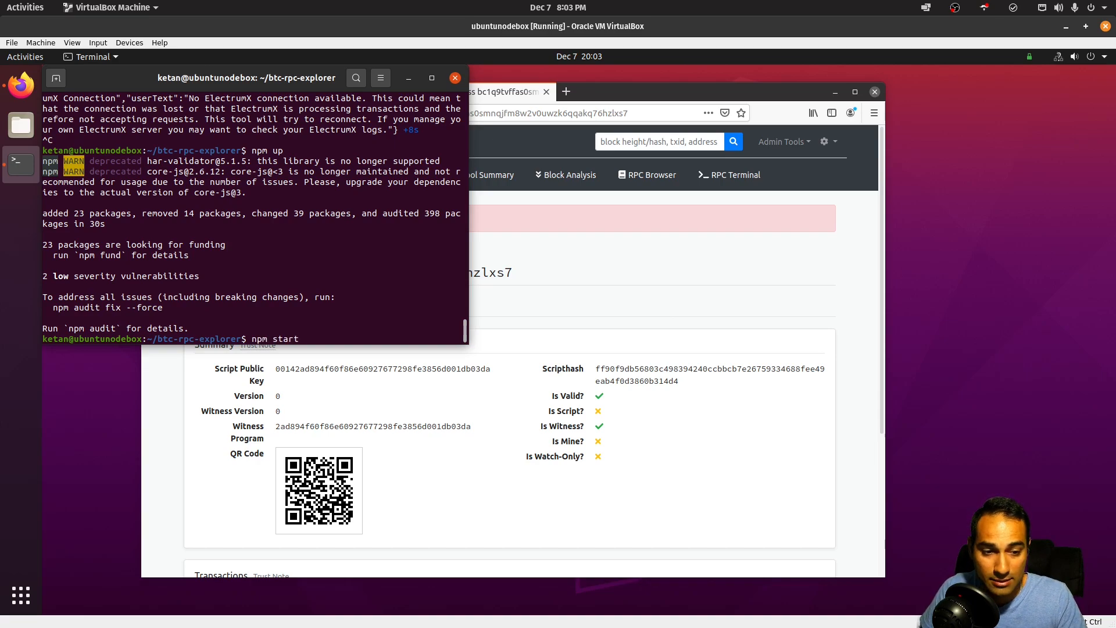
pyautogui.press('Return')
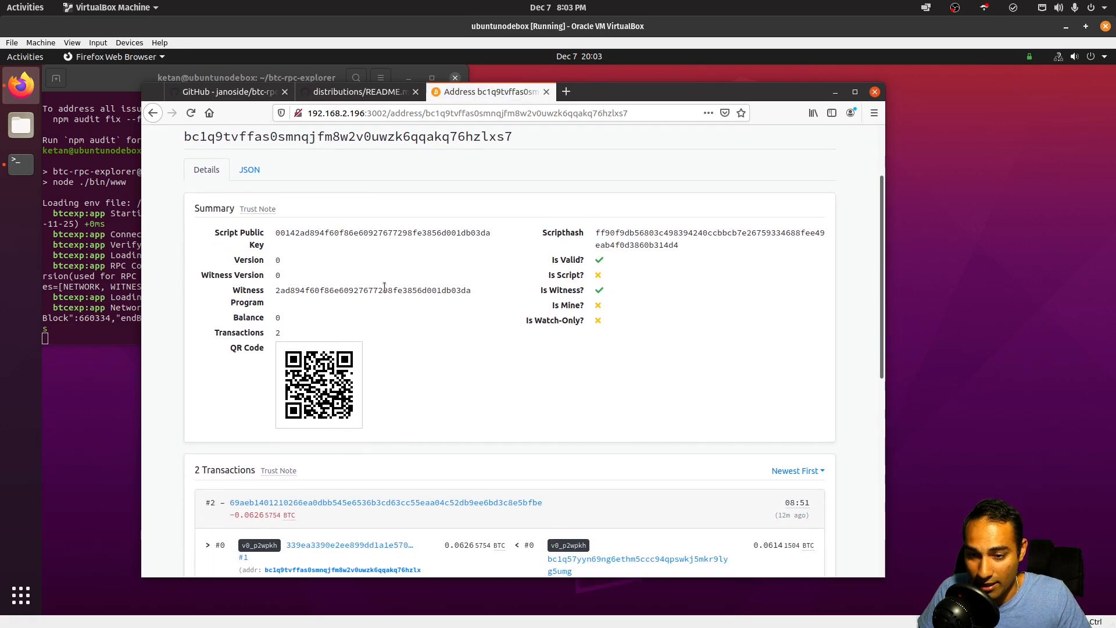
# Scroll through the address's 2 transactions before heading to Node Status
pyautogui.scroll(-3)
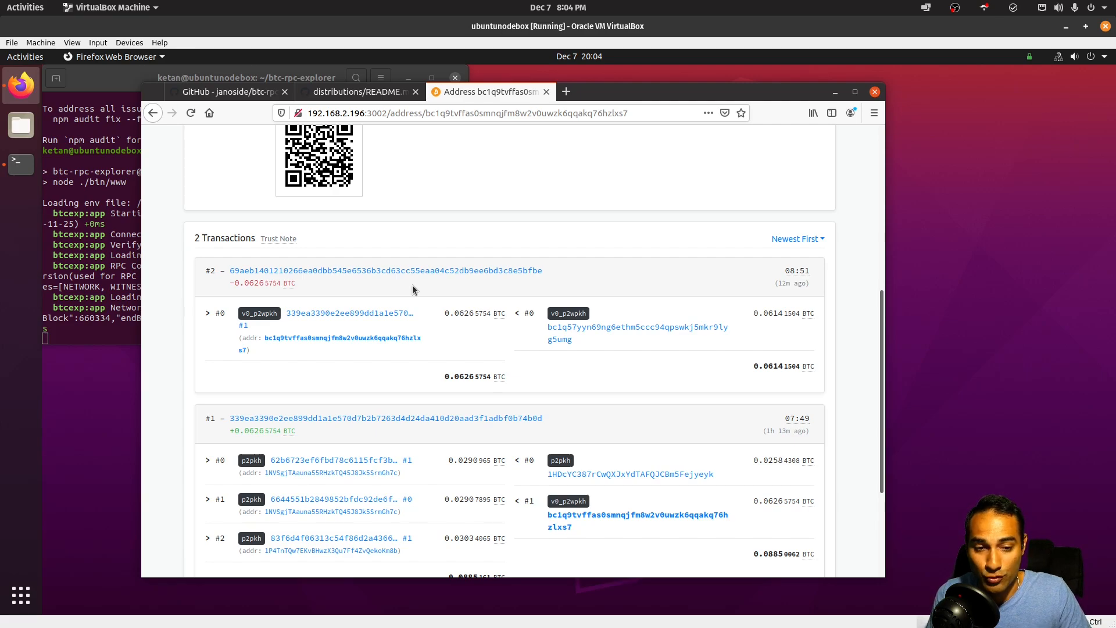
pyautogui.moveTo(417, 284)
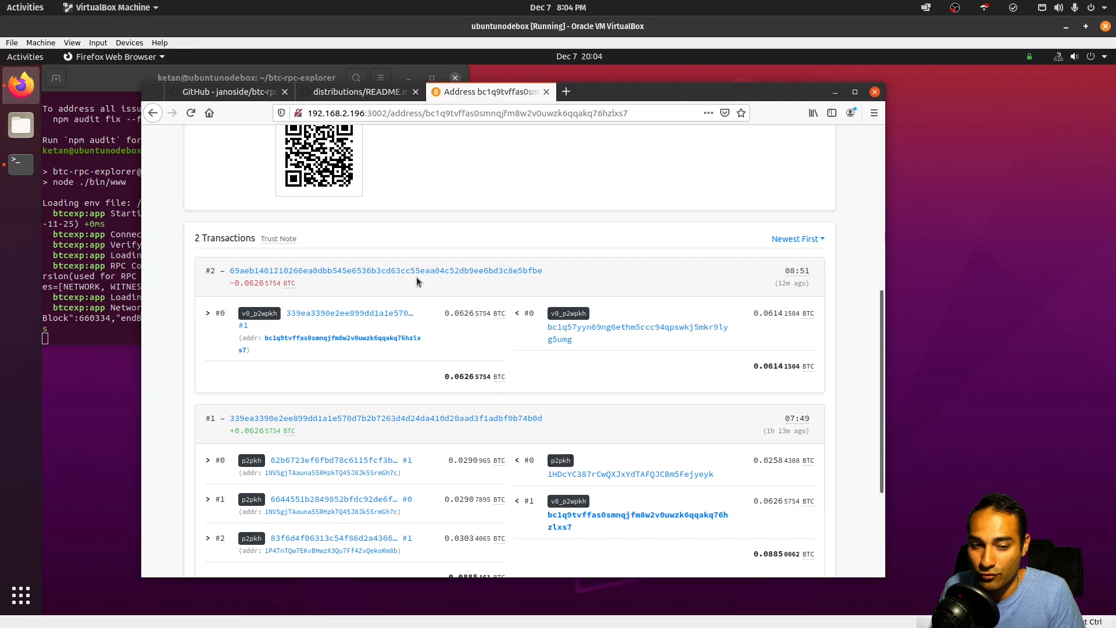
pyautogui.scroll(-3)
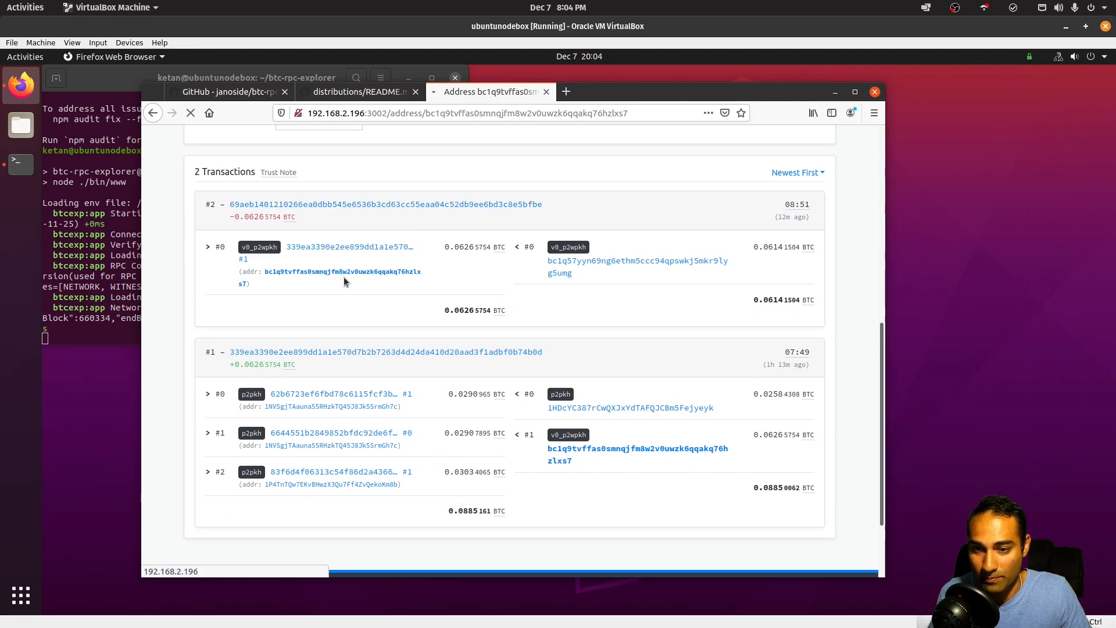
pyautogui.scroll(-3)
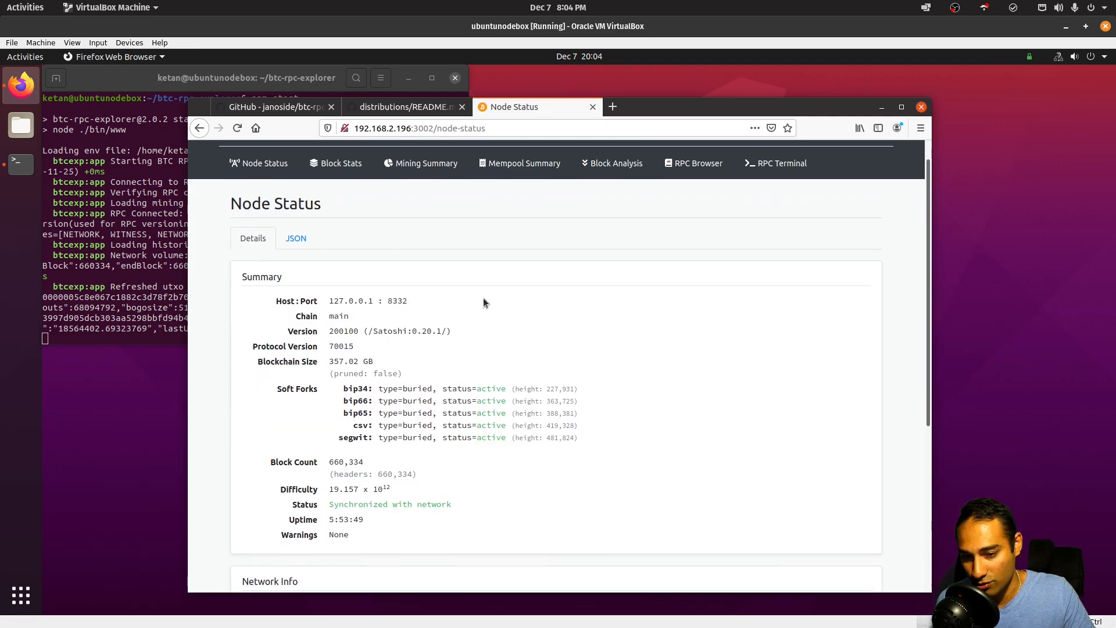
# Scroll down the Node Status page before returning to the explorer home page
pyautogui.scroll(-3)
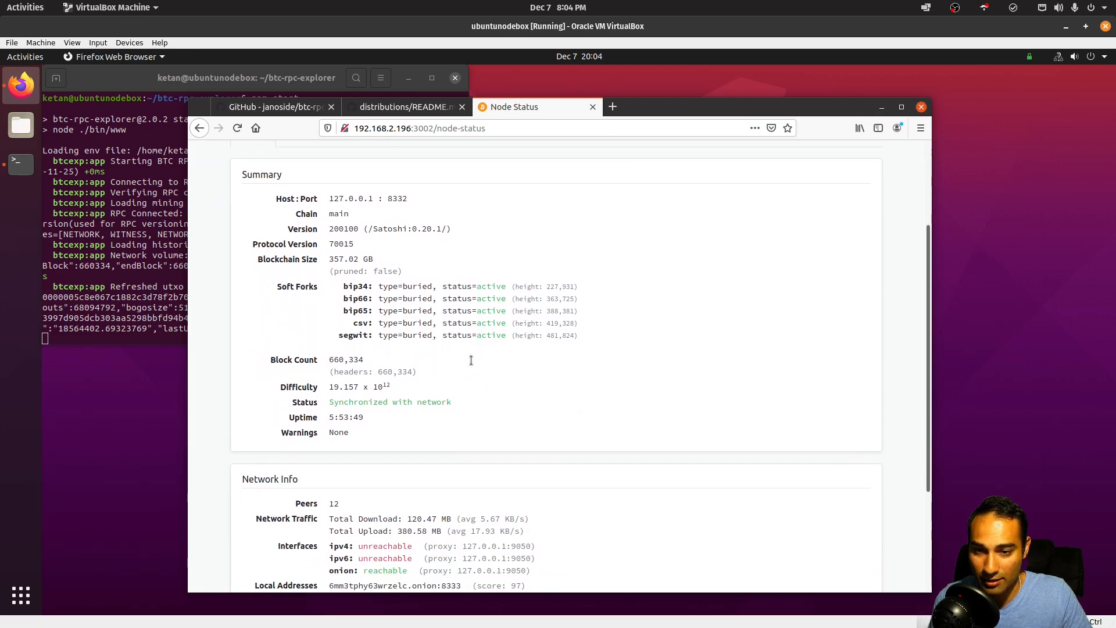
pyautogui.scroll(-3)
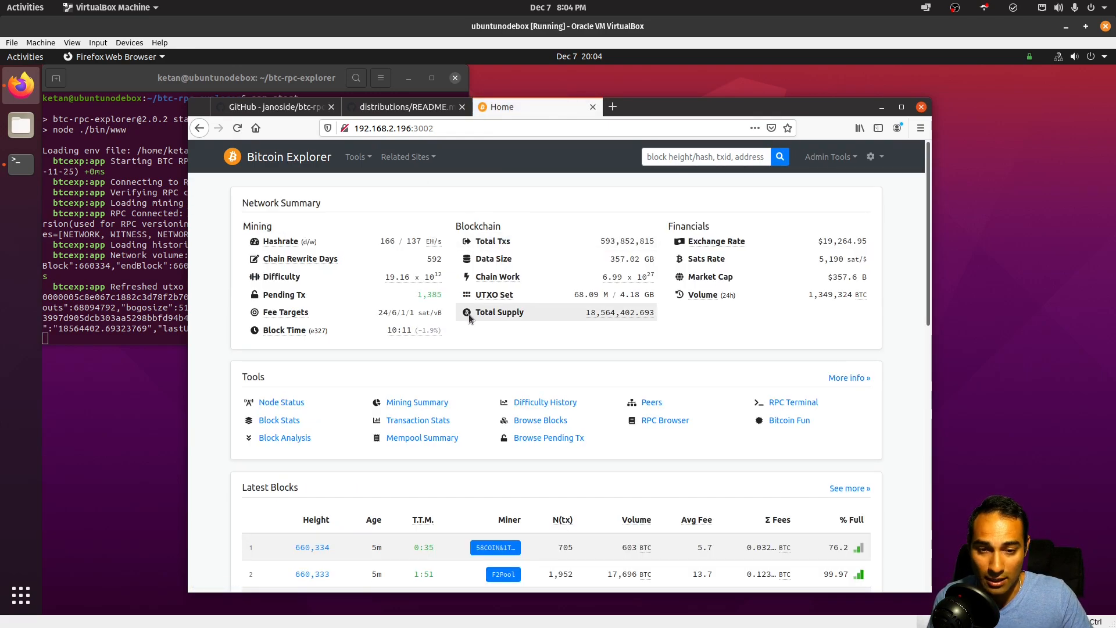
# Review the Mempool Summary's fee-rate chart and breakdown table of 1,406 transactions
pyautogui.click(421, 438)
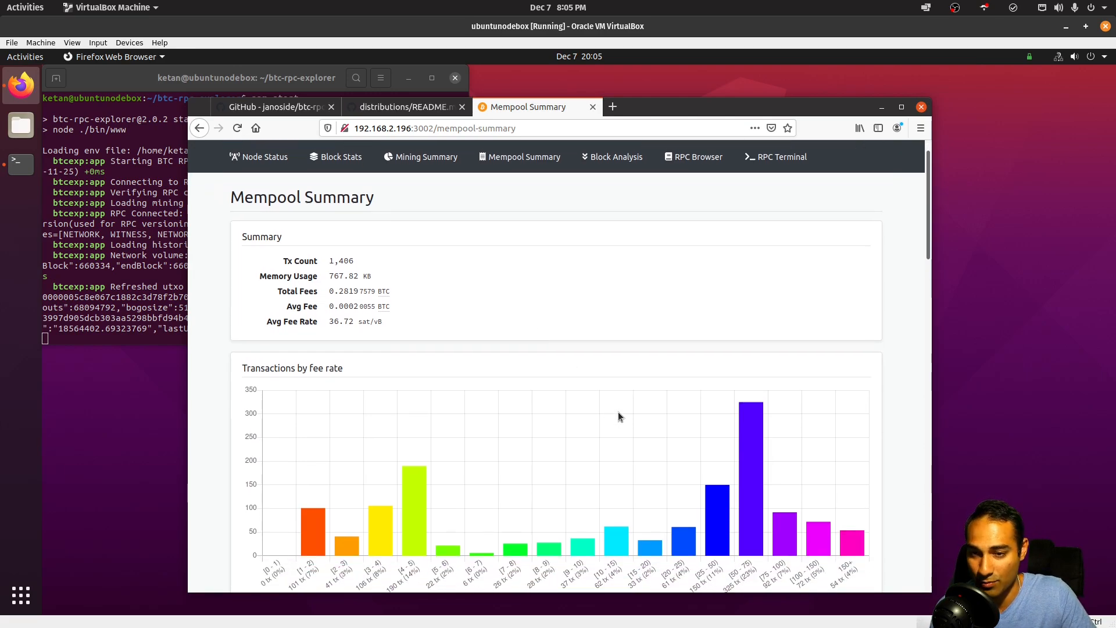
pyautogui.scroll(-3)
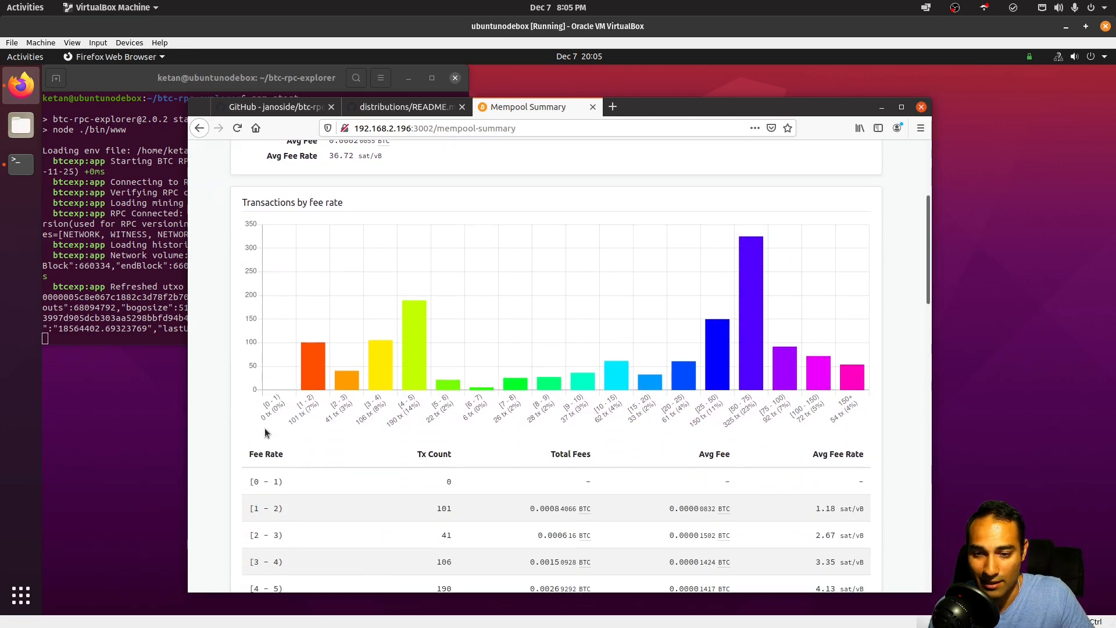
pyautogui.scroll(-3)
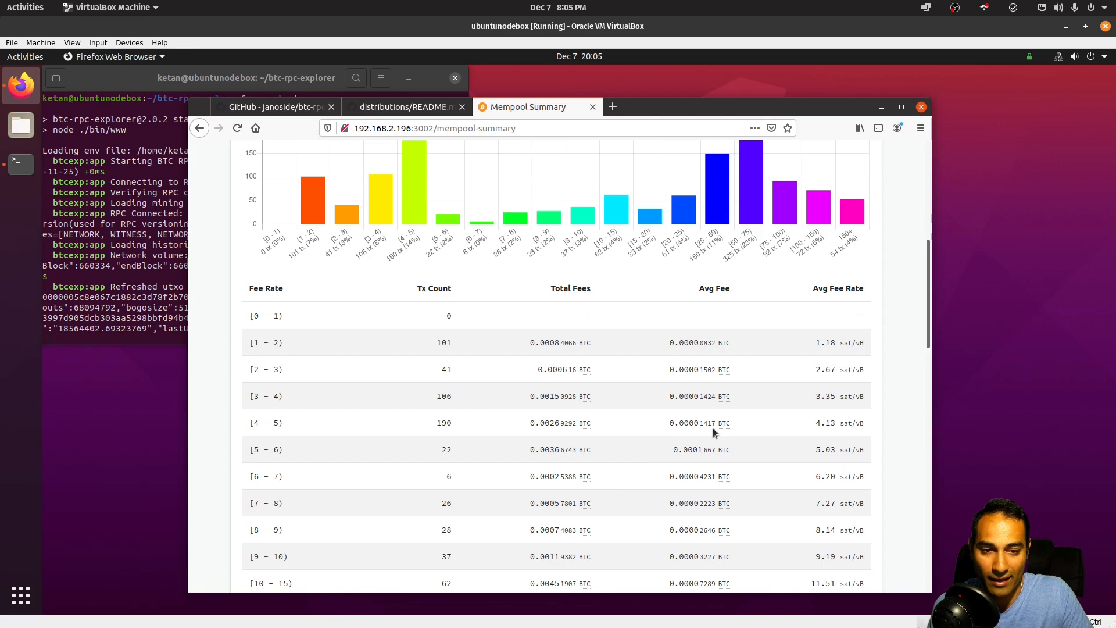
pyautogui.moveTo(657, 359)
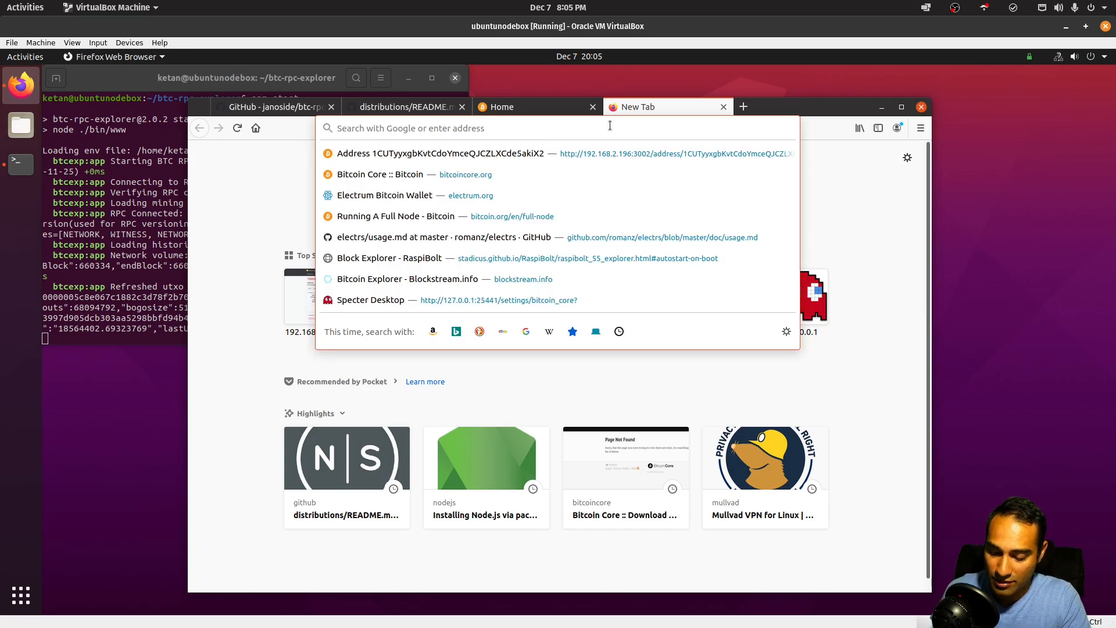
# Search raspibolt and scroll the Block Explorer guide to its Autostart on boot systemd section
pyautogui.write('raspibolt_55_explorer.html#autostart-on-boot')
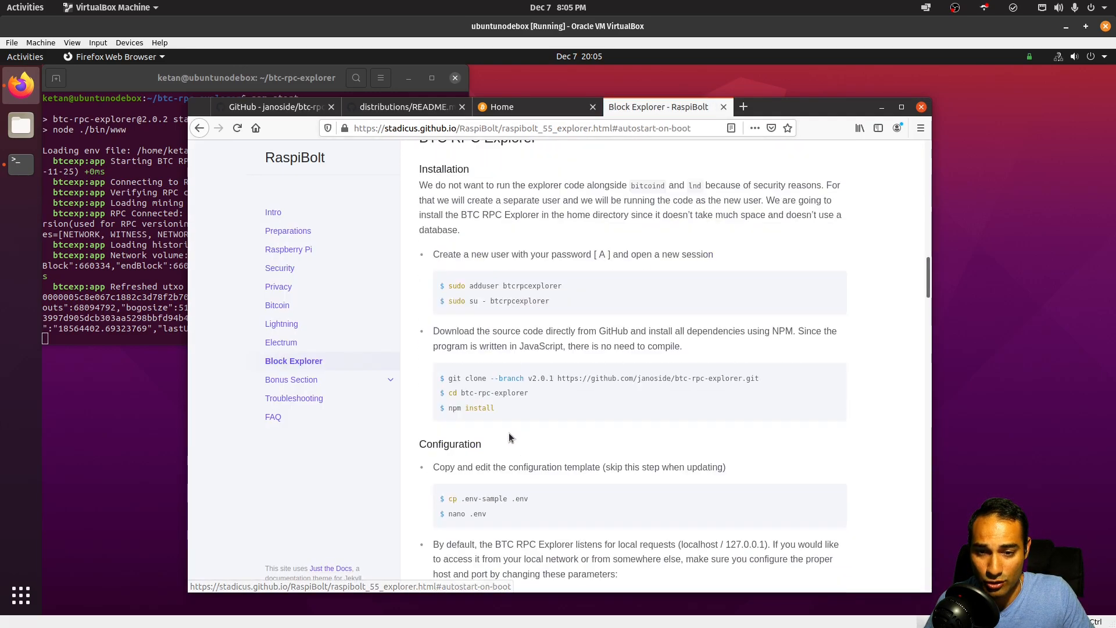
pyautogui.scroll(-3)
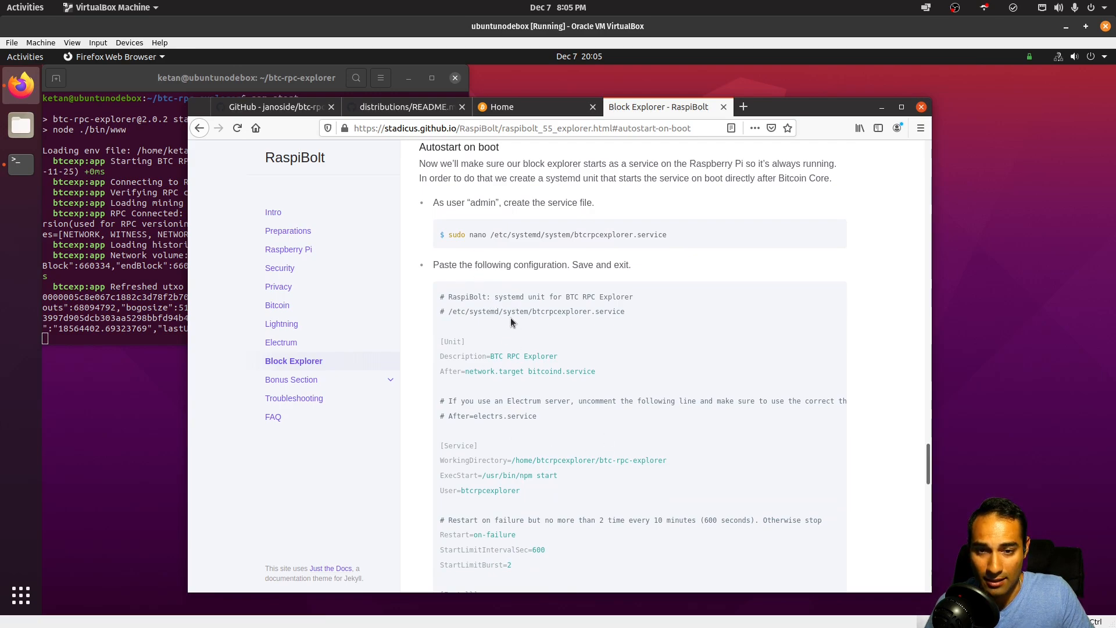
pyautogui.scroll(-3)
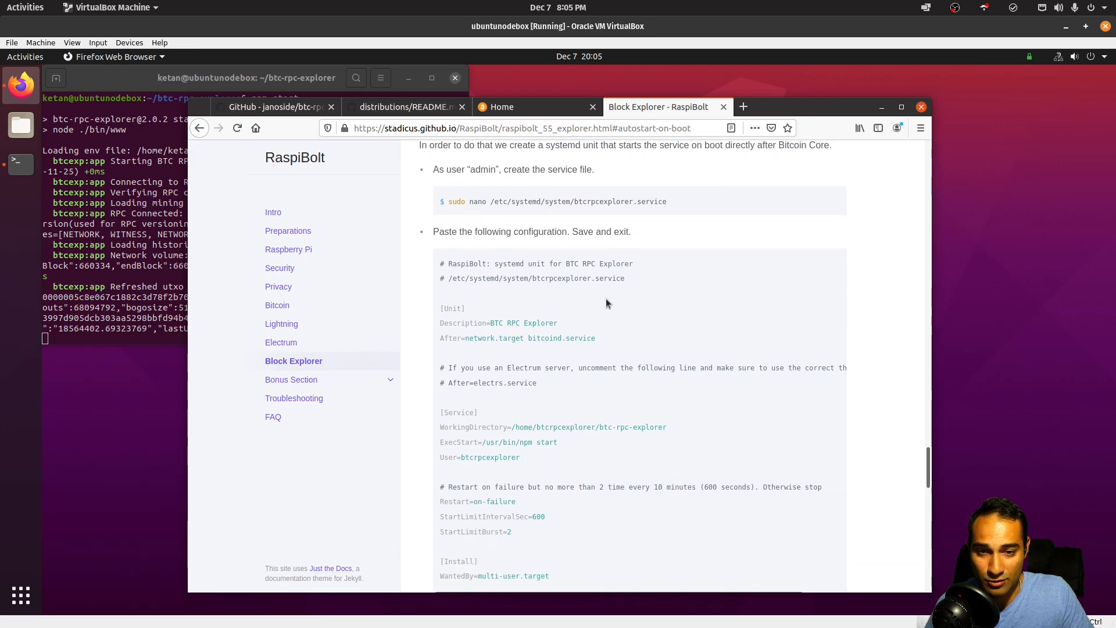
pyautogui.scroll(-3)
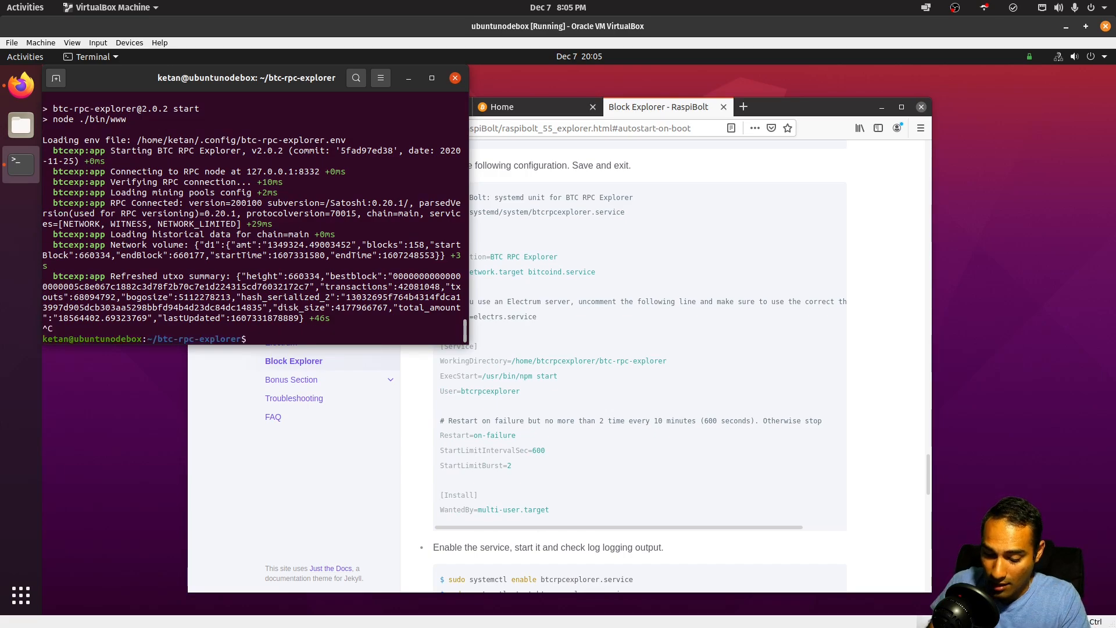
# Create /etc/systemd/system/btc-rpc-explorer.service in sudo nano and paste the guide's unit configuration
pyautogui.write('sudo nano /et')
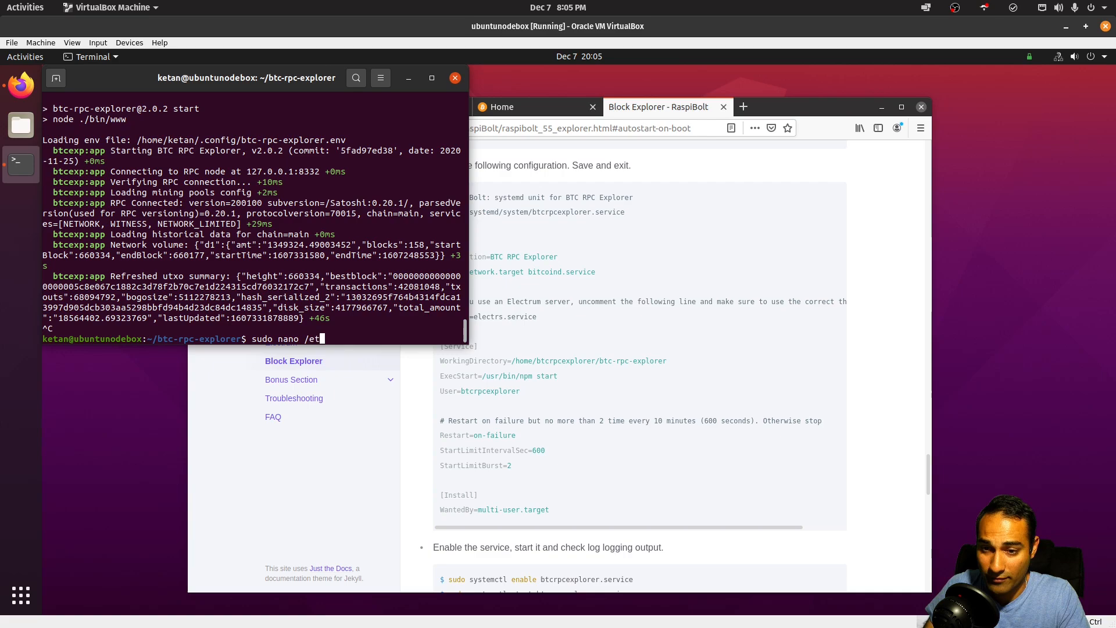
pyautogui.write('c/systemd/system')
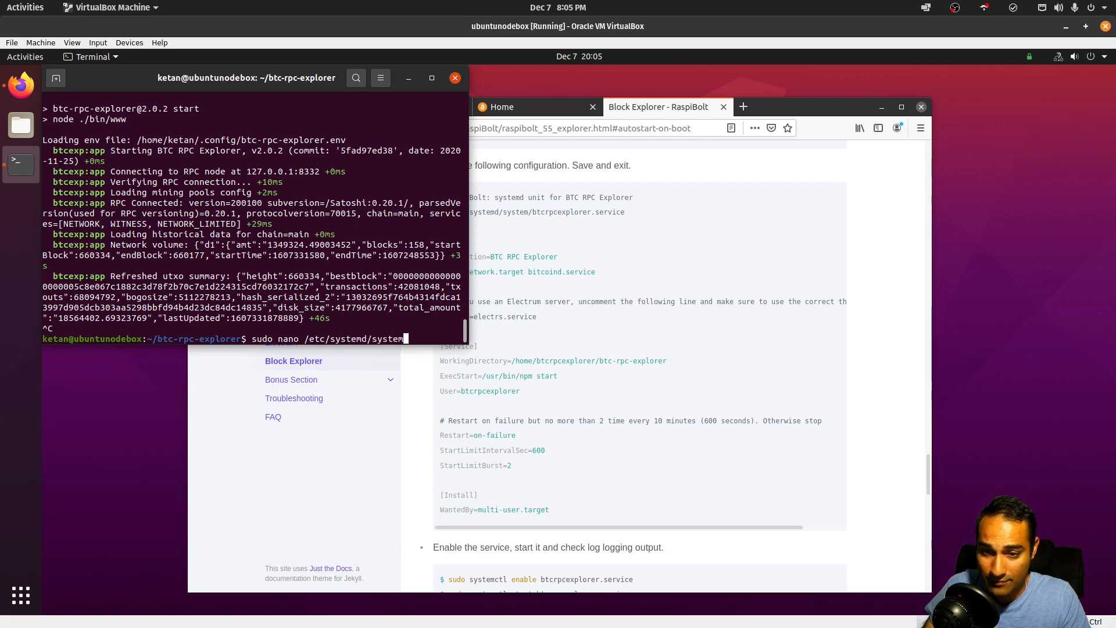
pyautogui.write('btc-rpc-explorer.s')
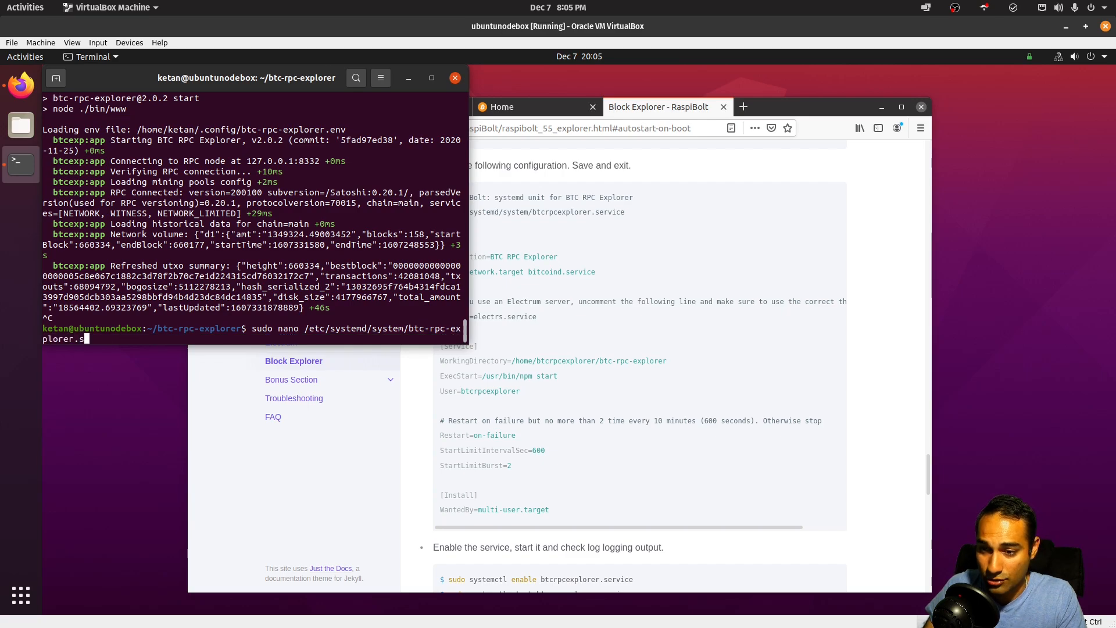
pyautogui.press('Return')
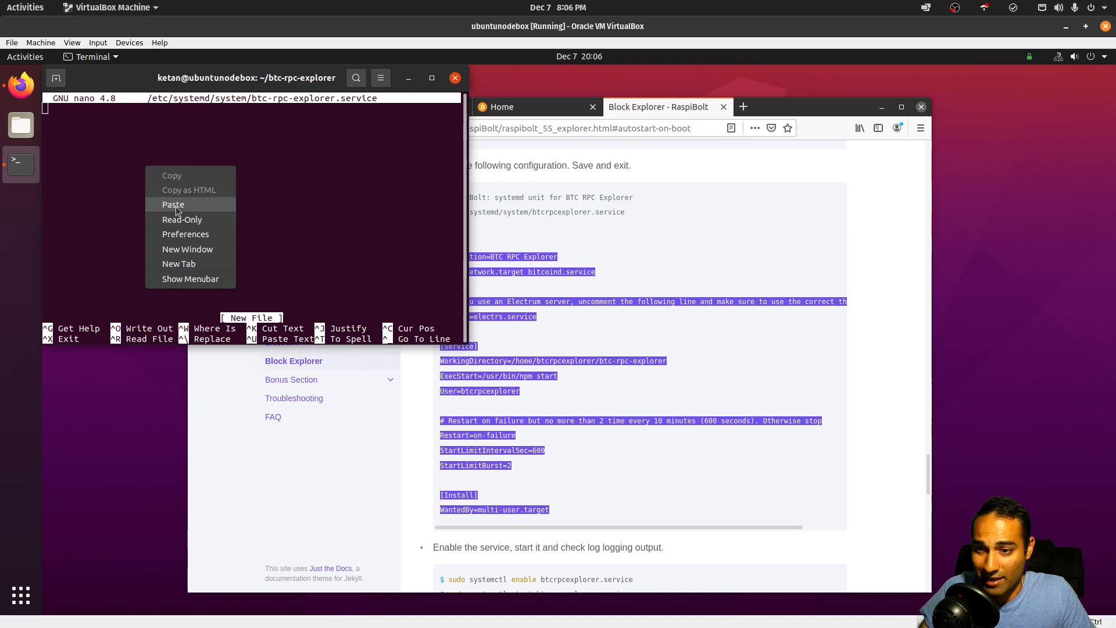
pyautogui.click(172, 205)
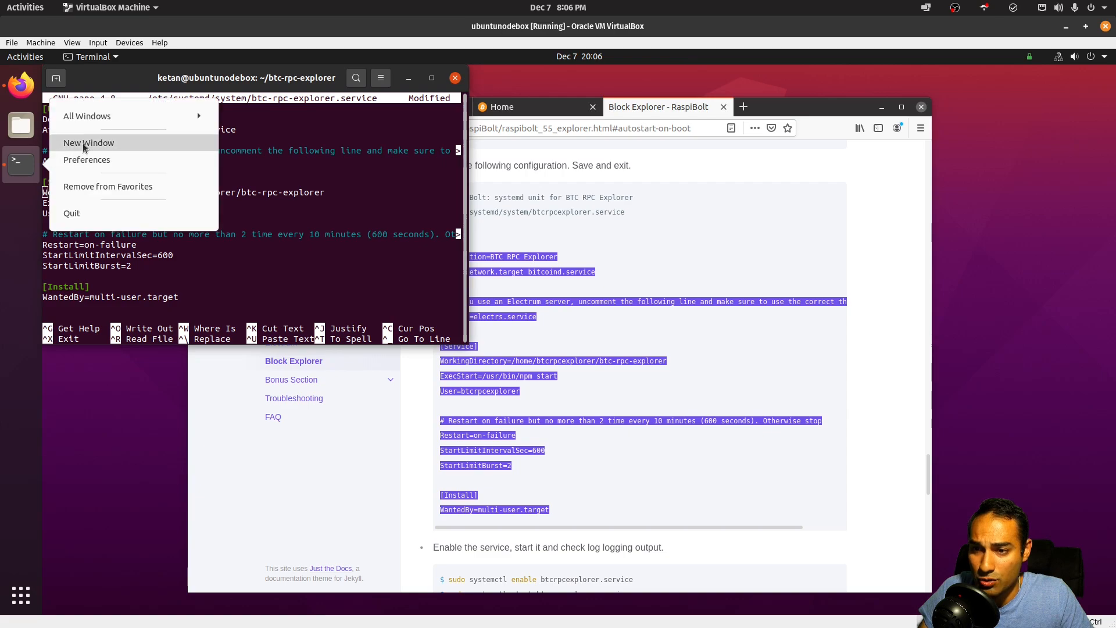
# With a second terminal for whereis npm, set WorkingDirectory /home/ketan/btc-rpc-explorer and User ketan, then save
pyautogui.click(88, 142)
pyautogui.write('whereis npm')
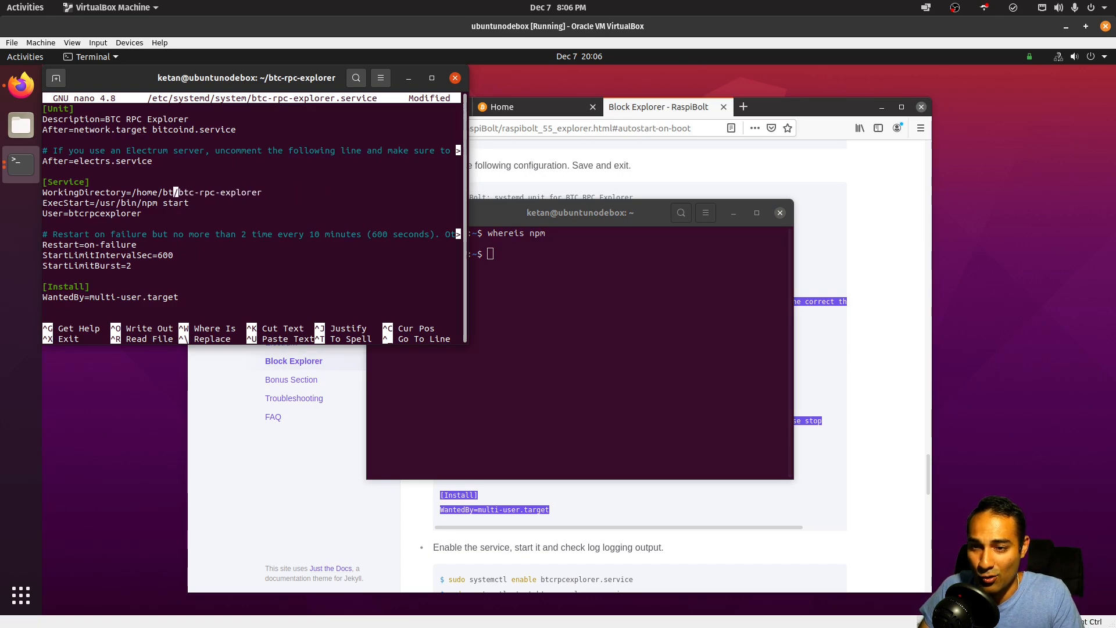
pyautogui.write('ketan')
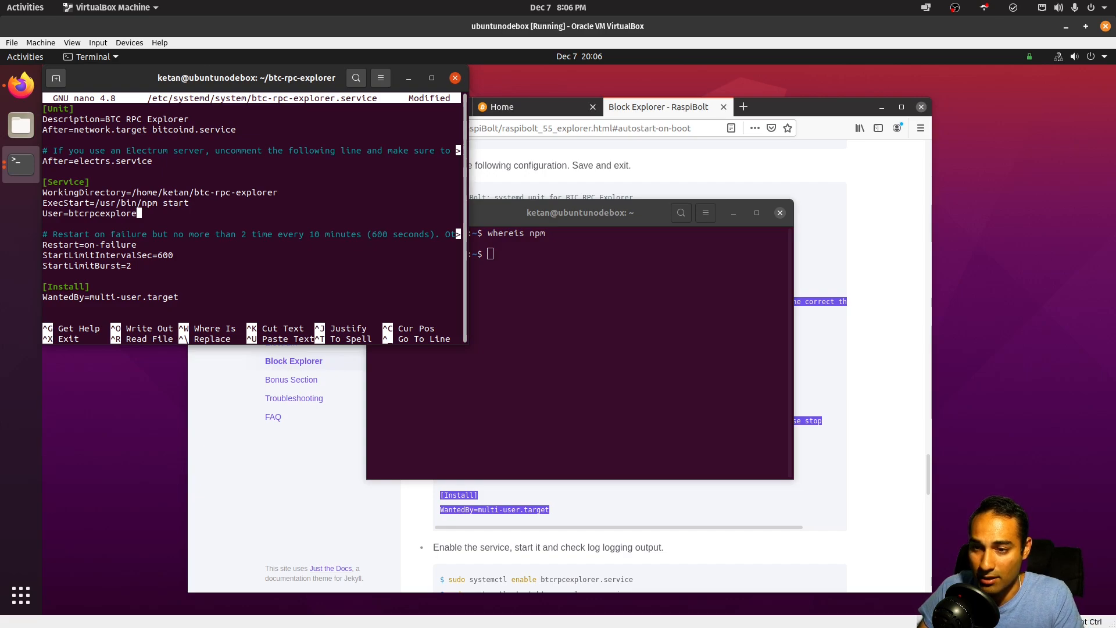
pyautogui.write('ketan')
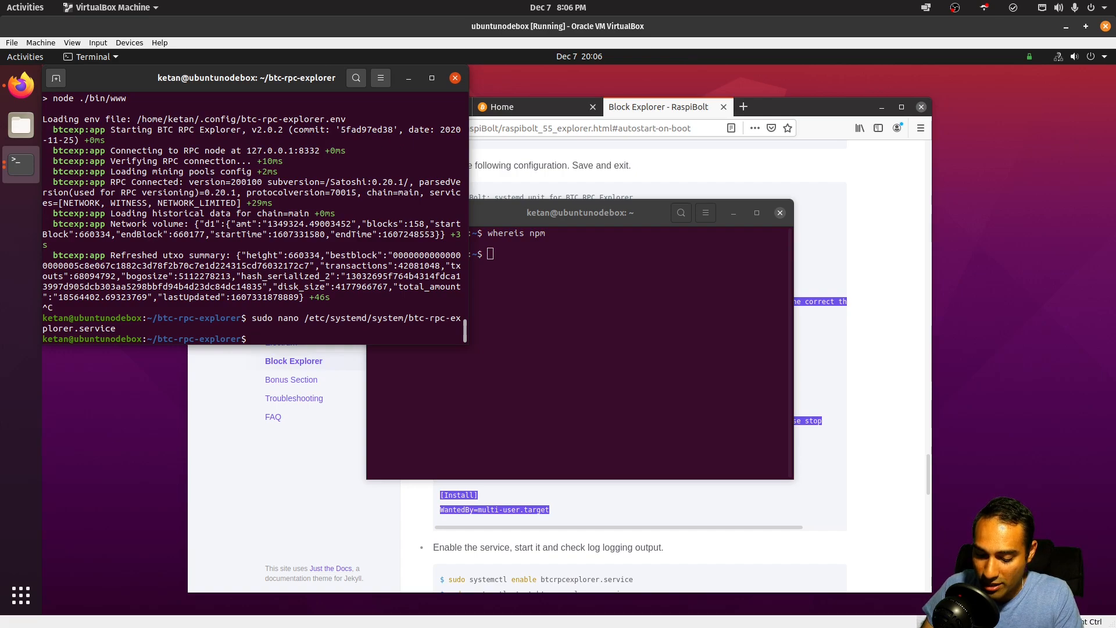
# Enable btc-rpc-explorer.service to start on boot with systemctl, then start the service
pyautogui.write('sudo systemctl enable')
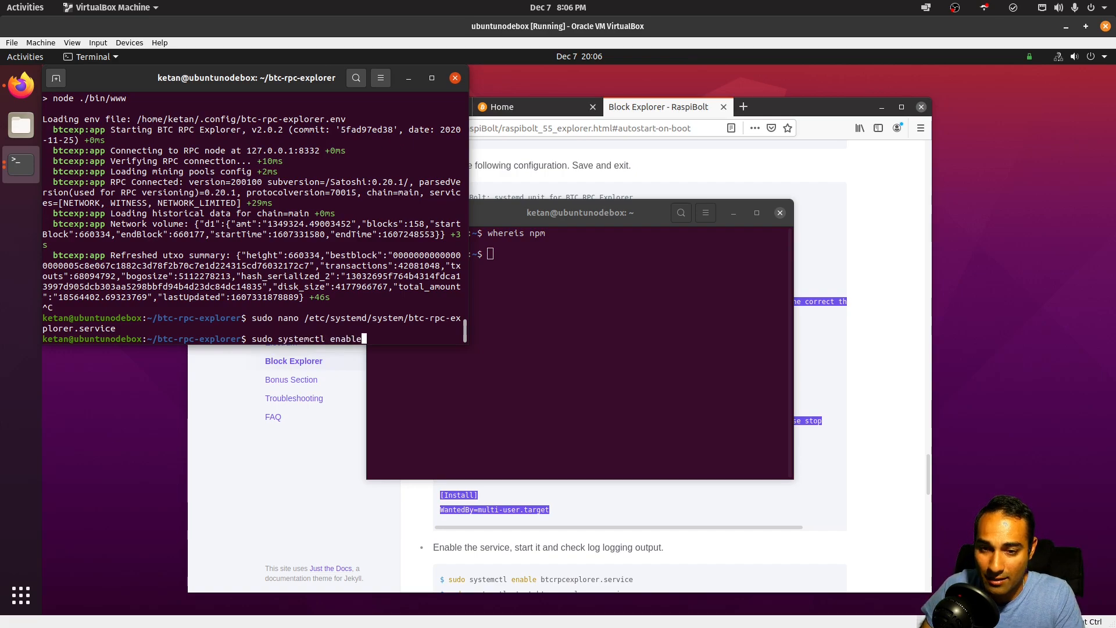
pyautogui.write('btc-rpc-explorer.service')
pyautogui.write('sudo systemctl start')
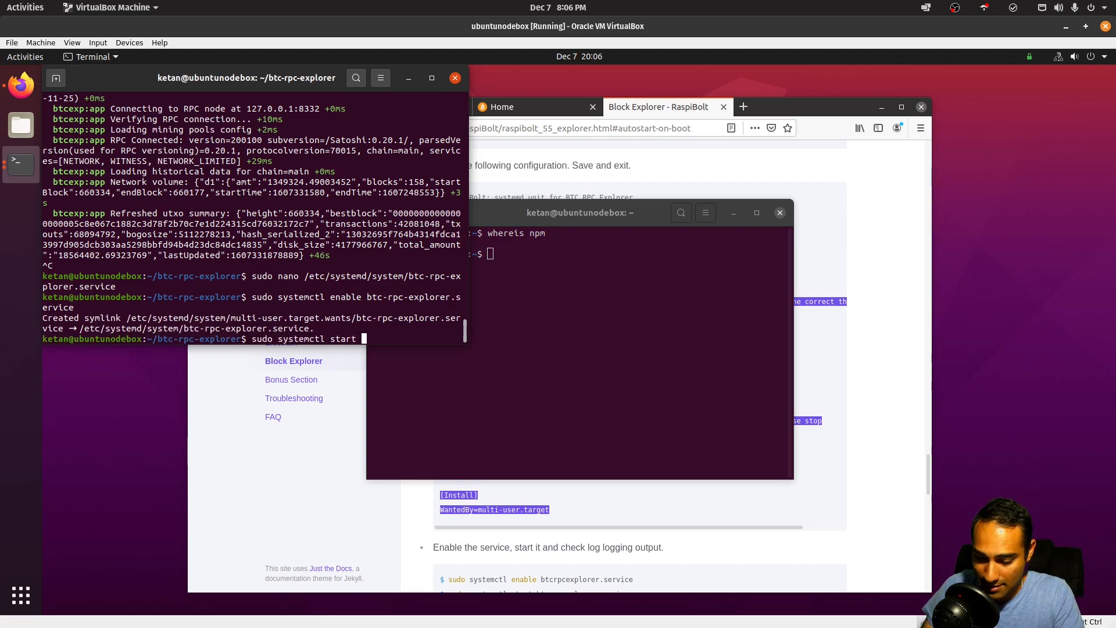
pyautogui.write('btc-rpc-explorer.service')
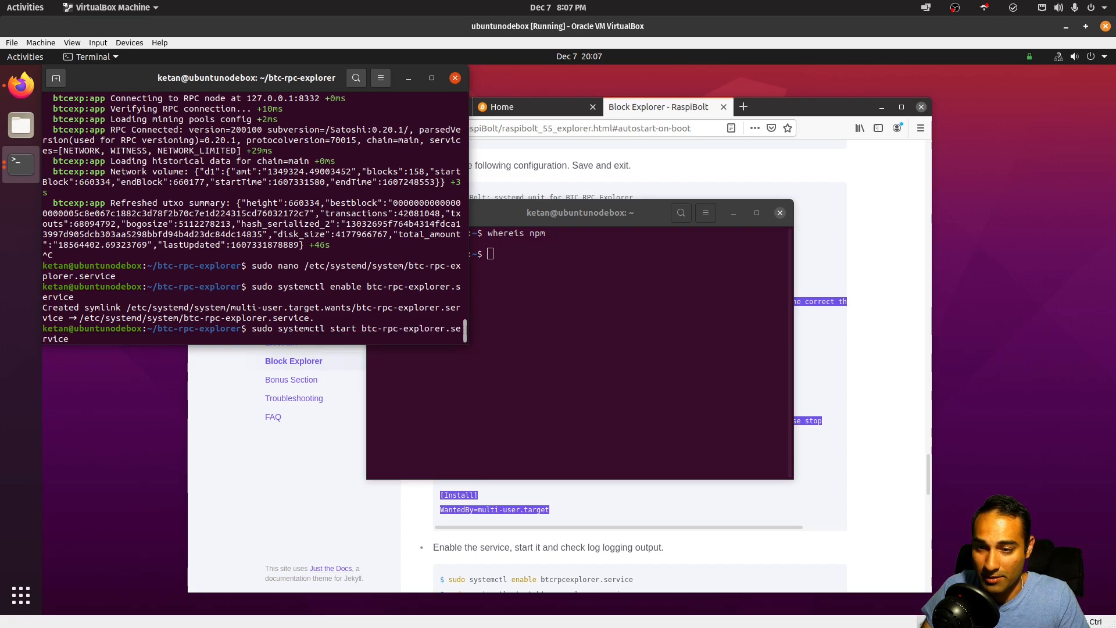
pyautogui.write('sudo sys')
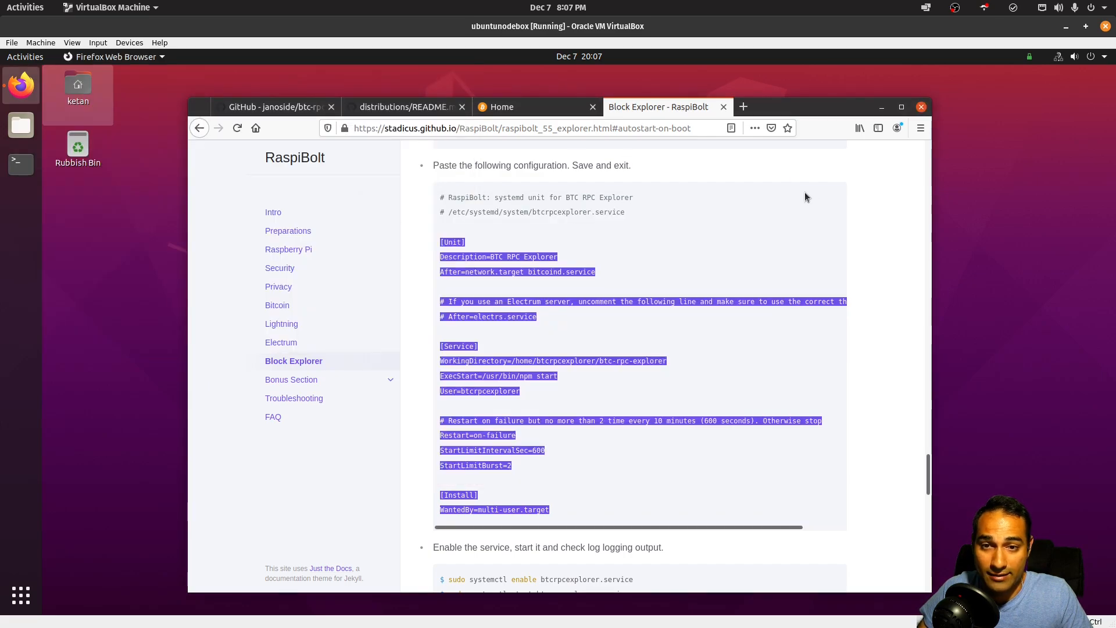
# Load the explorer at 192.168.2.196:3002 in a new tab and scroll to Latest Blocks
pyautogui.click(841, 107)
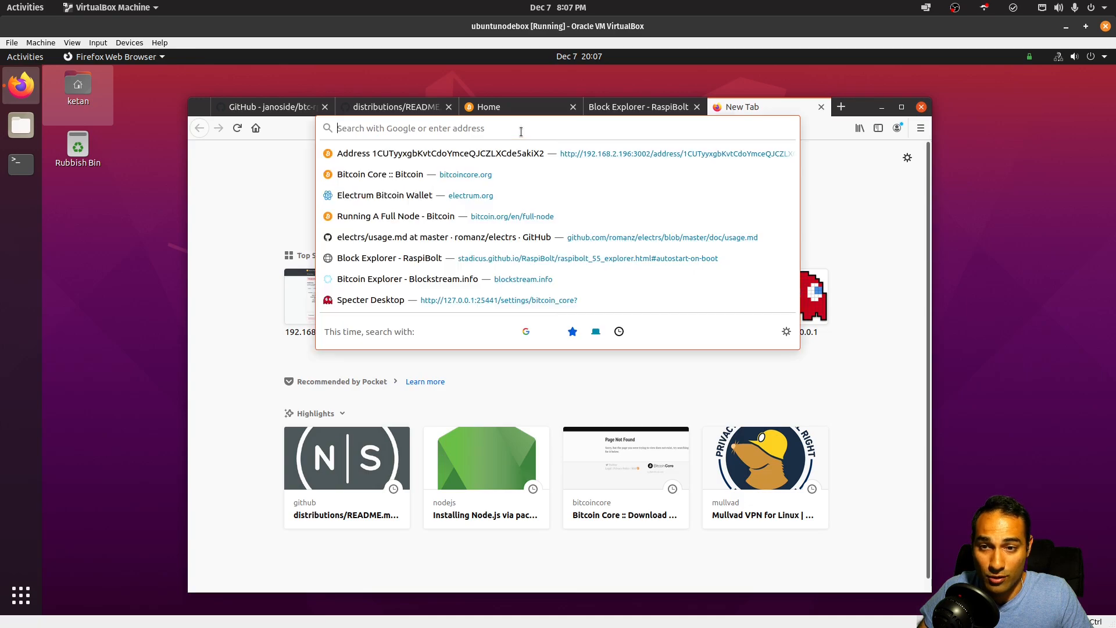
pyautogui.write('192.168.2.196:3002')
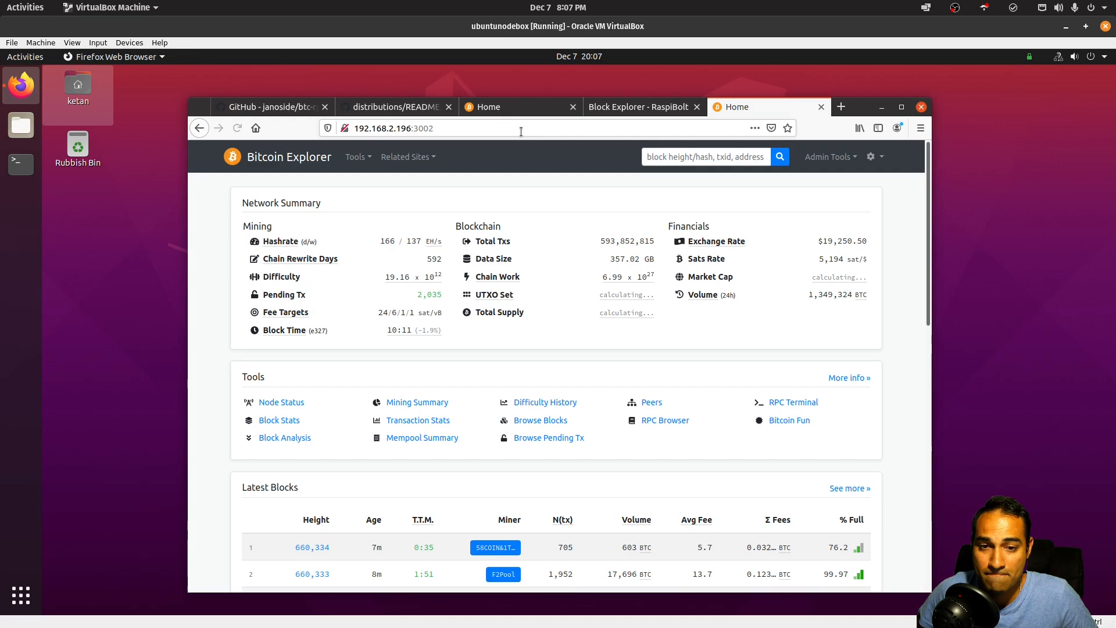
pyautogui.moveTo(499, 277)
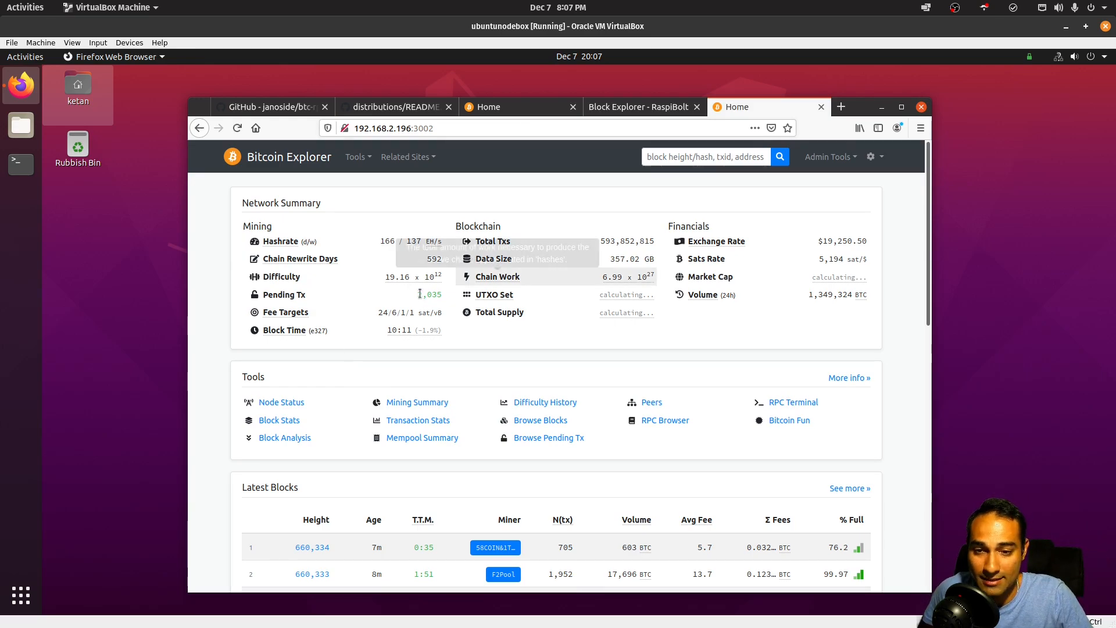
pyautogui.scroll(-3)
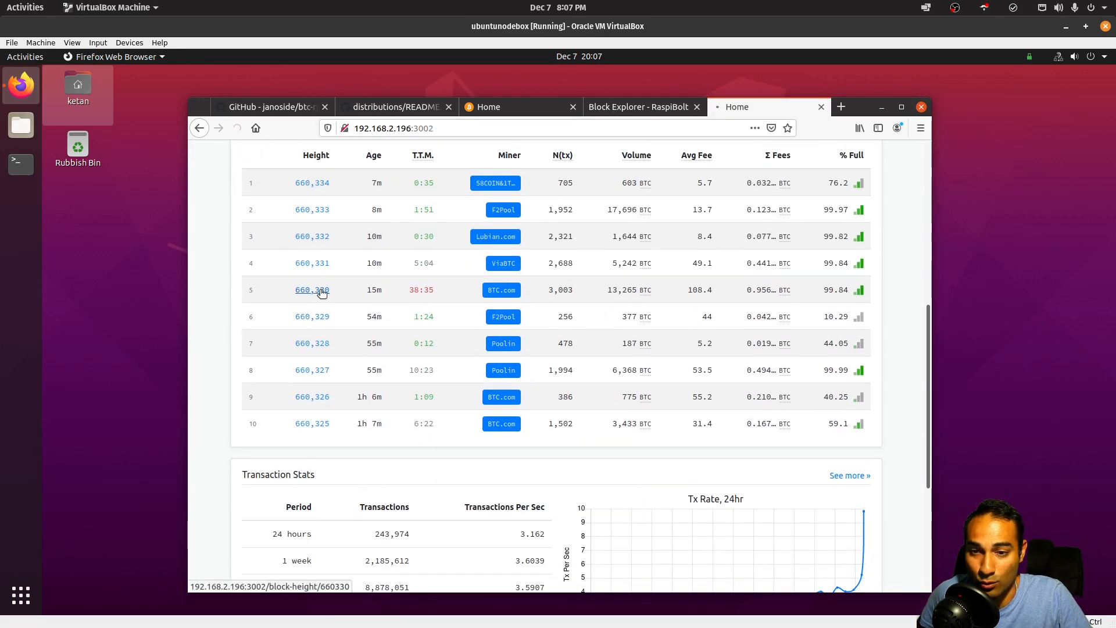
# Open block 660,330 and scroll through its transactions
pyautogui.click(312, 290)
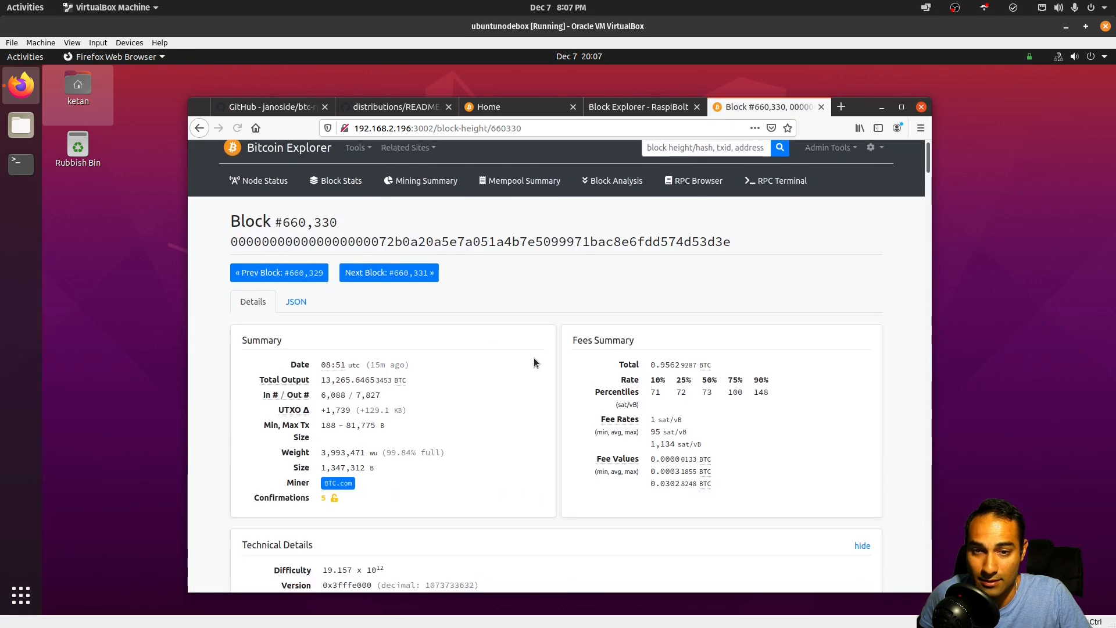
pyautogui.scroll(-3)
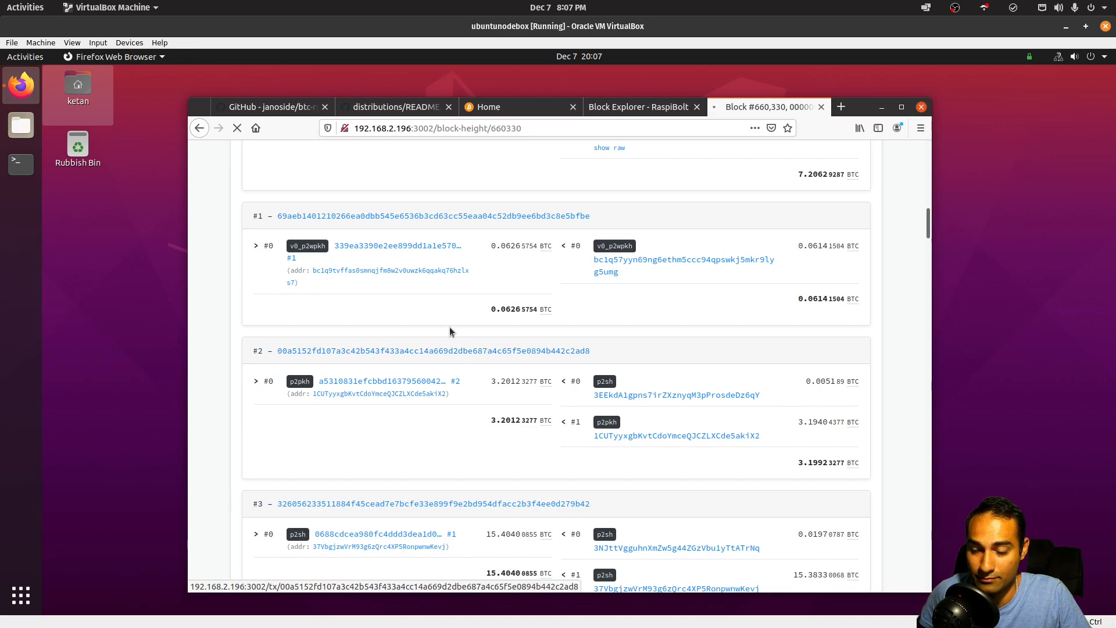
pyautogui.scroll(-3)
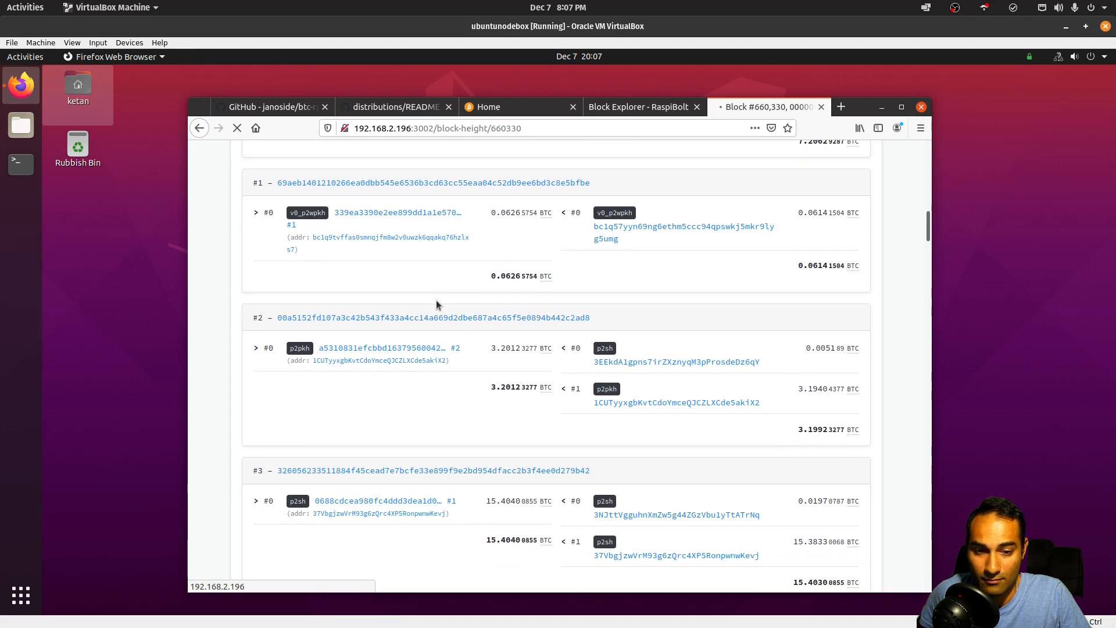
pyautogui.scroll(-3)
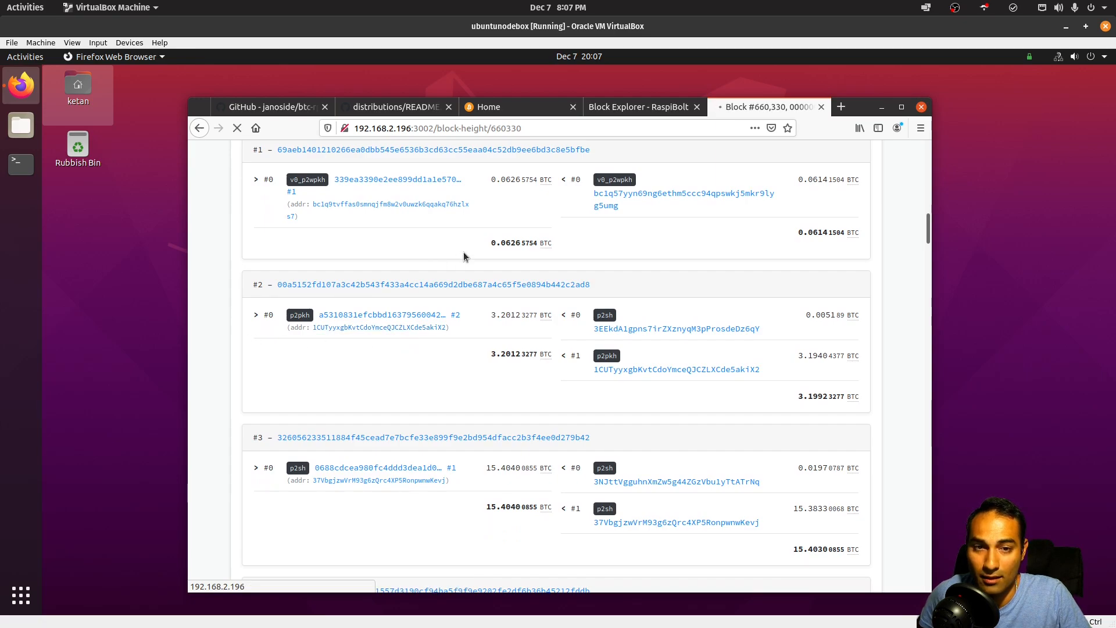
pyautogui.moveTo(419, 274)
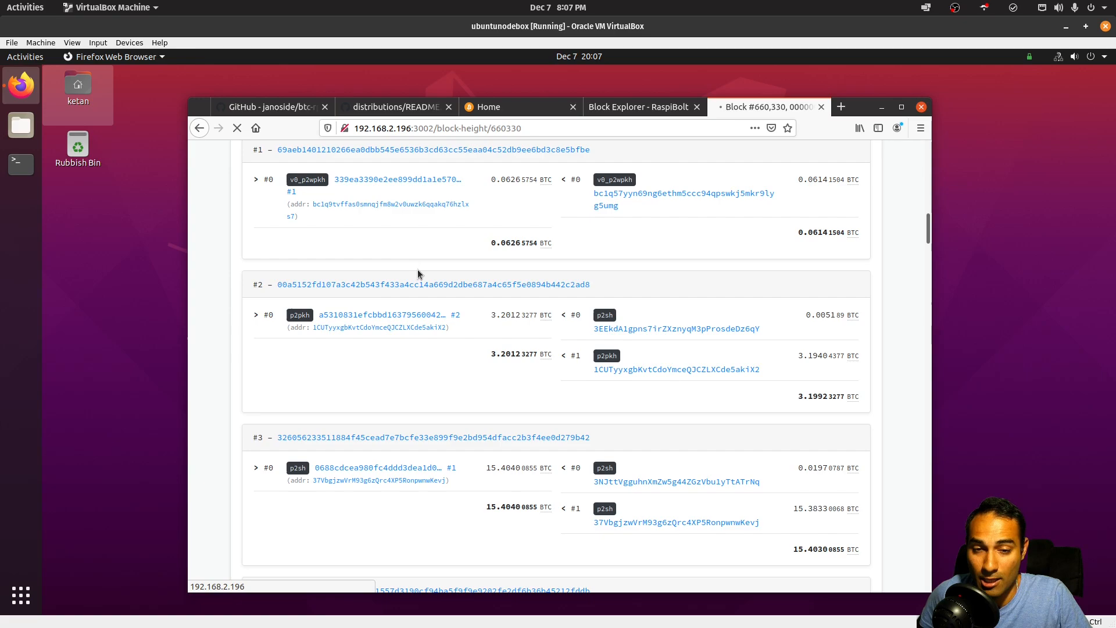
pyautogui.scroll(3)
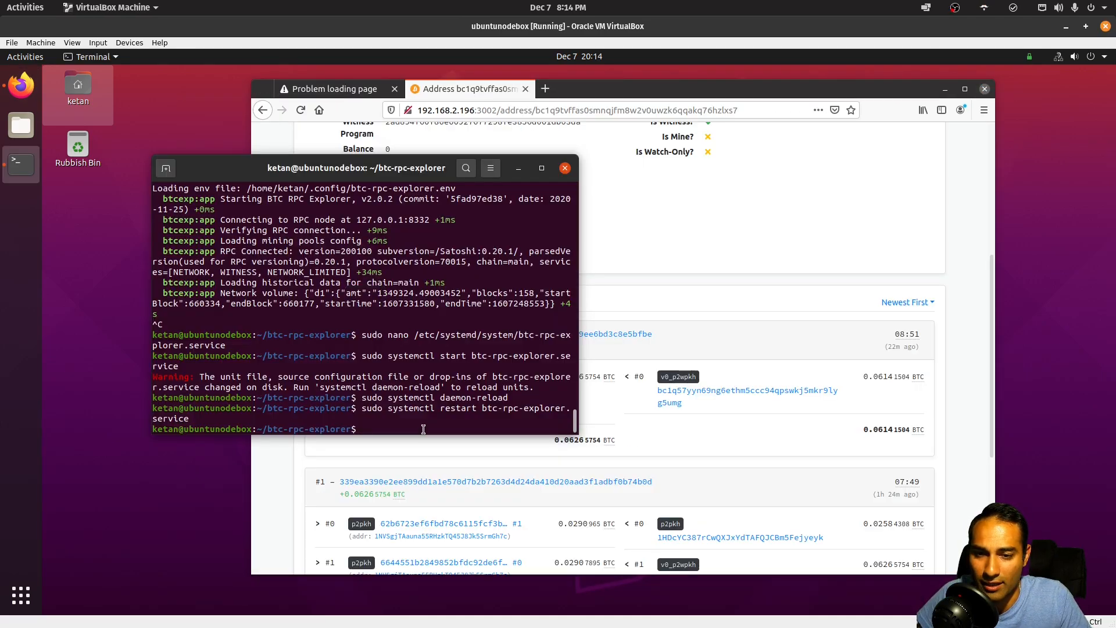
# Reload systemd units with sudo systemctl daemon-reload before restarting btc-rpc-explorer.service
pyautogui.write('sudo systemctl daemon-reload')
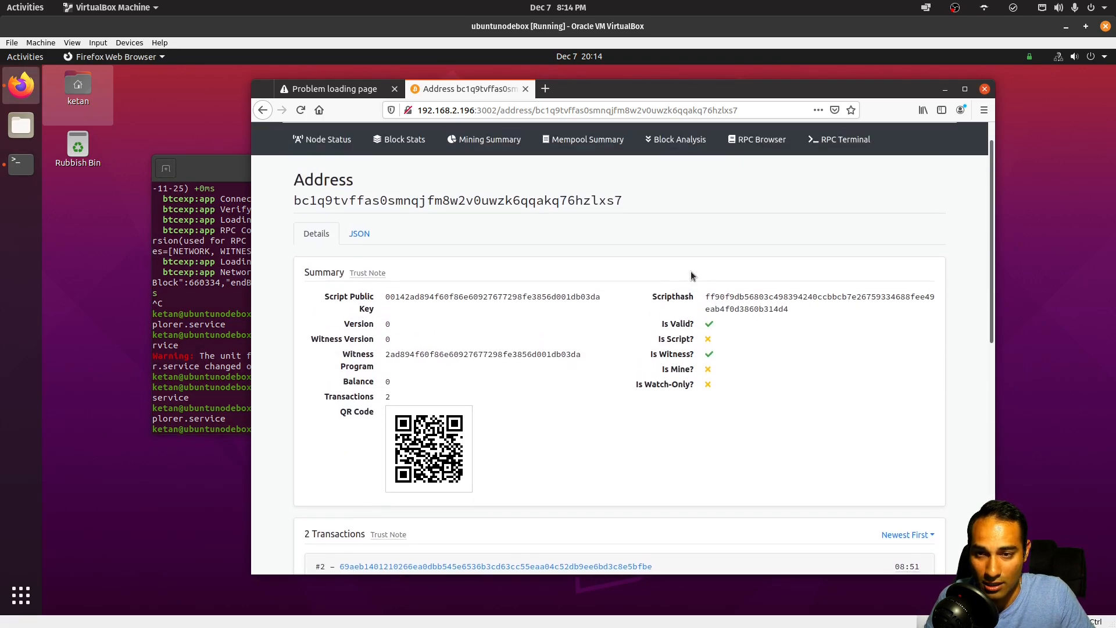
pyautogui.scroll(-3)
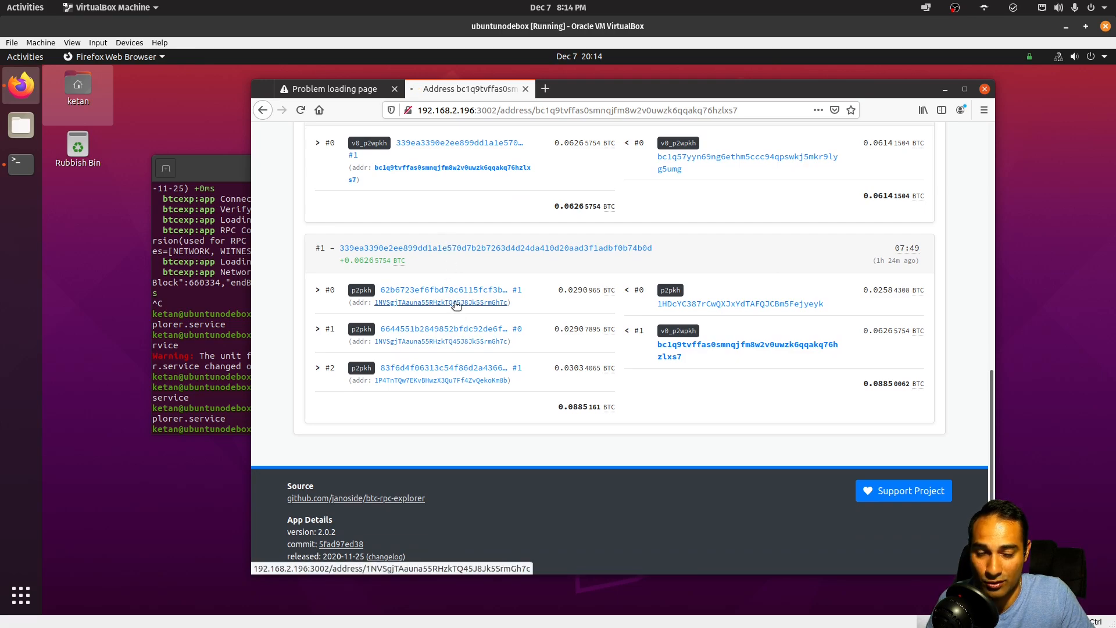
pyautogui.click(442, 303)
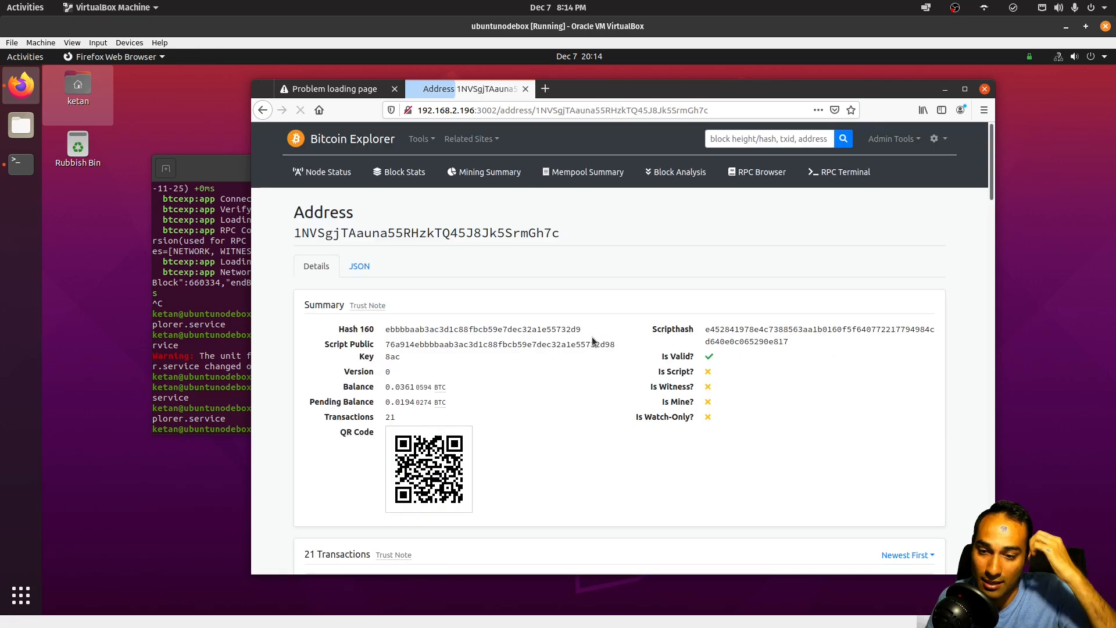
pyautogui.scroll(-3)
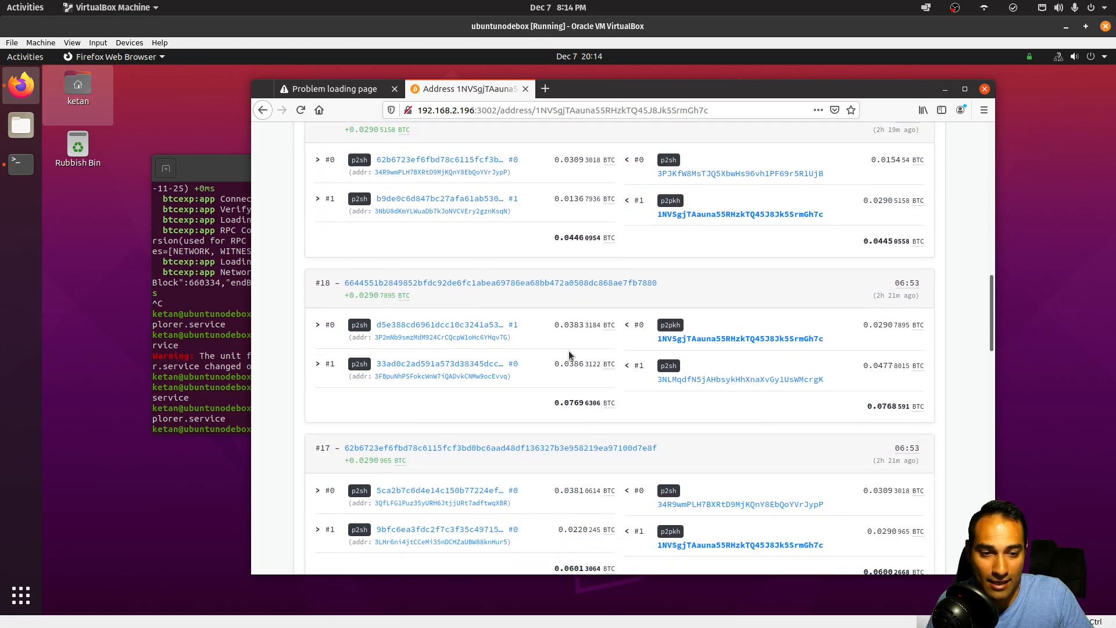
pyautogui.scroll(-3)
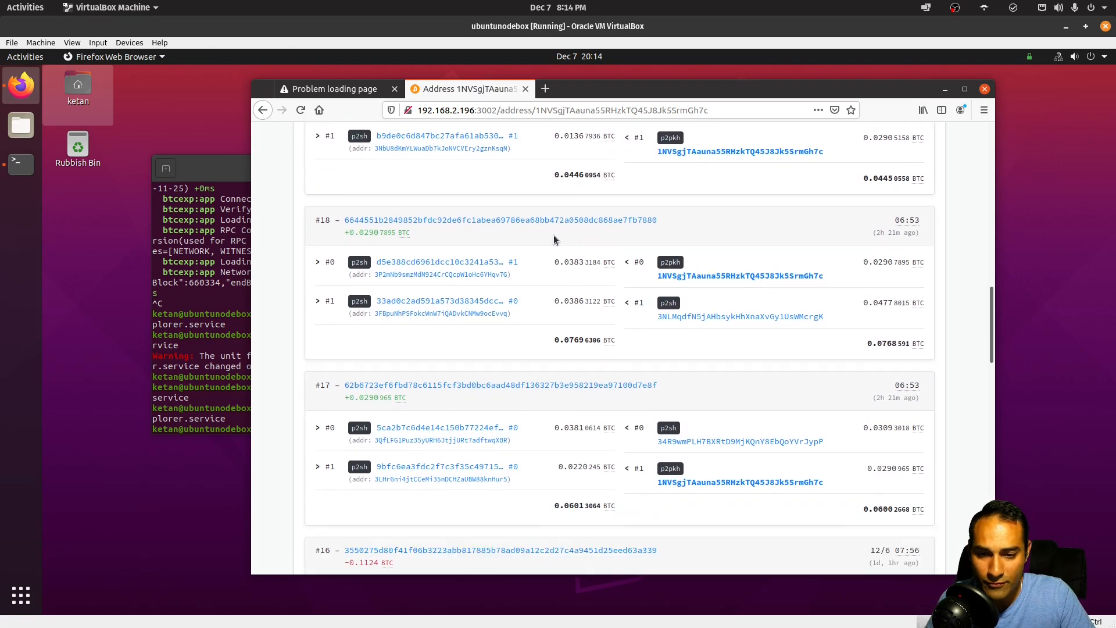
pyautogui.scroll(-3)
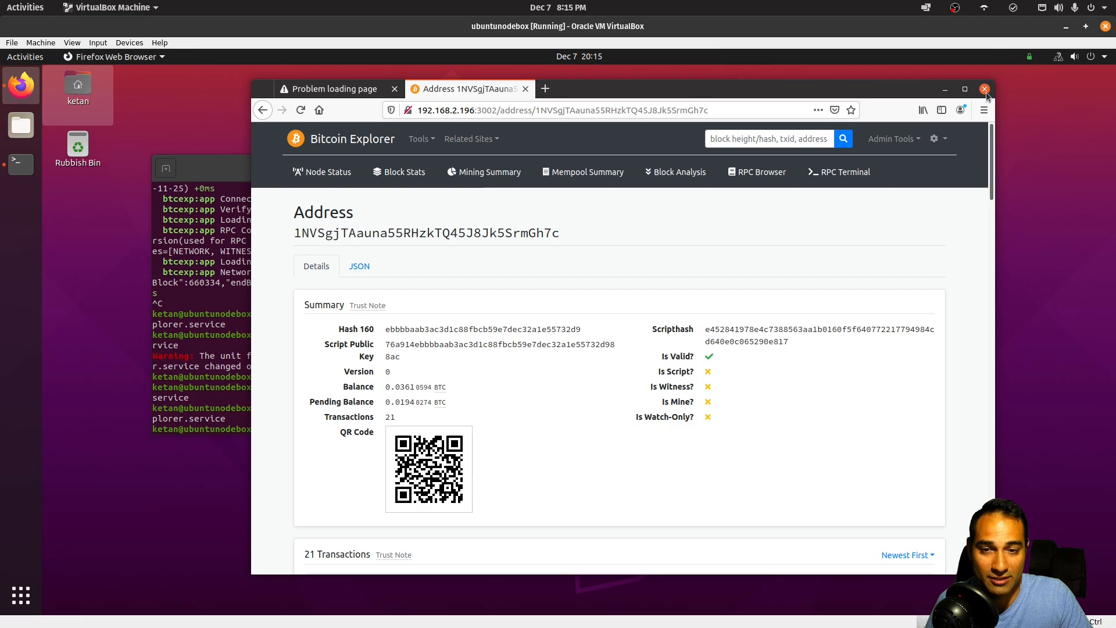
pyautogui.click(985, 89)
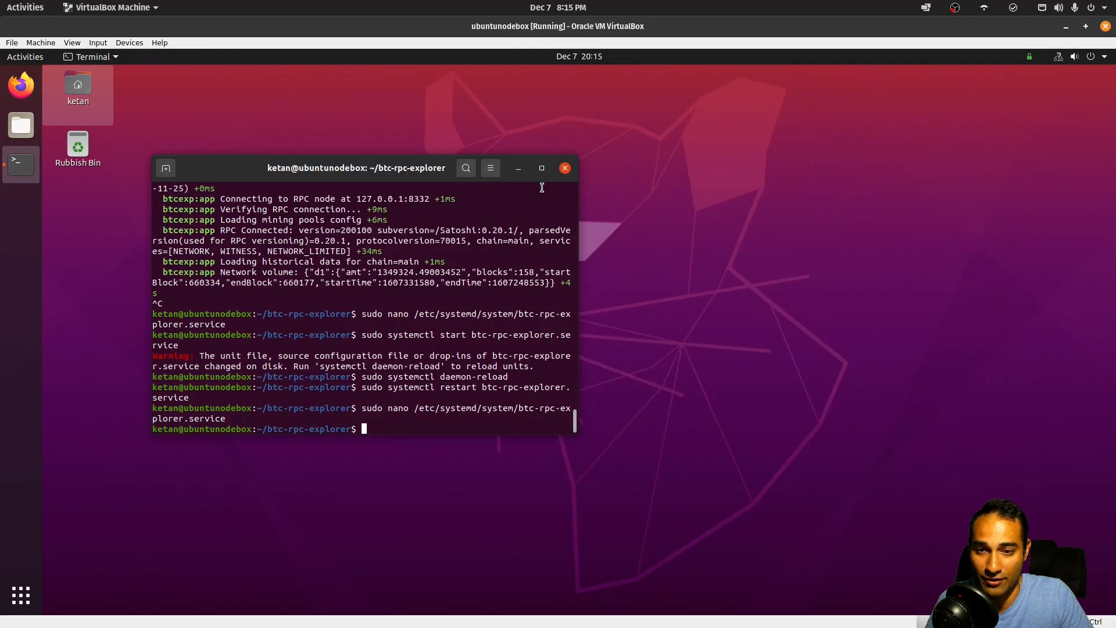
# Return focus to the terminal window before visiting ministryofnodes.com.au/support
pyautogui.click(566, 167)
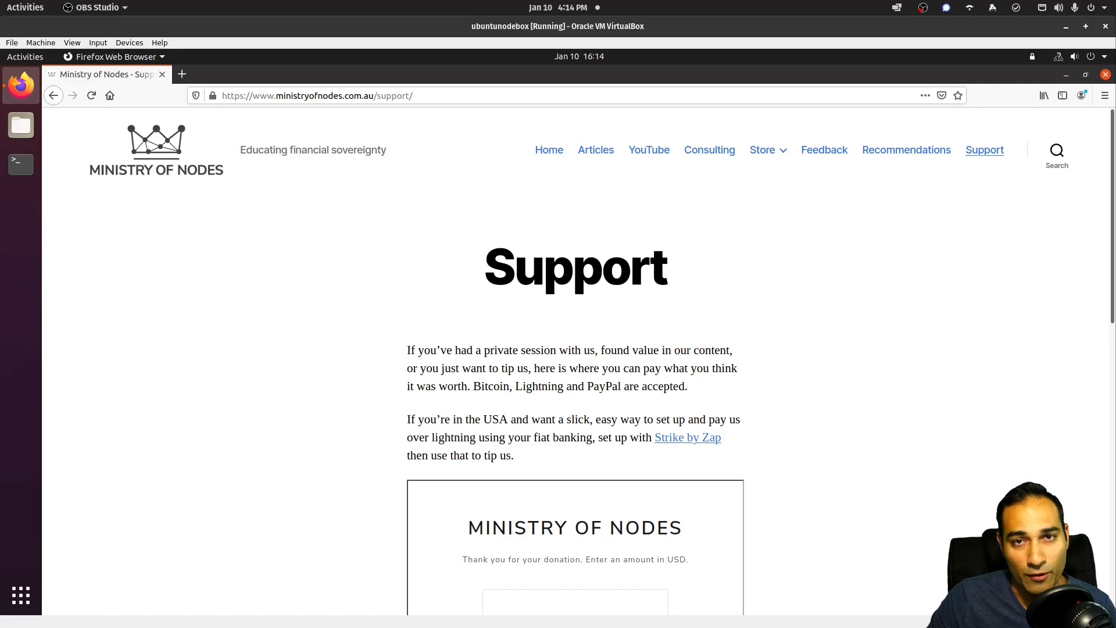
# View the Consulting page and choose the Bitcoin Consulting Session booking option
pyautogui.click(709, 150)
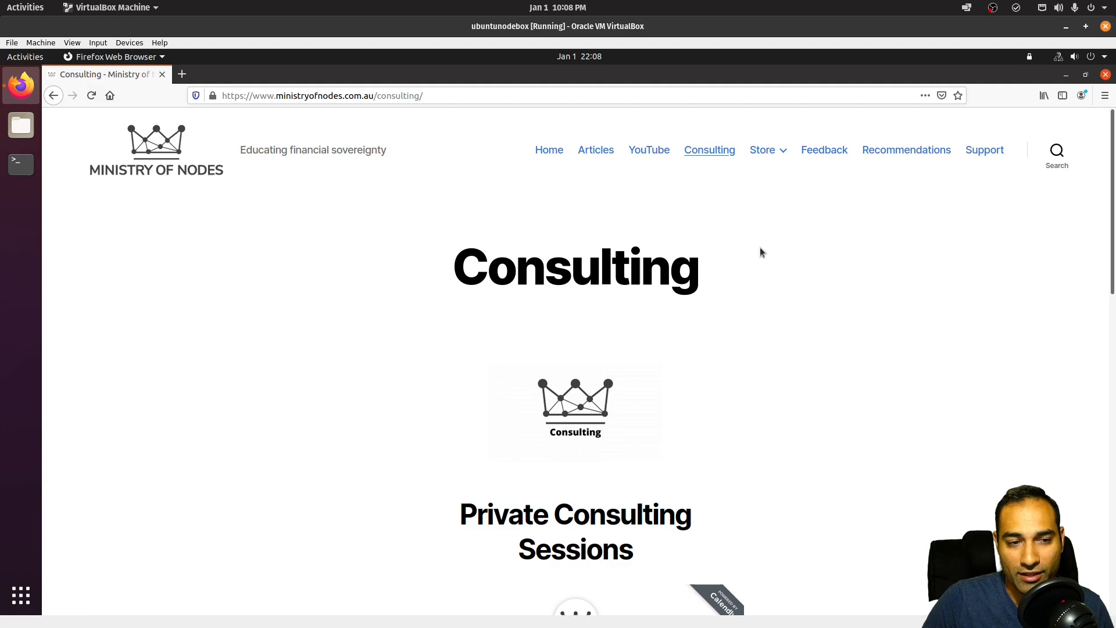
pyautogui.scroll(-3)
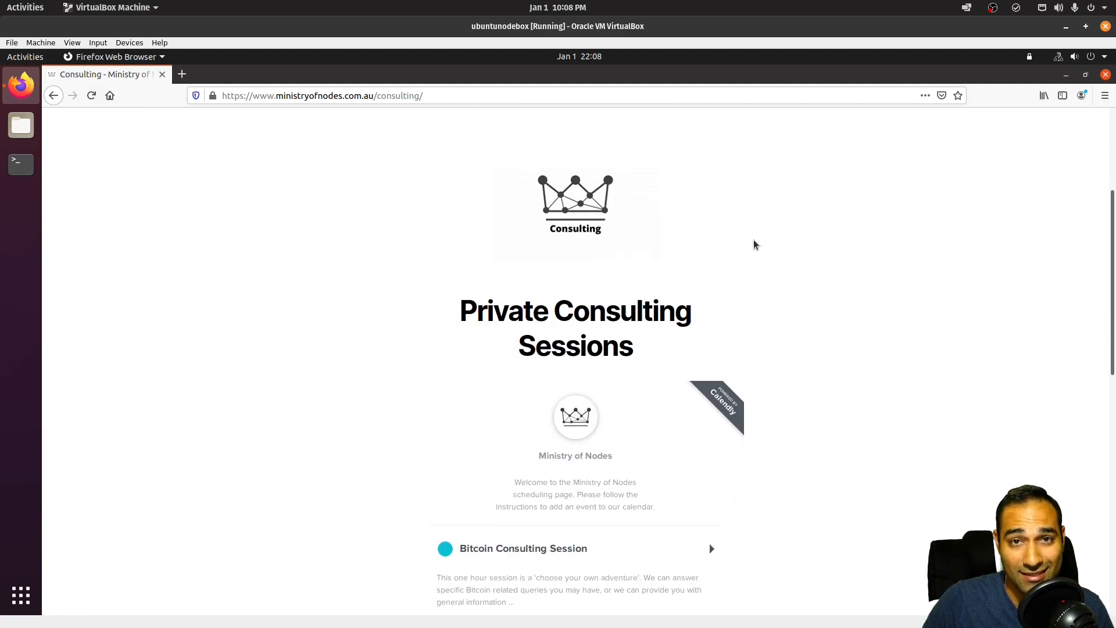
pyautogui.click(523, 548)
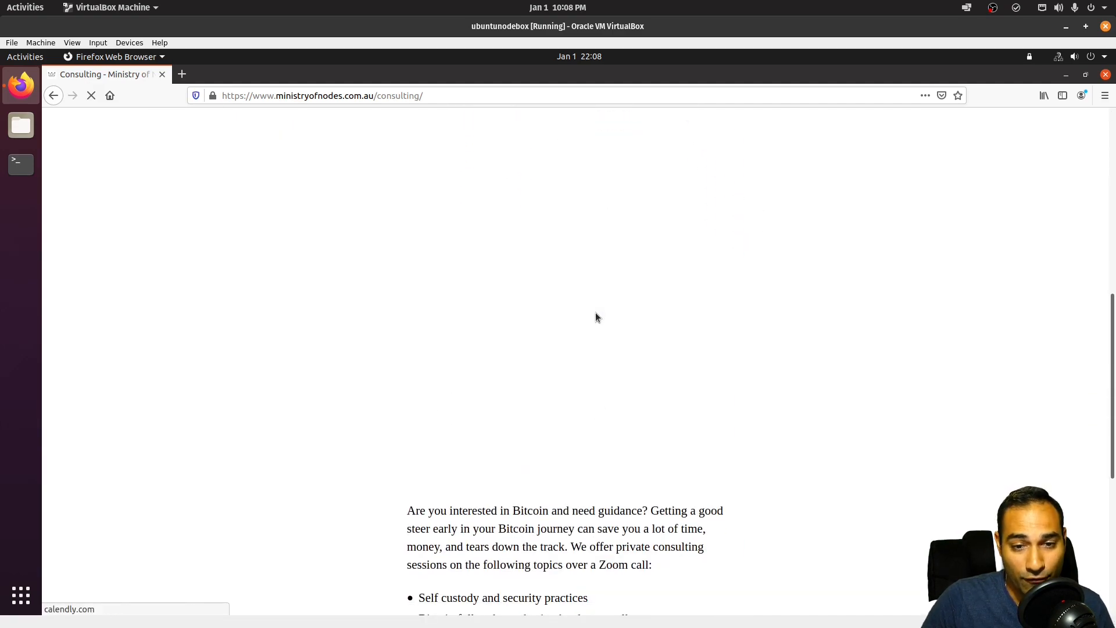